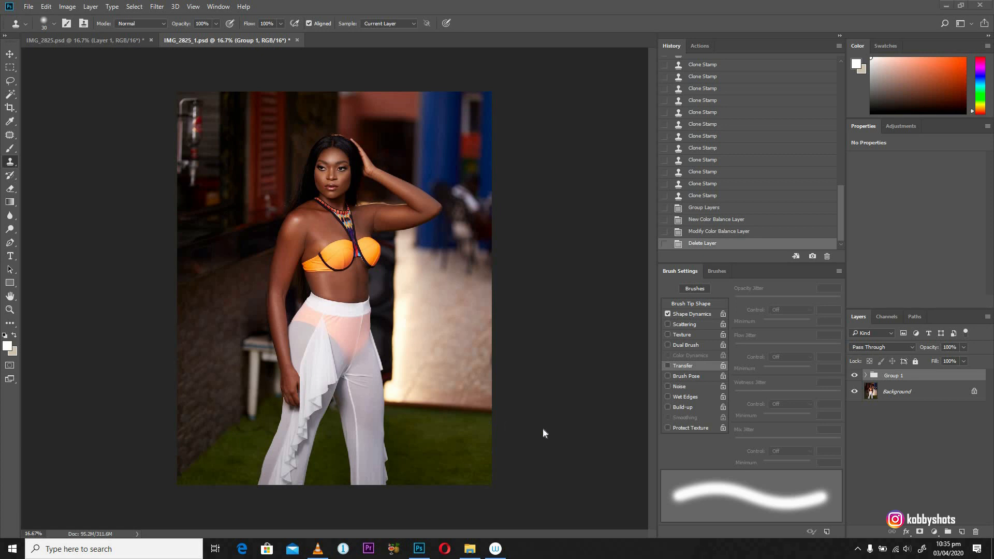
{"action": "mouse_move", "coordinate": [556, 434]}
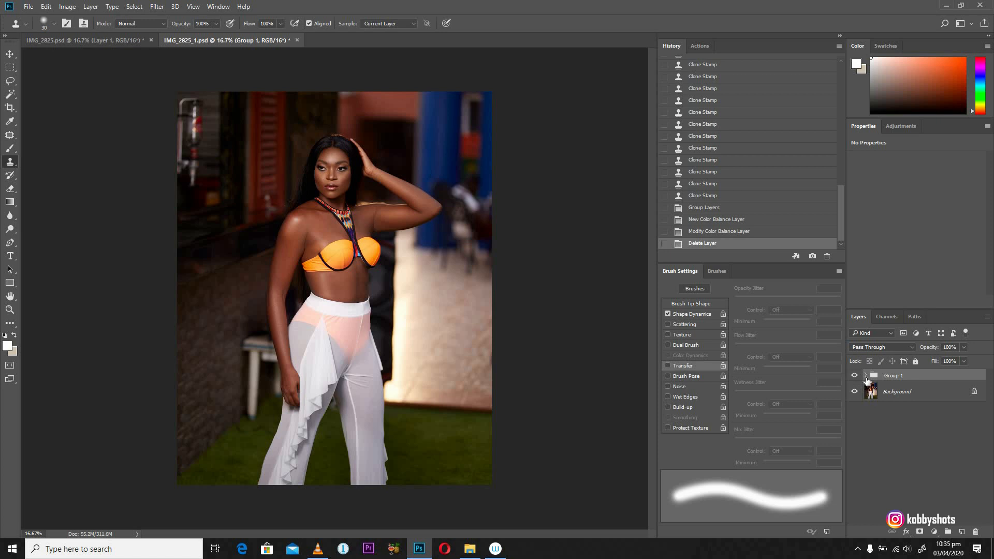
Expand Group 1 to review its retouch layers, then collapse it again
{"action": "left_click", "coordinate": [874, 375]}
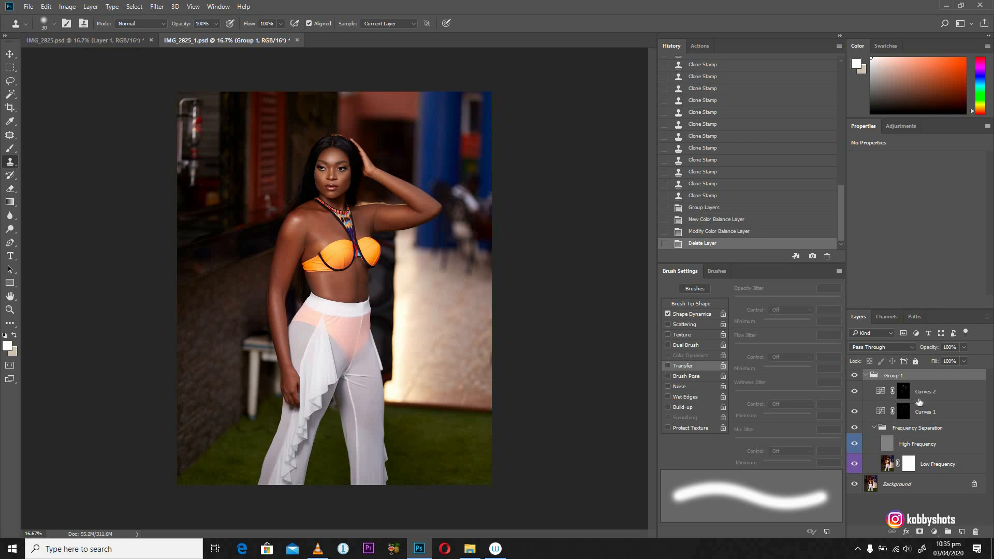
{"action": "left_click", "coordinate": [865, 375]}
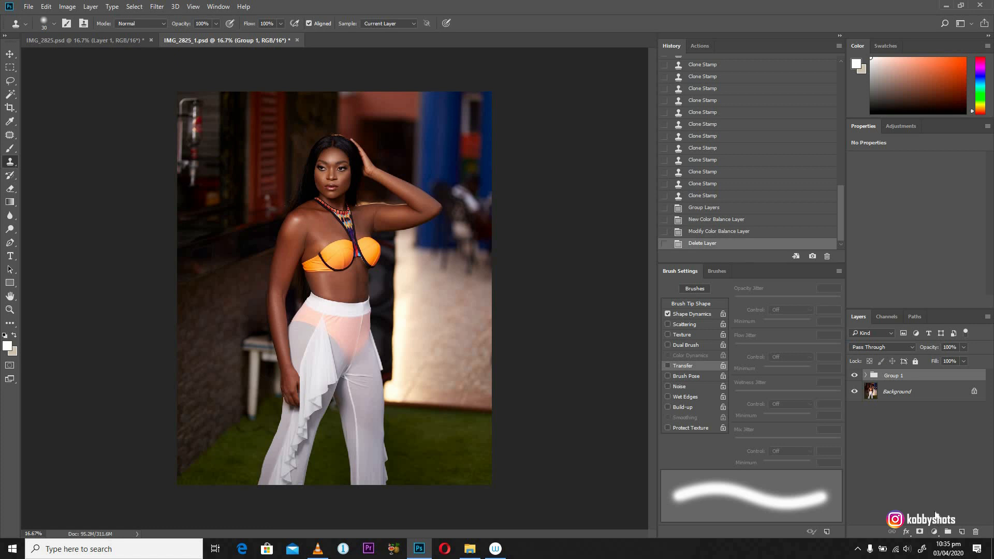
{"action": "mouse_move", "coordinate": [921, 504]}
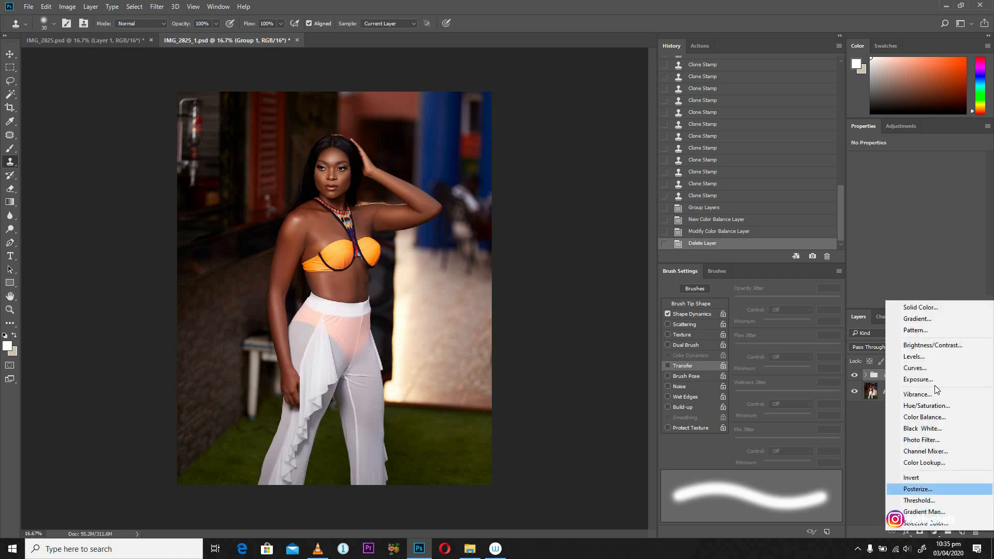
Add a Color Balance adjustment layer above the group with its Tone set to Shadows
{"action": "left_click", "coordinate": [924, 417]}
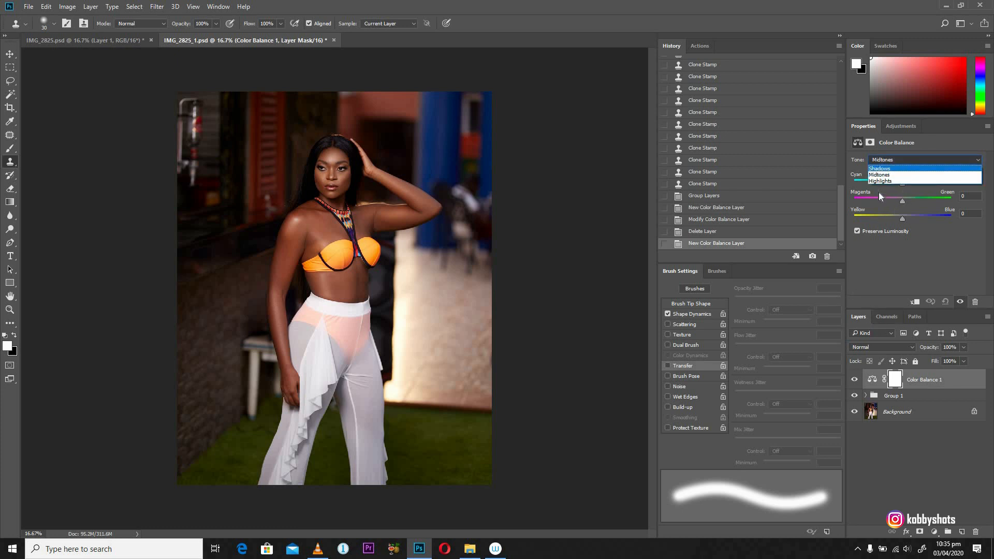
{"action": "left_click", "coordinate": [879, 168]}
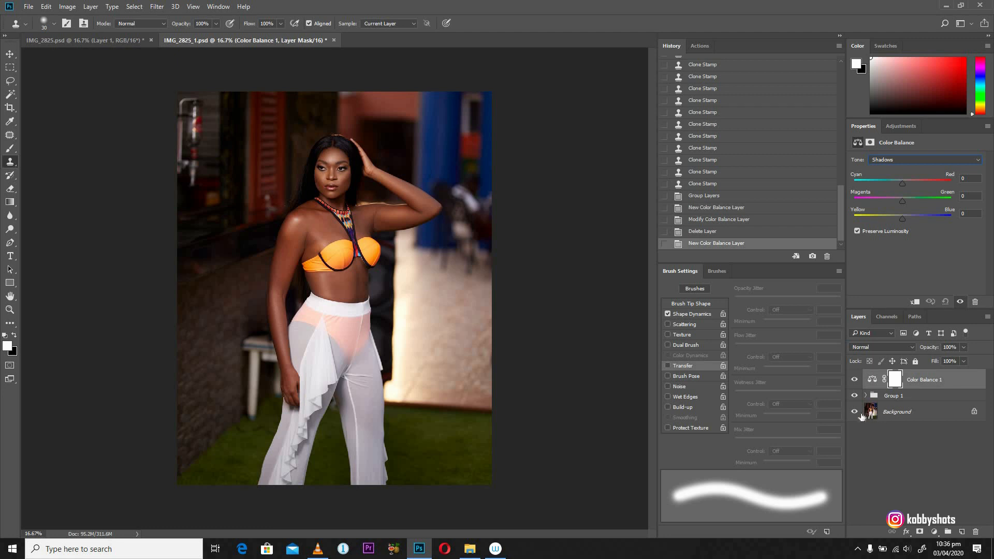
{"action": "mouse_move", "coordinate": [864, 420]}
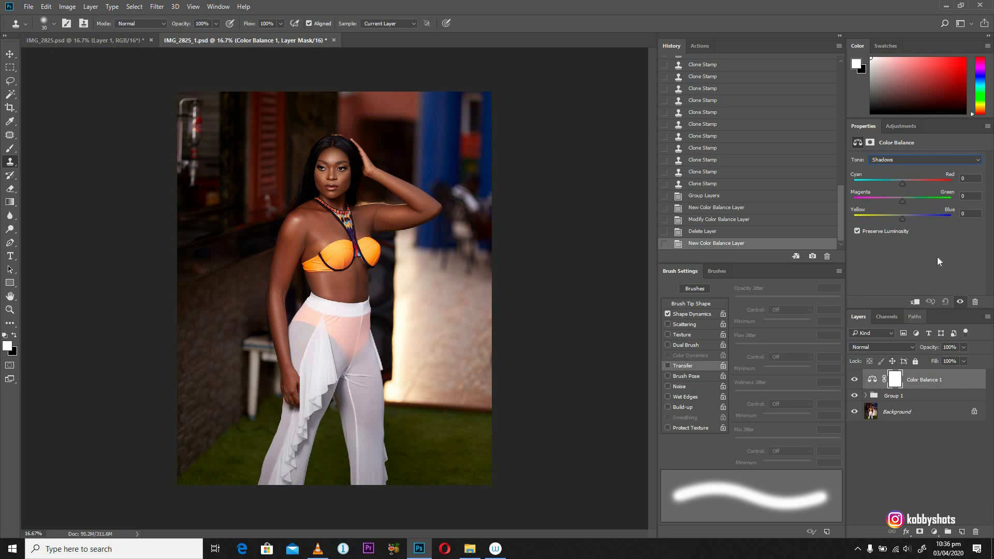
{"action": "mouse_move", "coordinate": [918, 271]}
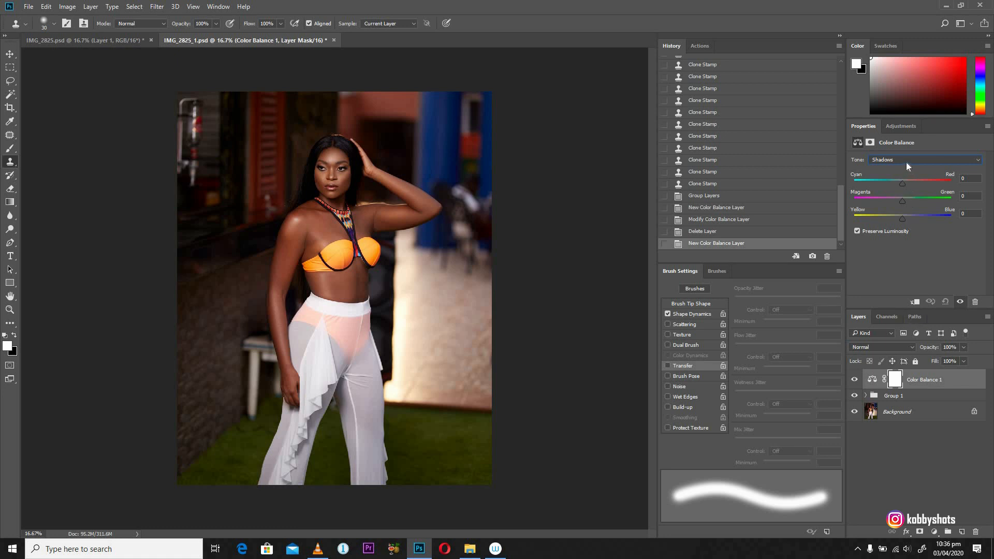
{"action": "mouse_move", "coordinate": [885, 176]}
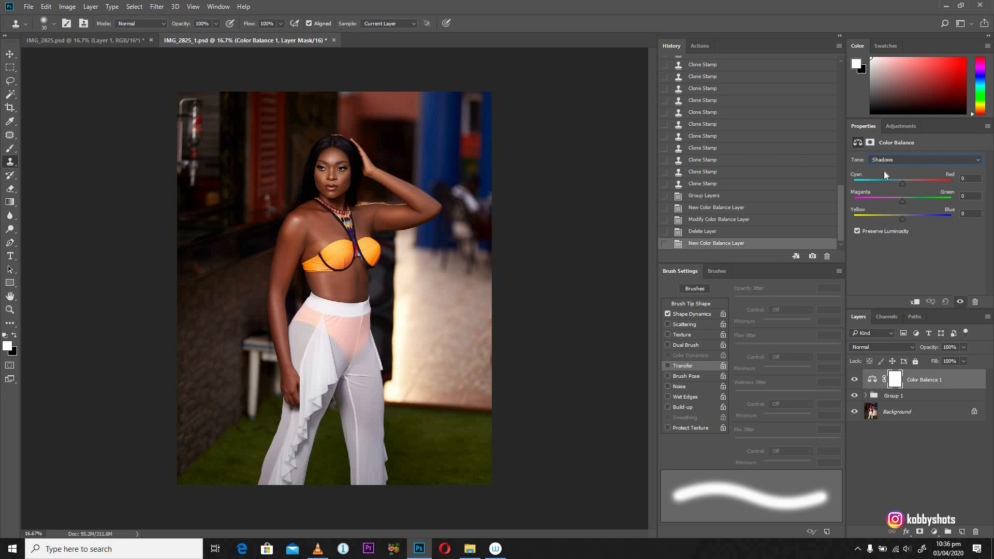
{"action": "left_click", "coordinate": [924, 160]}
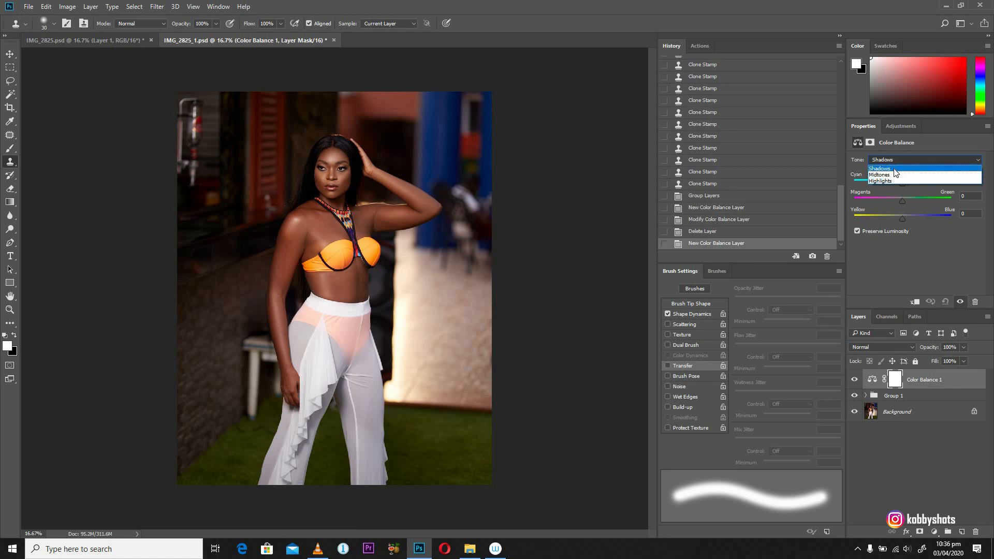
{"action": "left_click", "coordinate": [881, 169]}
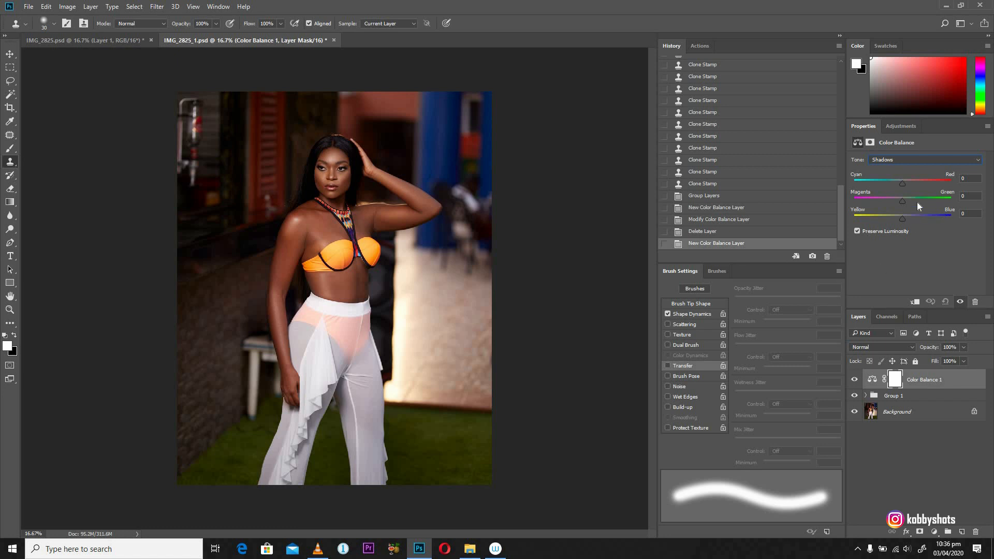
{"action": "mouse_move", "coordinate": [867, 165]}
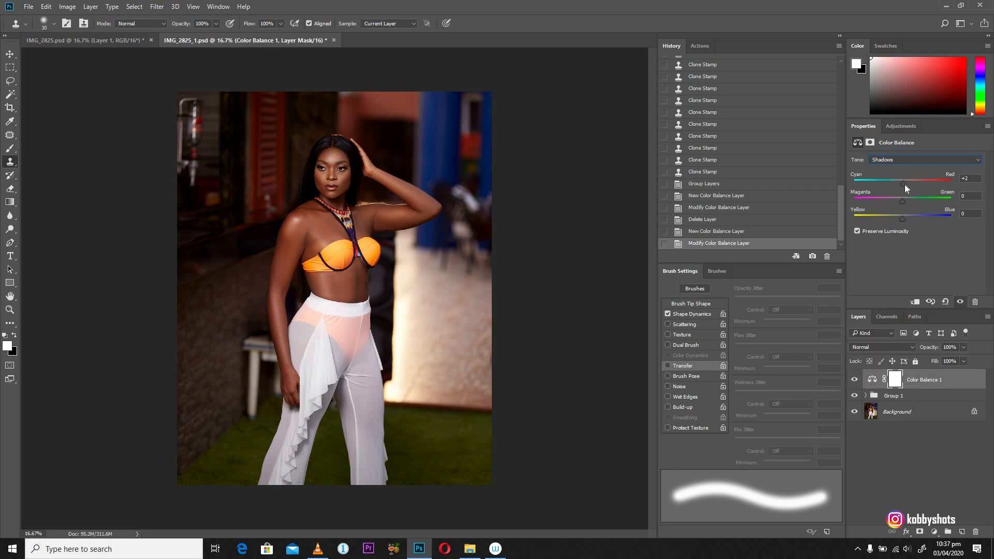
Shift the Color Balance shadows to Cyan-Red +6 and Yellow-Blue +3, leaving Magenta-Green at 0
{"action": "left_click_drag", "start_coordinate": [901, 180], "coordinate": [907, 180]}
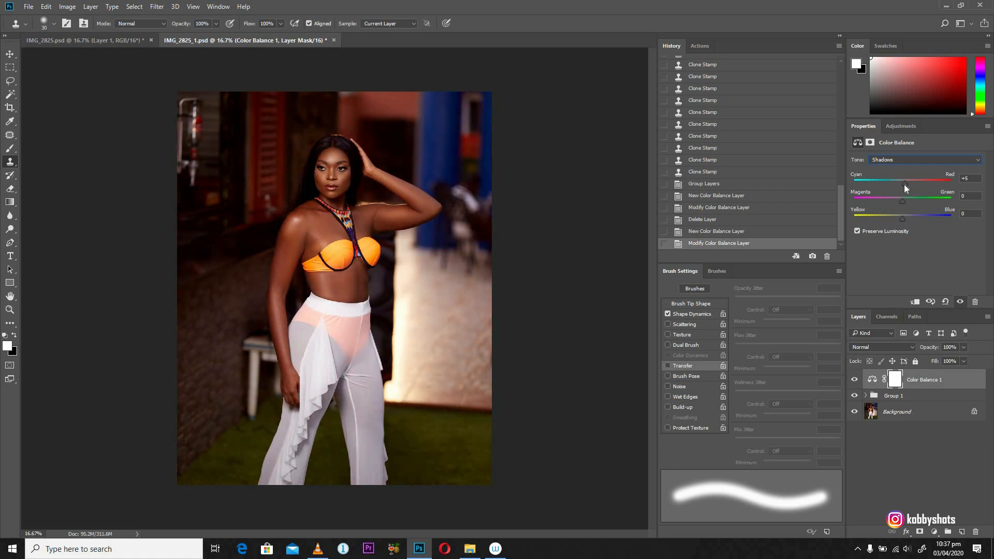
{"action": "left_click_drag", "start_coordinate": [905, 180], "coordinate": [903, 181]}
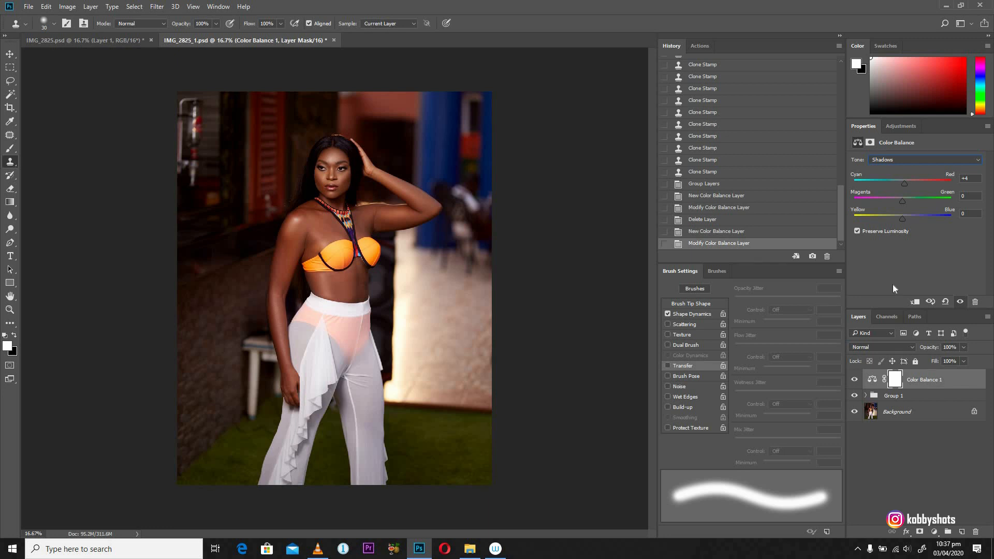
{"action": "mouse_move", "coordinate": [896, 283]}
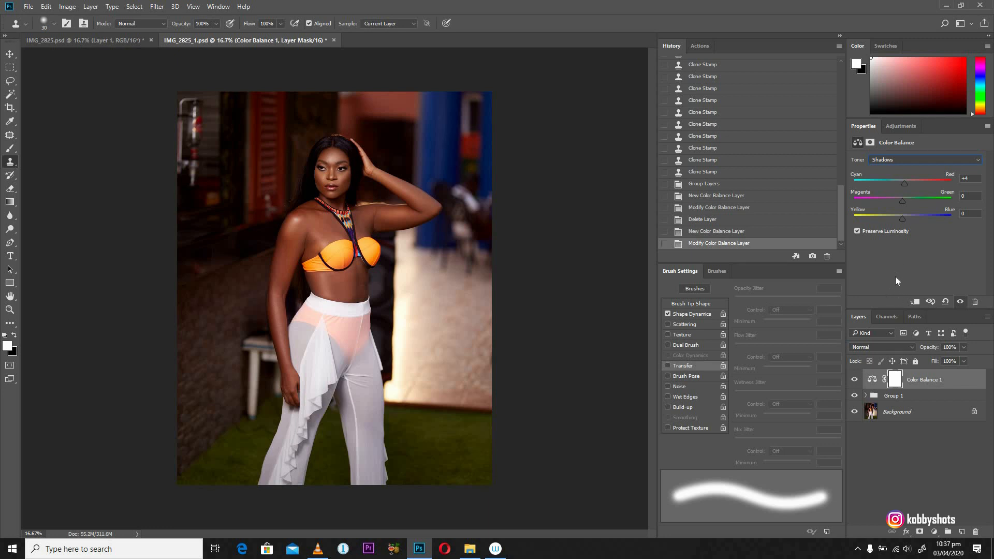
{"action": "mouse_move", "coordinate": [896, 166]}
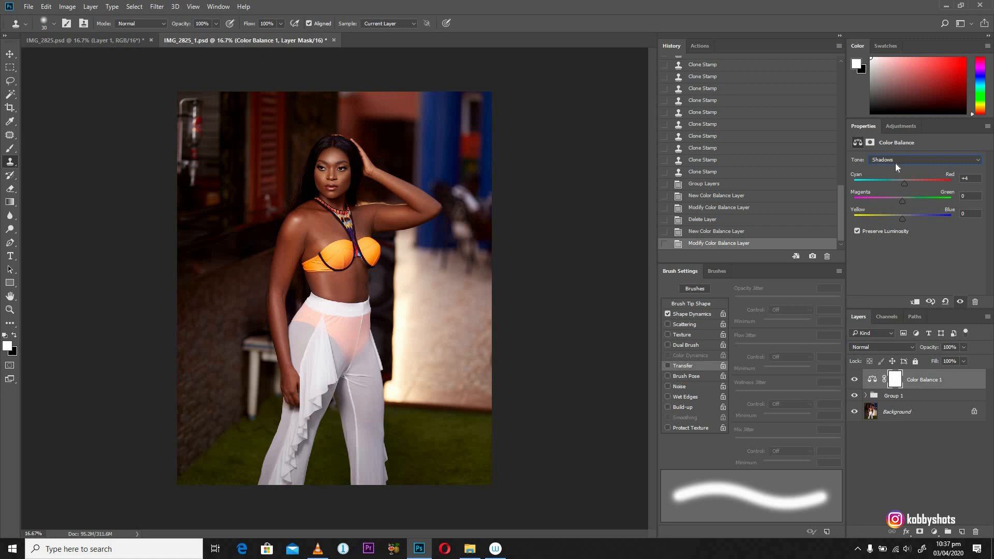
{"action": "mouse_move", "coordinate": [905, 219]}
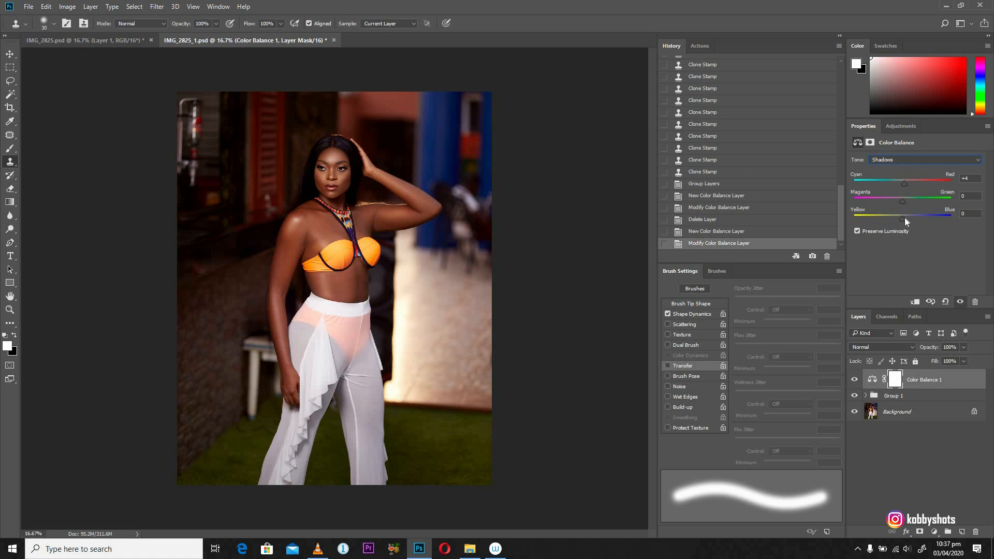
{"action": "left_click_drag", "start_coordinate": [903, 213], "coordinate": [905, 214]}
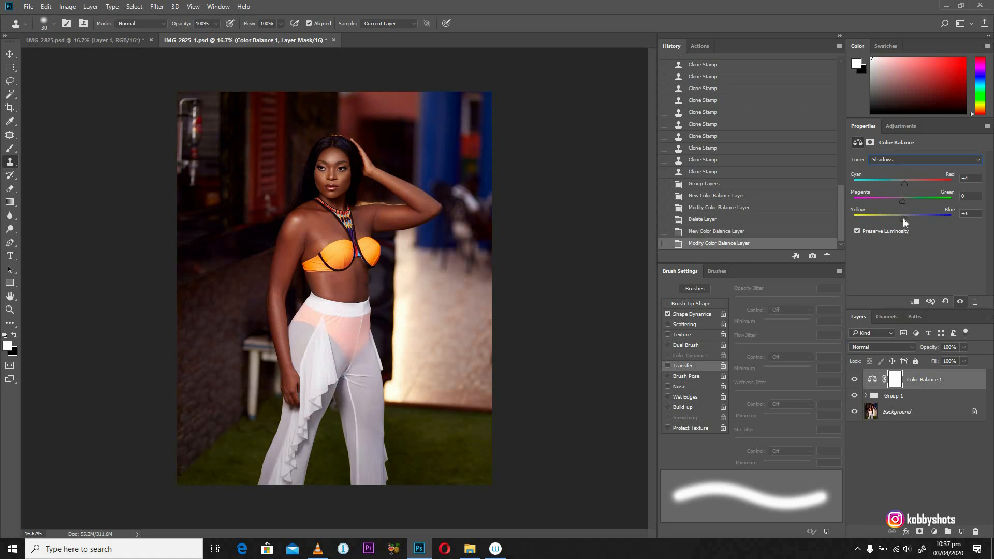
{"action": "left_click_drag", "start_coordinate": [897, 216], "coordinate": [903, 216]}
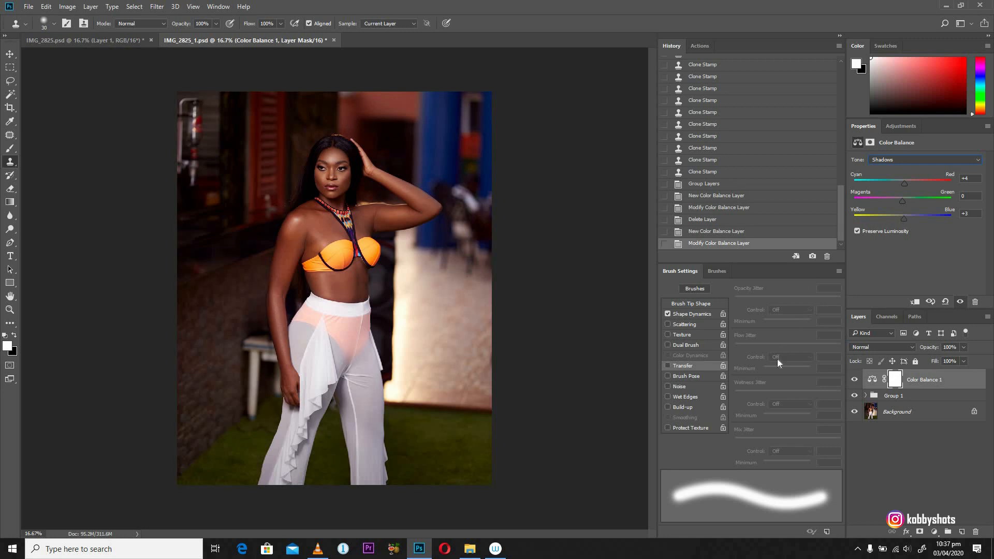
Switch the Color Balance to Highlights and settle Cyan-Red at -17
{"action": "left_click", "coordinate": [923, 160]}
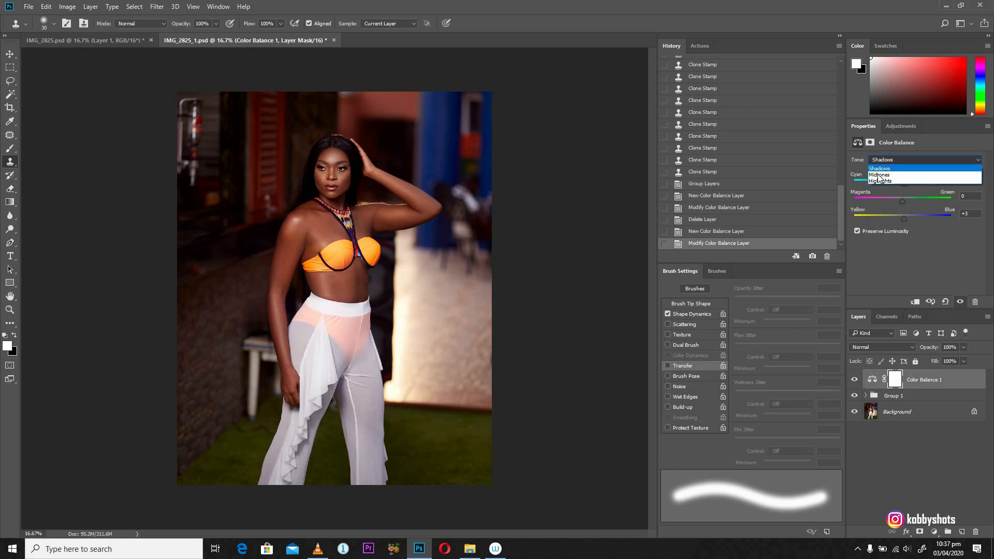
{"action": "left_click", "coordinate": [880, 181]}
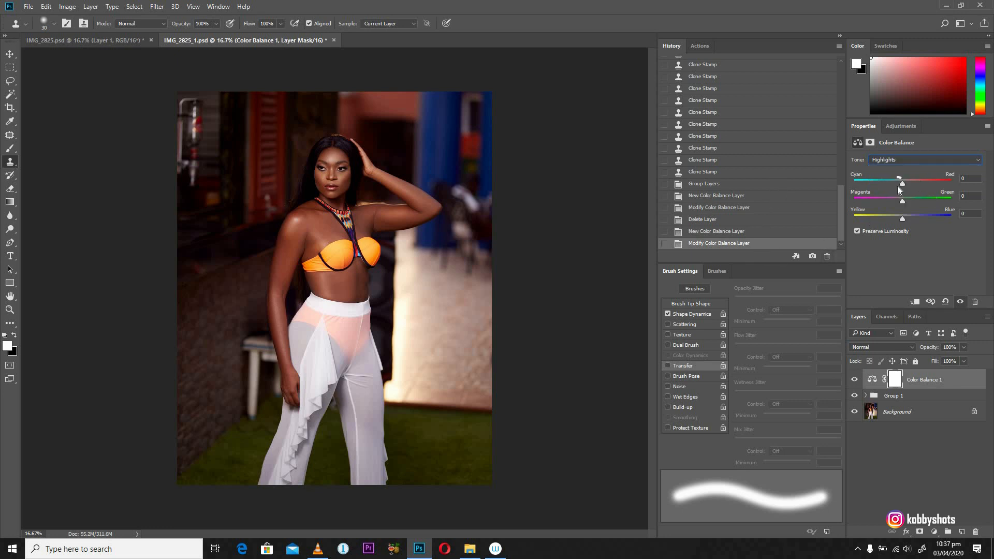
{"action": "left_click_drag", "start_coordinate": [902, 180], "coordinate": [896, 180]}
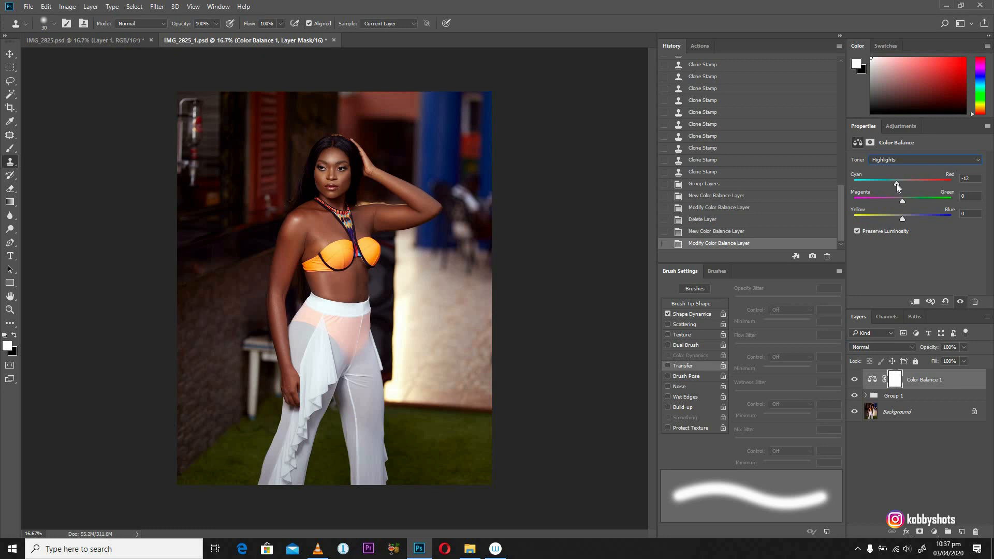
{"action": "left_click_drag", "start_coordinate": [896, 182], "coordinate": [899, 182]}
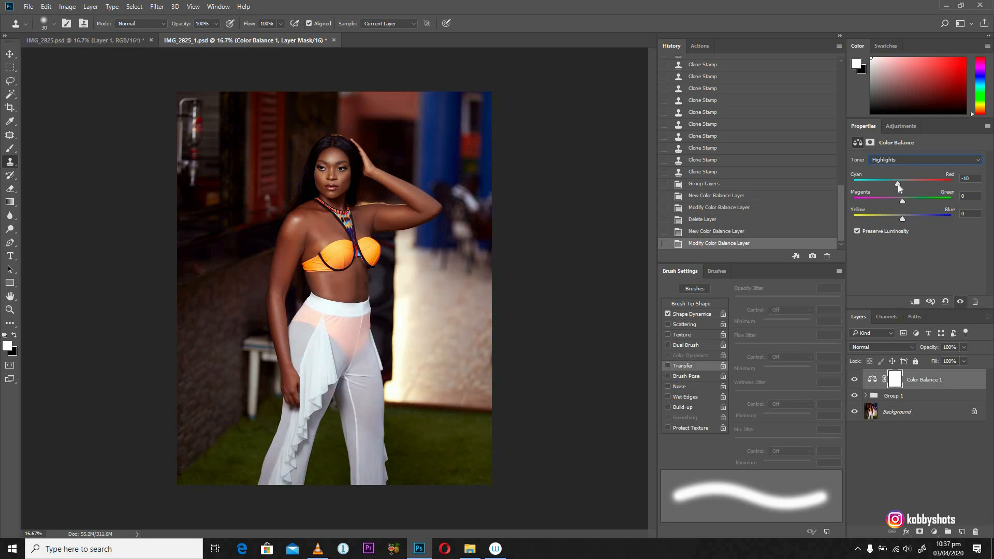
{"action": "left_click_drag", "start_coordinate": [899, 182], "coordinate": [894, 182]}
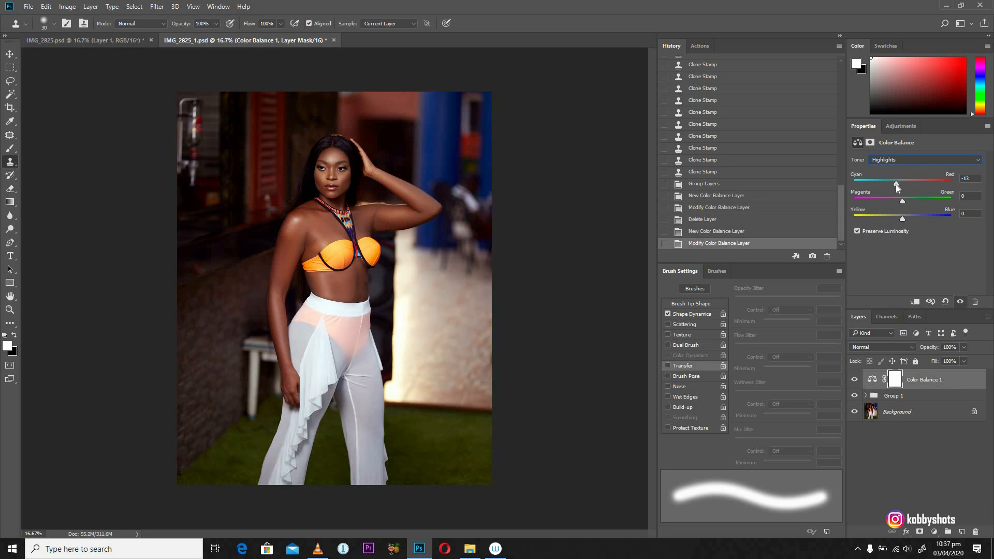
{"action": "left_click_drag", "start_coordinate": [897, 183], "coordinate": [891, 183]}
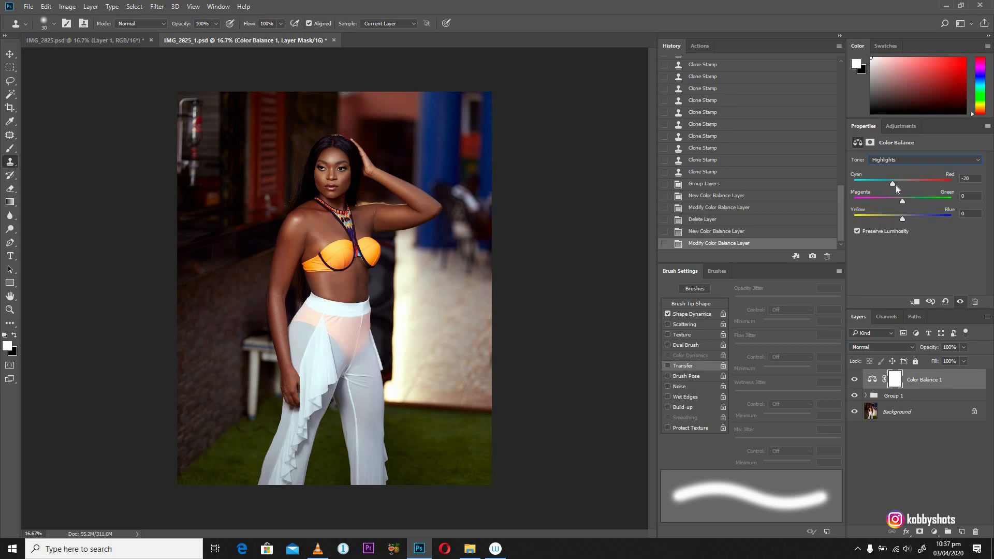
{"action": "left_click_drag", "start_coordinate": [894, 184], "coordinate": [895, 183]}
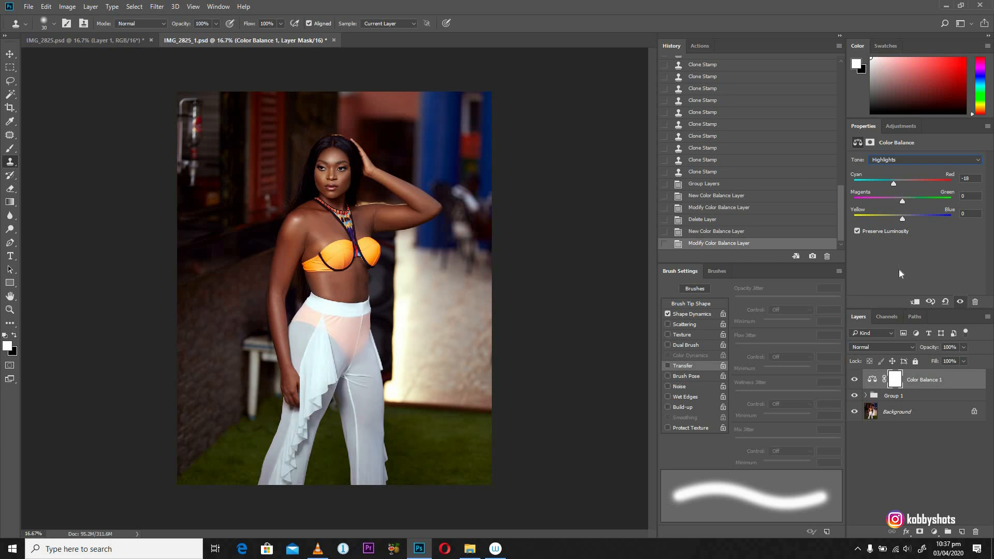
{"action": "mouse_move", "coordinate": [911, 238]}
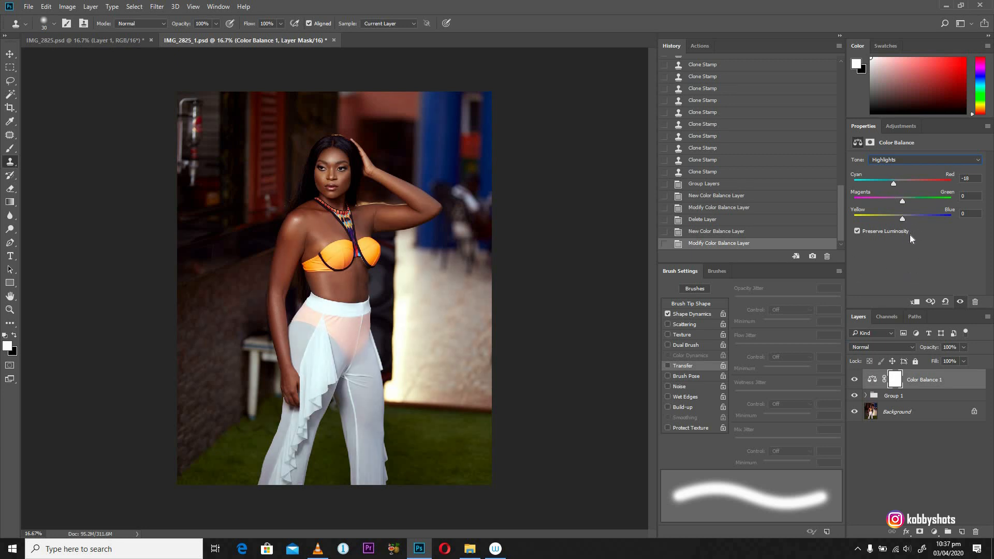
{"action": "left_click_drag", "start_coordinate": [894, 183], "coordinate": [899, 184]}
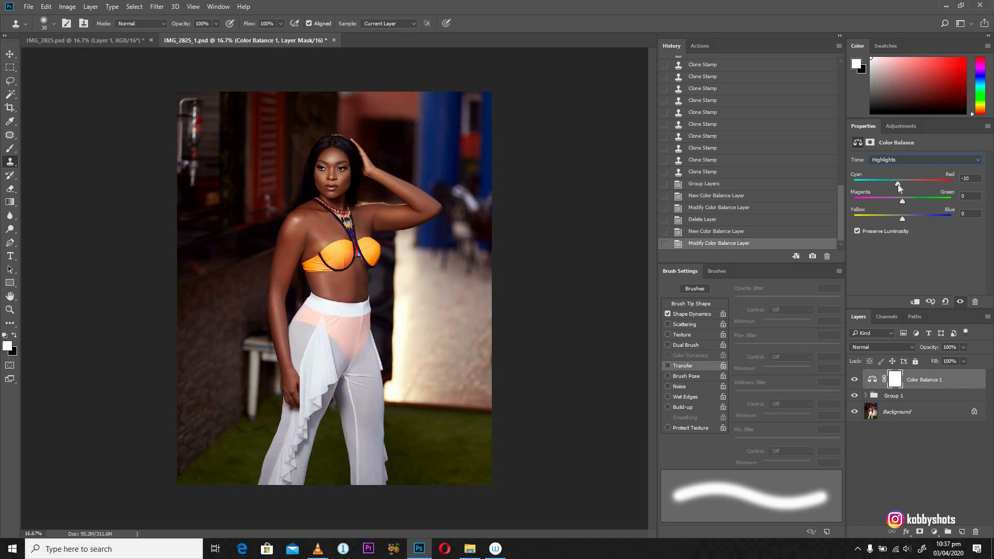
{"action": "left_click_drag", "start_coordinate": [897, 182], "coordinate": [895, 182]}
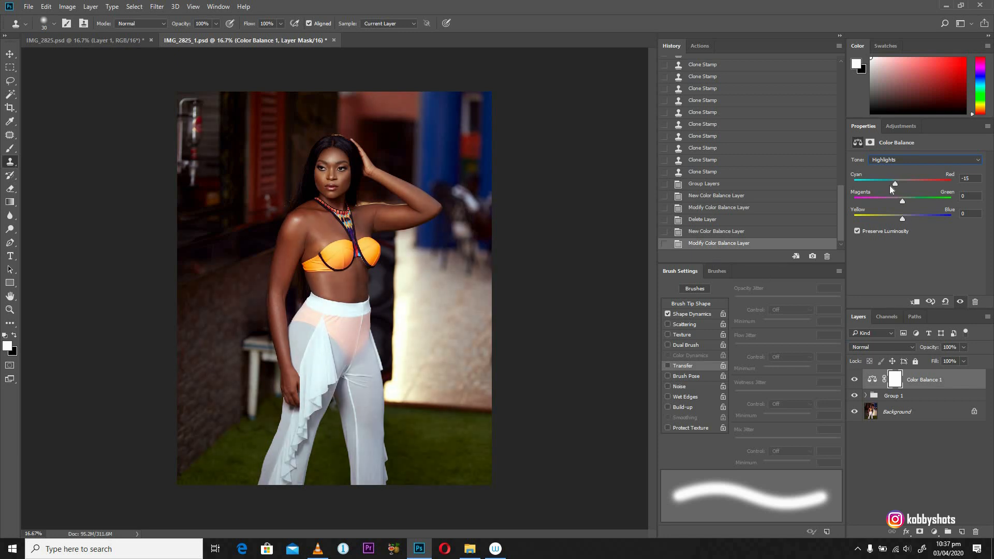
{"action": "left_click_drag", "start_coordinate": [894, 183], "coordinate": [893, 183]}
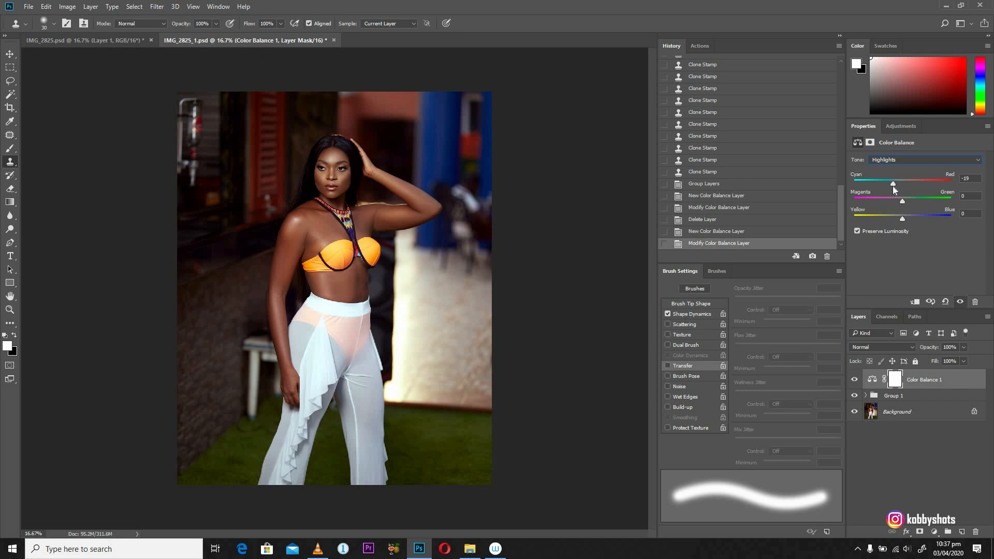
{"action": "left_click_drag", "start_coordinate": [892, 183], "coordinate": [895, 184]}
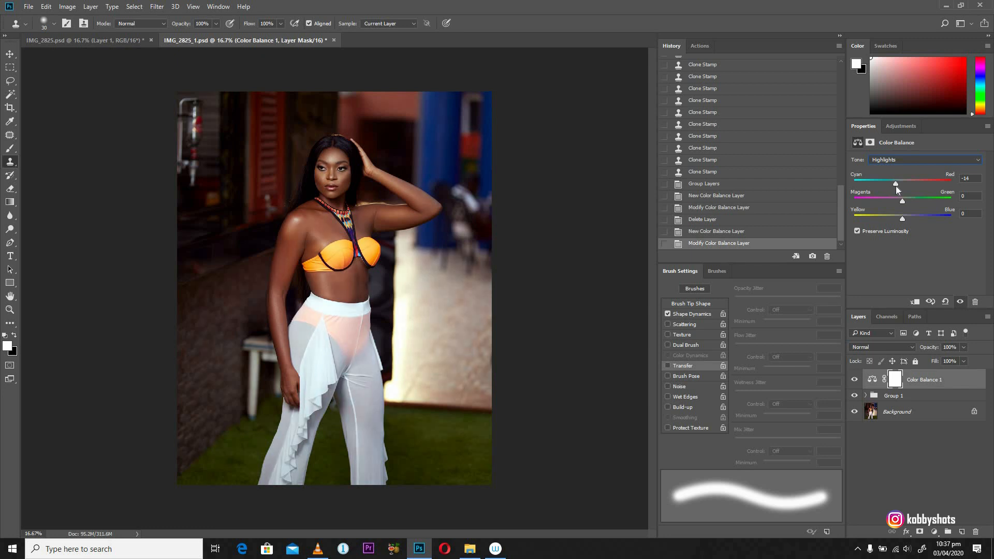
{"action": "left_click_drag", "start_coordinate": [896, 183], "coordinate": [888, 184]}
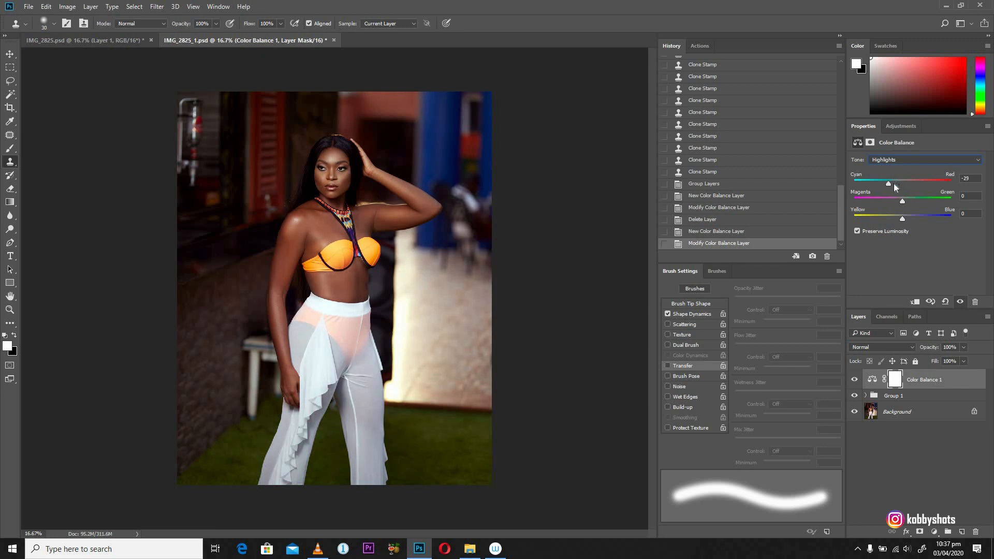
{"action": "left_click_drag", "start_coordinate": [889, 182], "coordinate": [893, 183]}
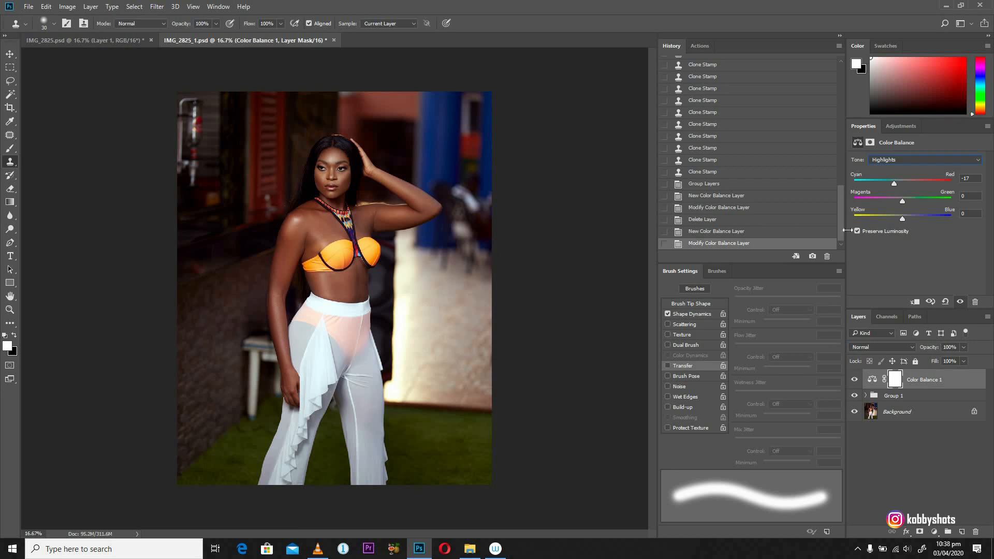
Set the highlights' Yellow-Blue balance to +15
{"action": "left_click_drag", "start_coordinate": [902, 217], "coordinate": [908, 218]}
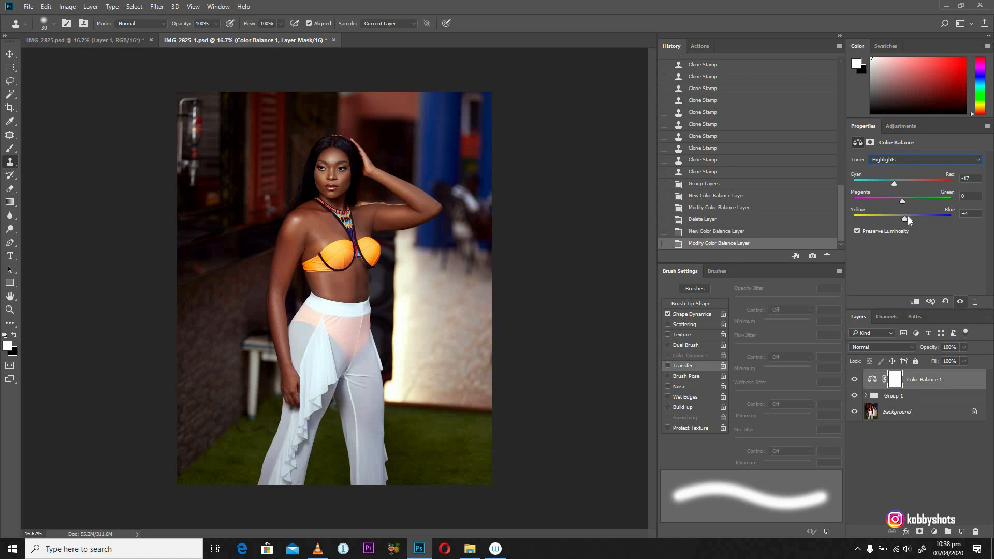
{"action": "left_click_drag", "start_coordinate": [904, 218], "coordinate": [908, 218]}
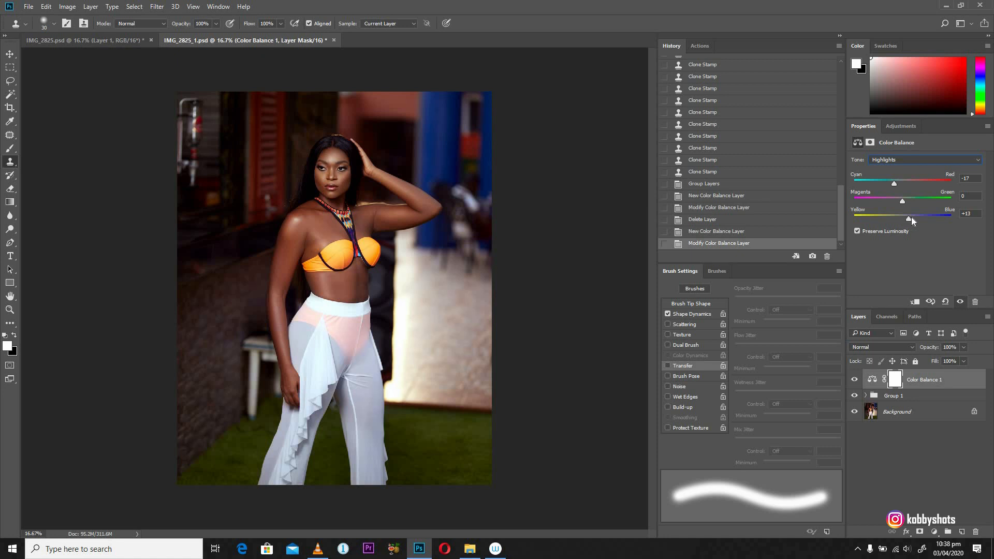
{"action": "left_click_drag", "start_coordinate": [909, 219], "coordinate": [911, 218]}
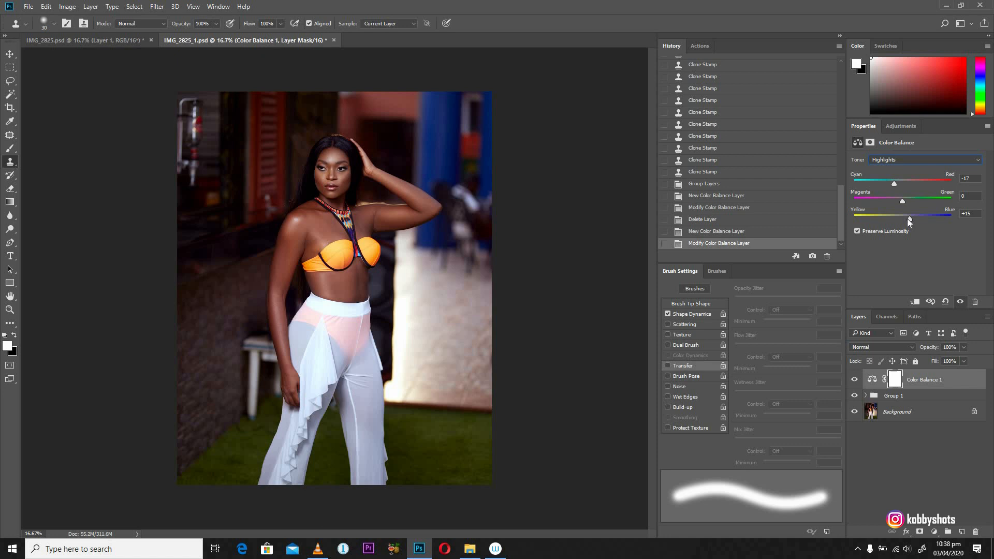
{"action": "left_click_drag", "start_coordinate": [925, 217], "coordinate": [908, 217]}
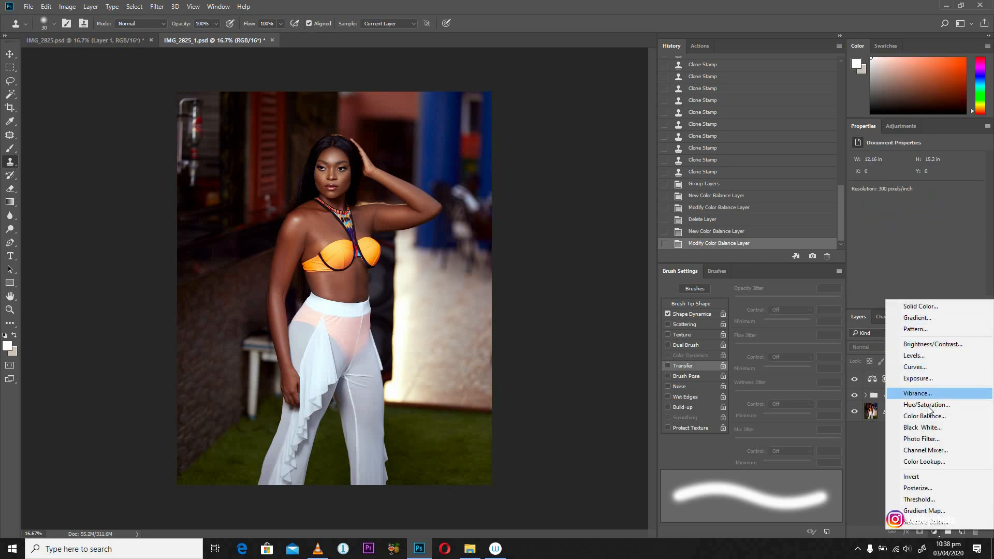
{"action": "mouse_move", "coordinate": [926, 405]}
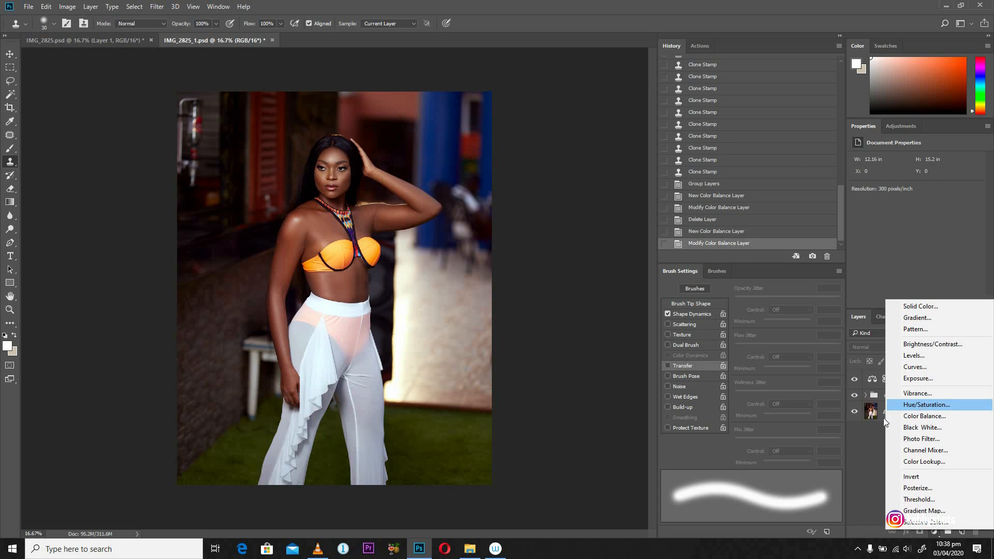
Add a Hue/Saturation adjustment layer limited to the Reds range
{"action": "left_click", "coordinate": [926, 405]}
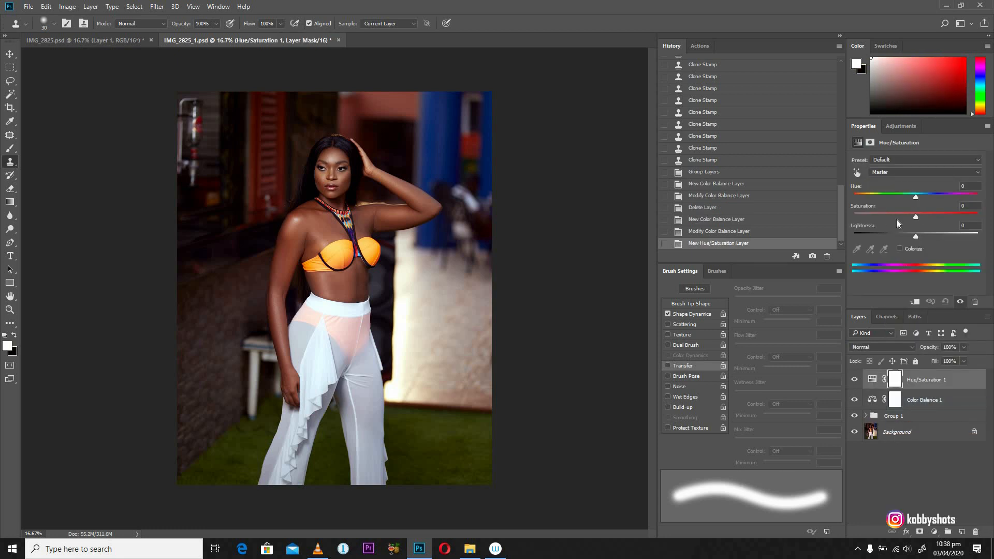
{"action": "left_click", "coordinate": [923, 172]}
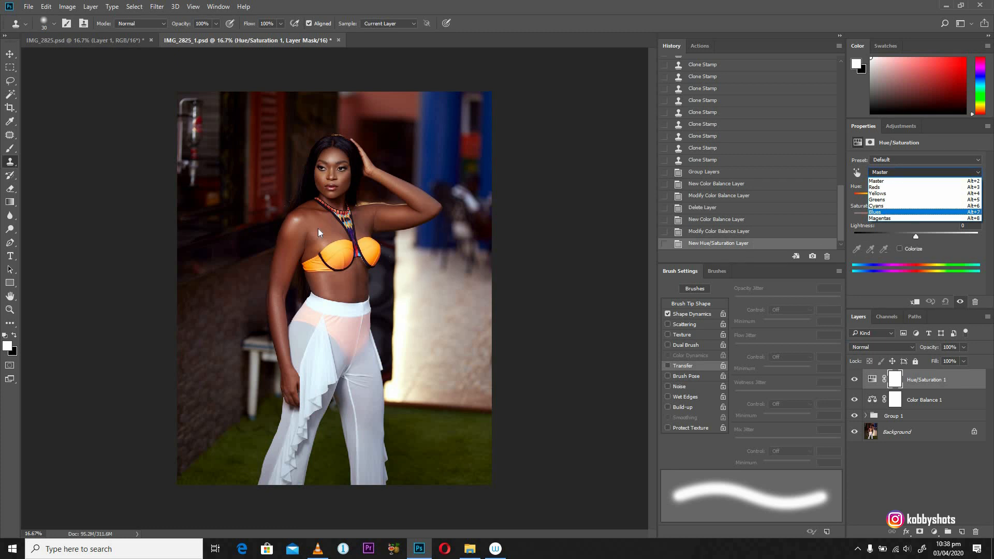
{"action": "mouse_move", "coordinate": [880, 193]}
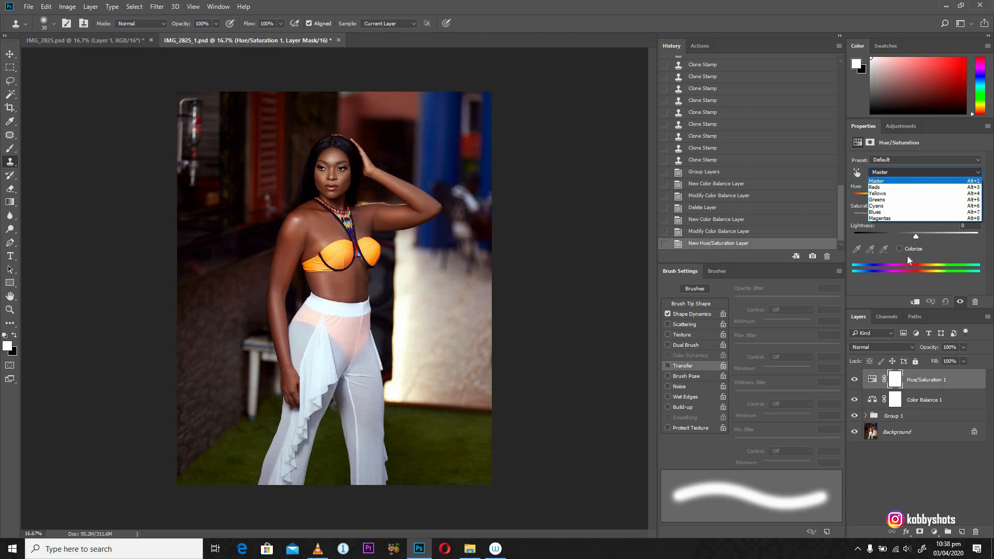
{"action": "left_click", "coordinate": [879, 180]}
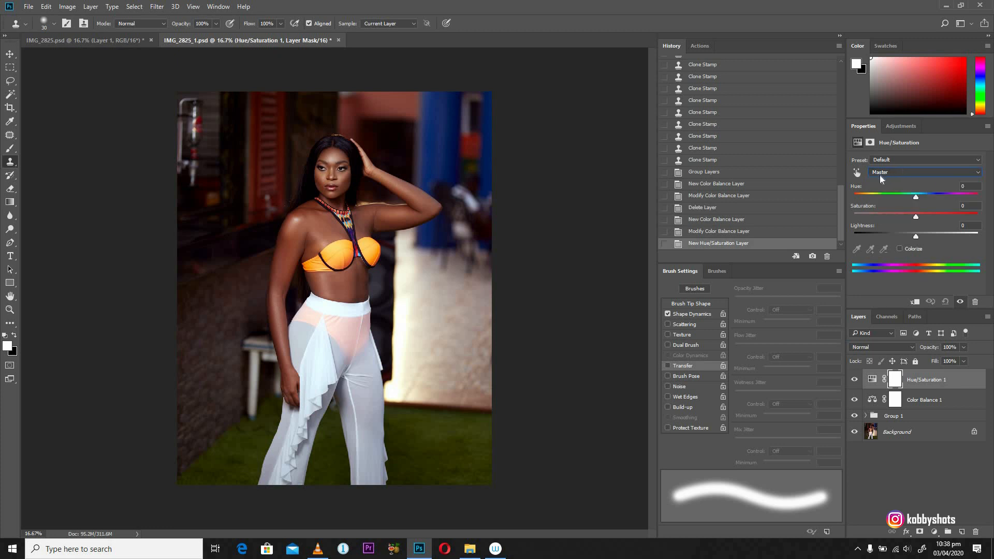
{"action": "left_click", "coordinate": [924, 172]}
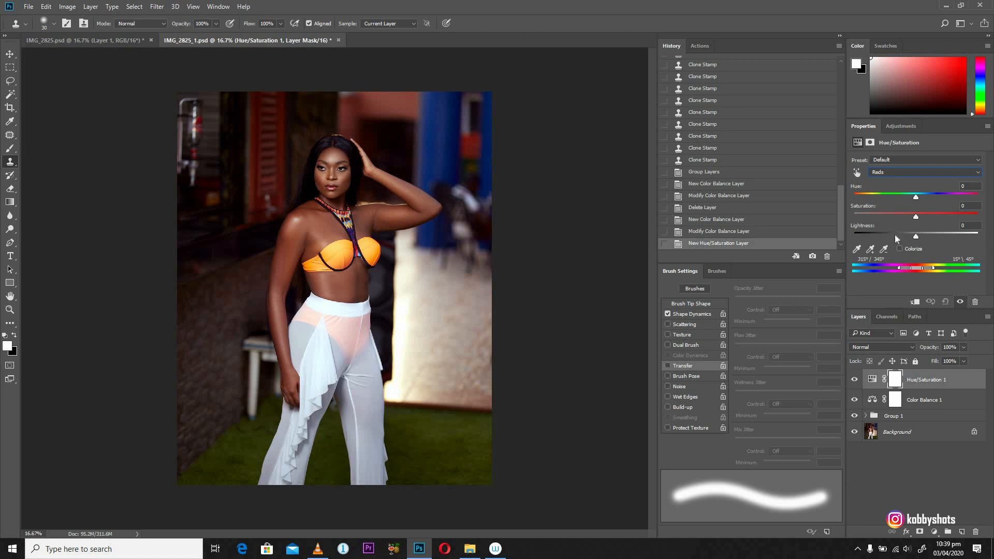
{"action": "mouse_move", "coordinate": [910, 241]}
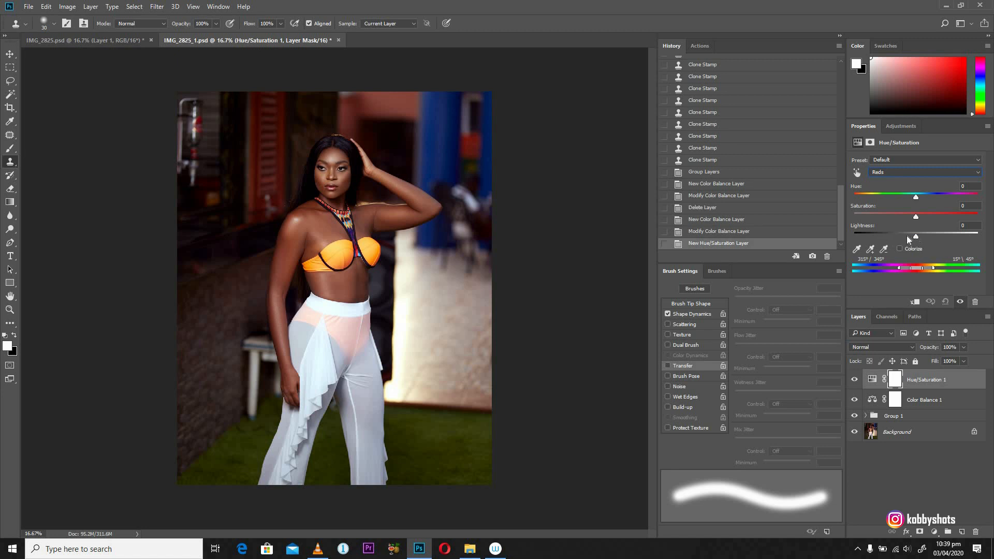
Lower the reds' Lightness to -15 and target the layer's mask
{"action": "left_click_drag", "start_coordinate": [914, 236], "coordinate": [902, 236]}
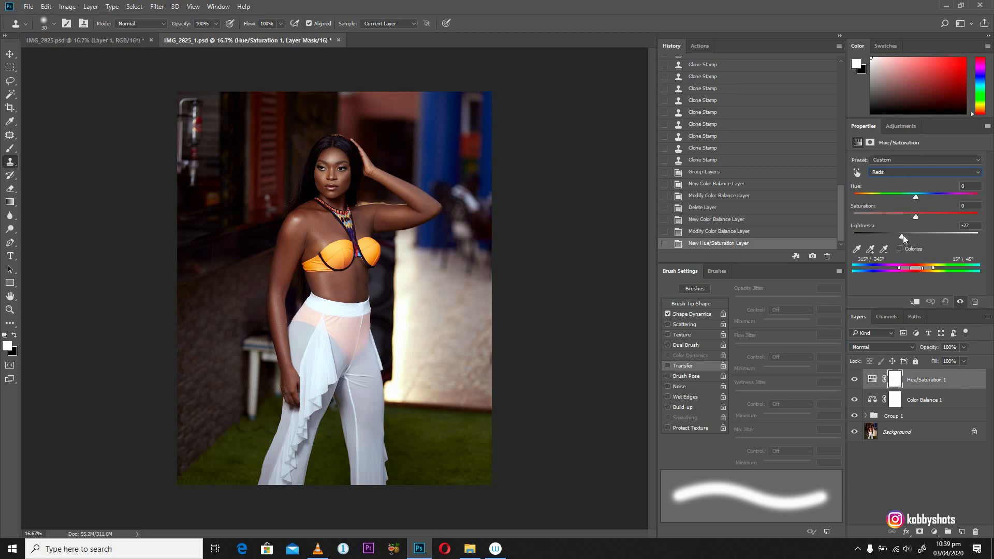
{"action": "left_click_drag", "start_coordinate": [902, 233], "coordinate": [908, 233]}
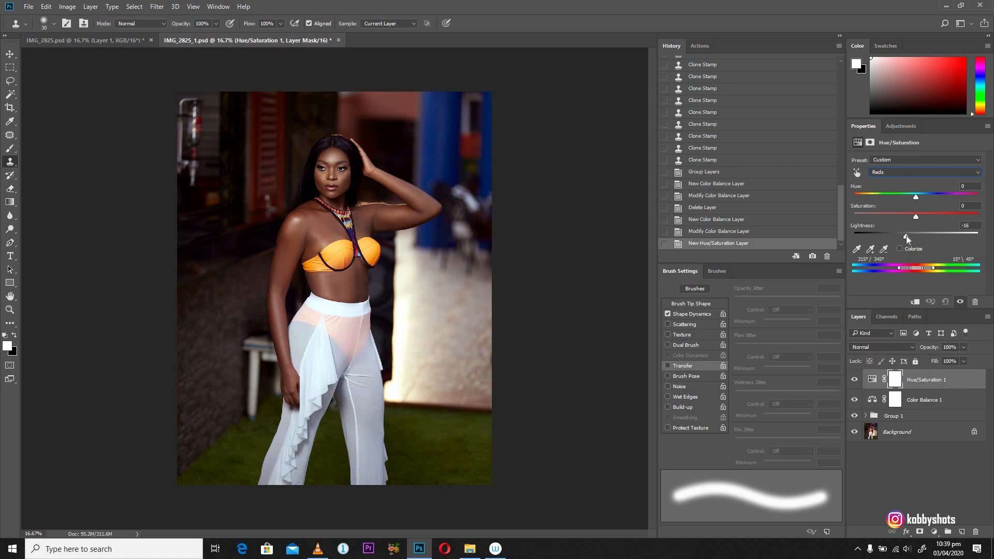
{"action": "left_click_drag", "start_coordinate": [907, 236], "coordinate": [909, 236]}
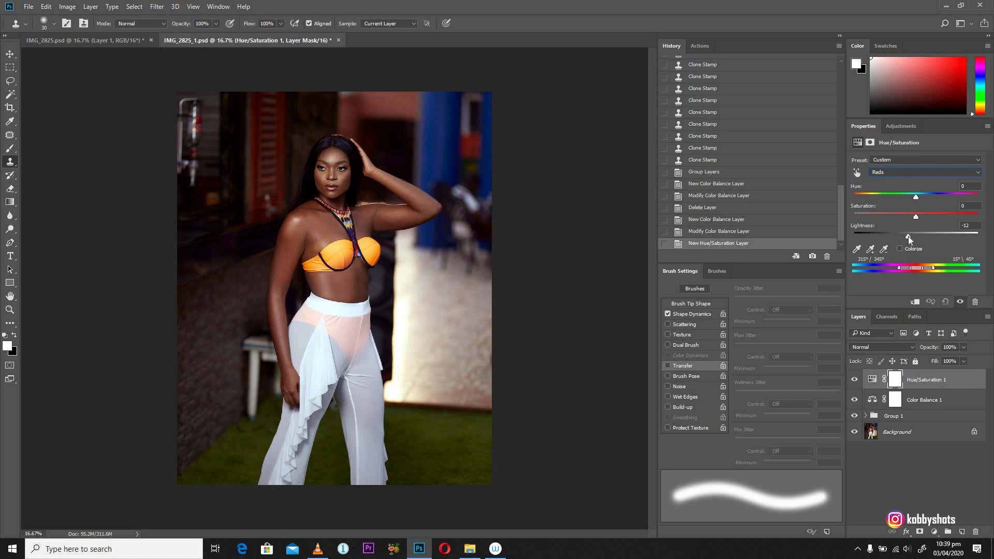
{"action": "left_click_drag", "start_coordinate": [908, 233], "coordinate": [907, 233]}
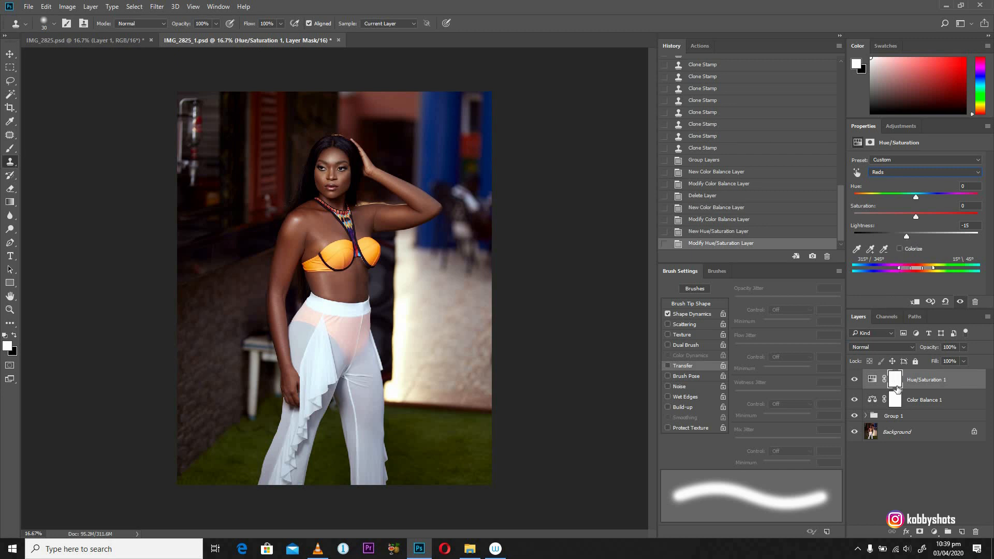
{"action": "left_click", "coordinate": [895, 379]}
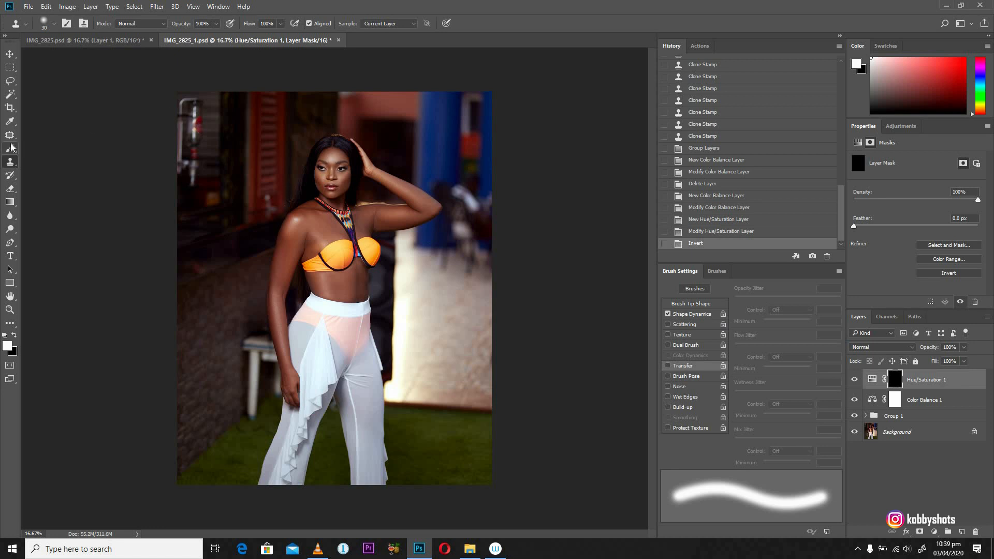
Set the foreground painting colour to white for the inverted mask
{"action": "left_click", "coordinate": [10, 148]}
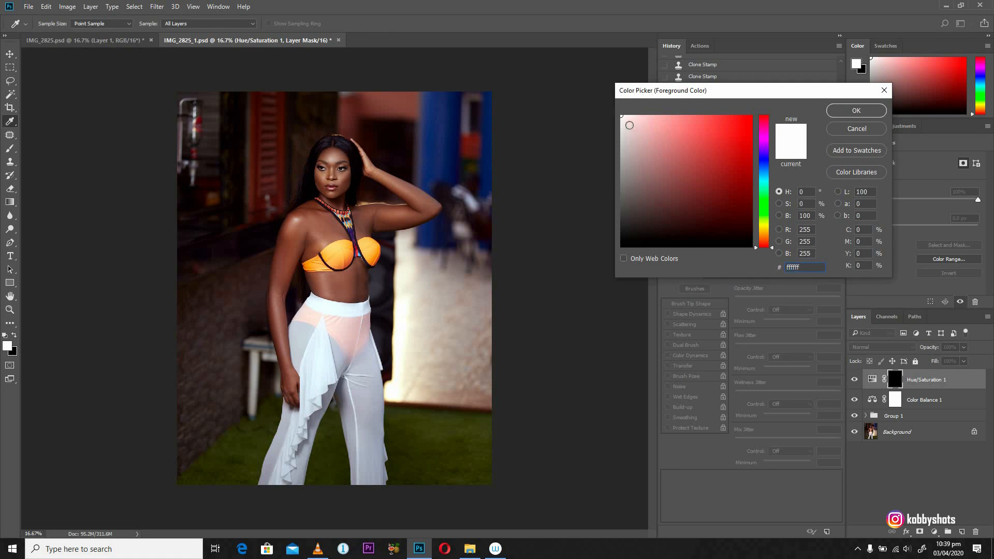
{"action": "left_click", "coordinate": [856, 111]}
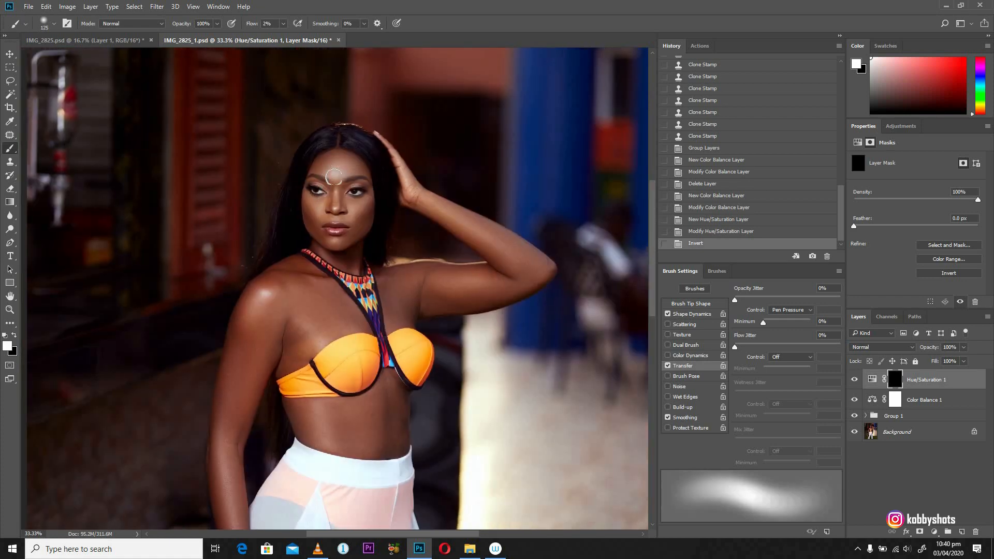
Raise brush flow to 100% and paint white on the mask over the face
{"action": "left_click", "coordinate": [335, 169]}
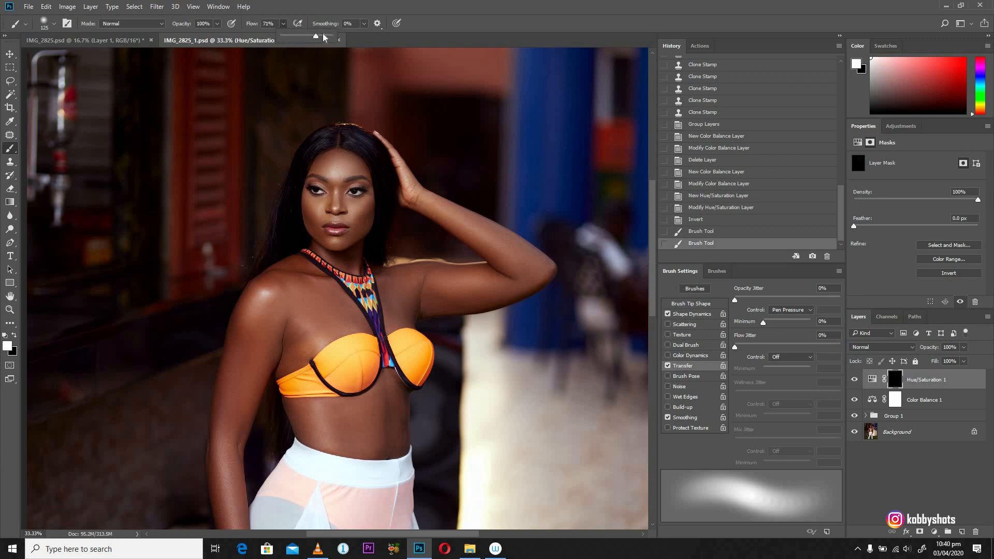
{"action": "left_click_drag", "start_coordinate": [315, 36], "coordinate": [328, 37]}
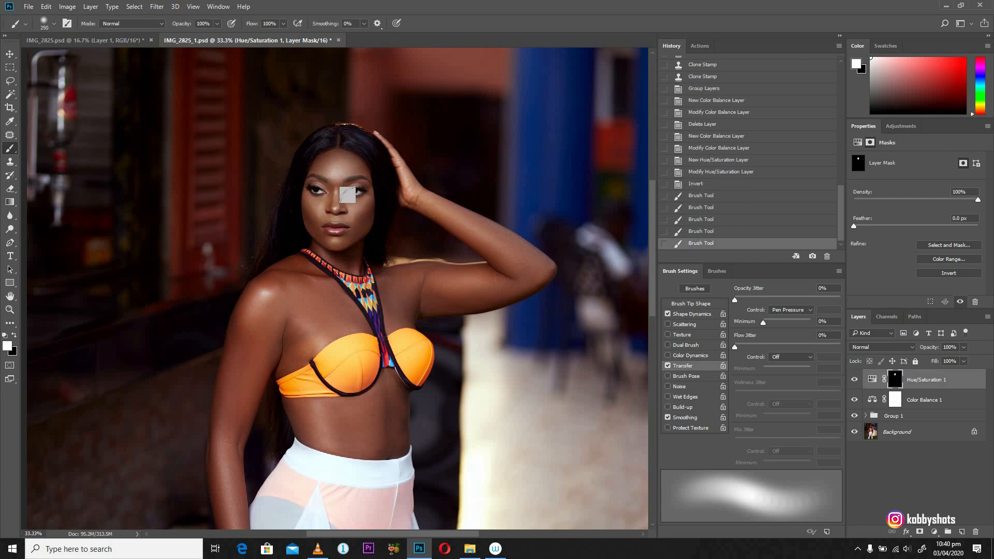
{"action": "left_click", "coordinate": [52, 23]}
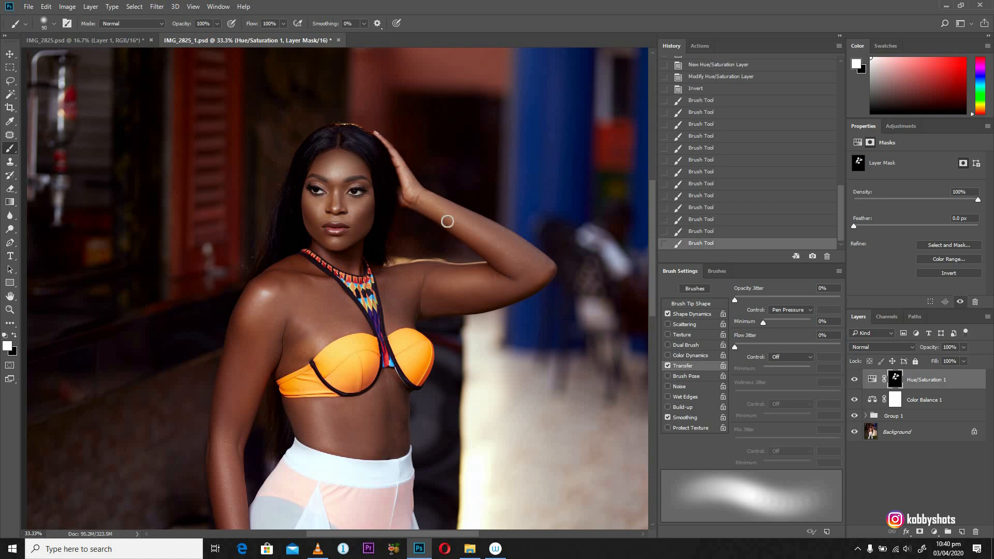
{"action": "mouse_move", "coordinate": [405, 281]}
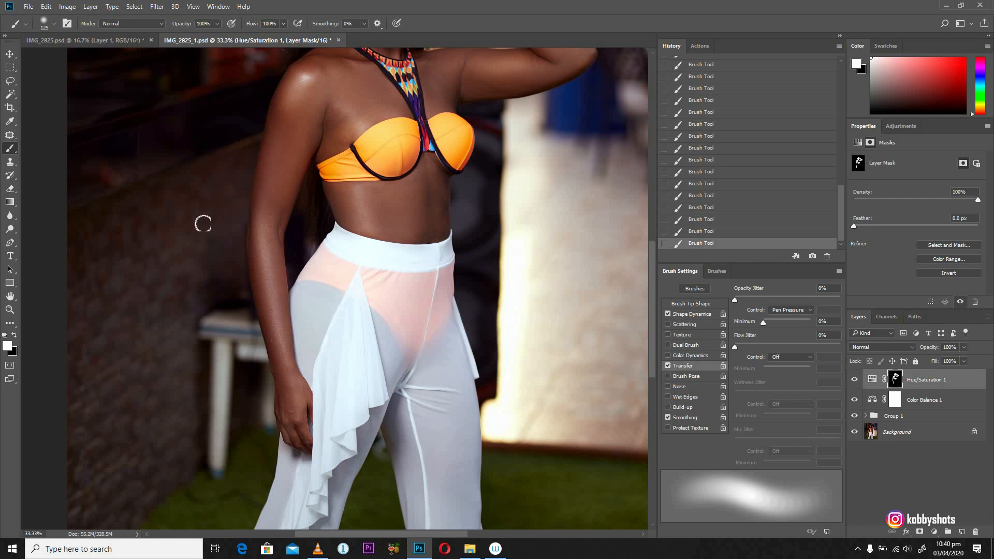
{"action": "mouse_move", "coordinate": [231, 193]}
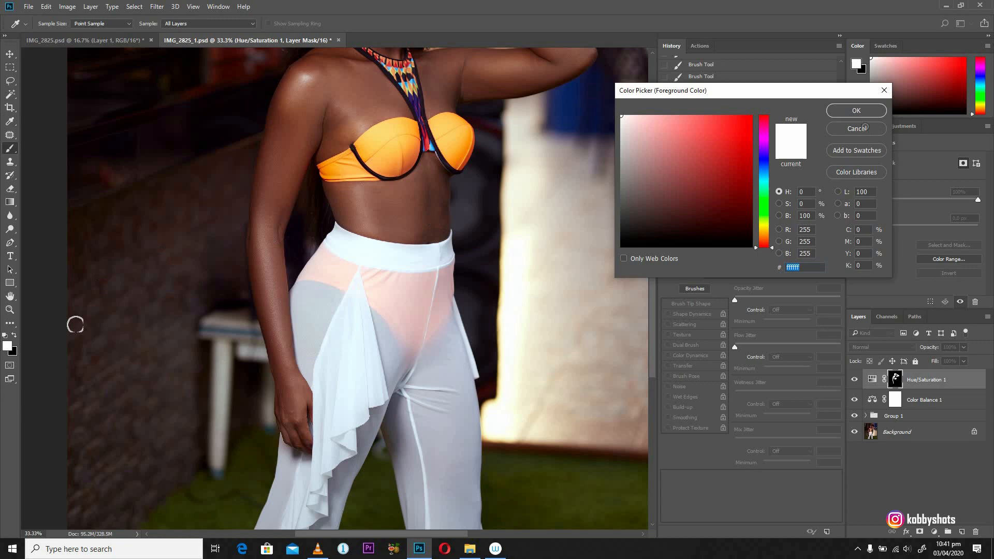
Swap to black and paint the mask to hide the effect on the upper arm
{"action": "left_click", "coordinate": [855, 111]}
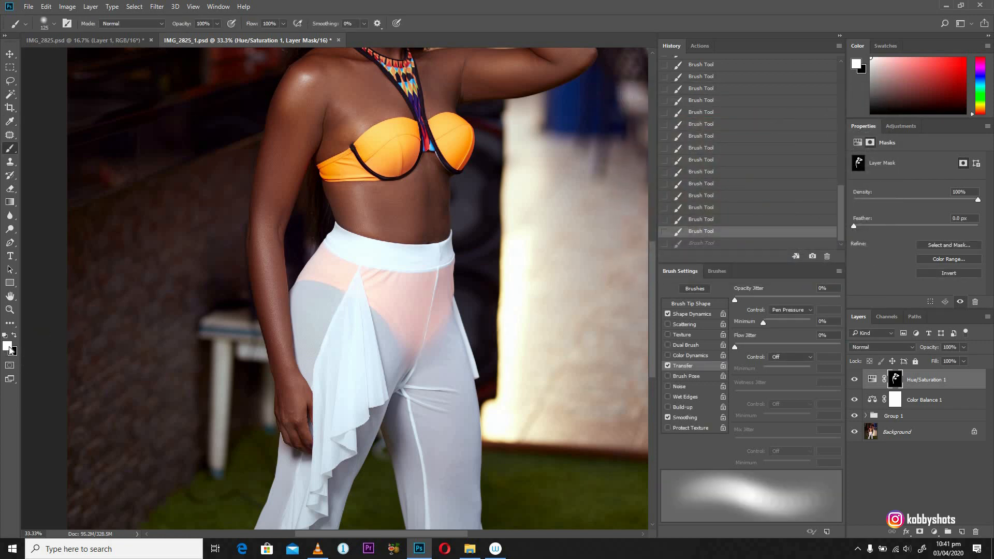
{"action": "left_click", "coordinate": [854, 345]}
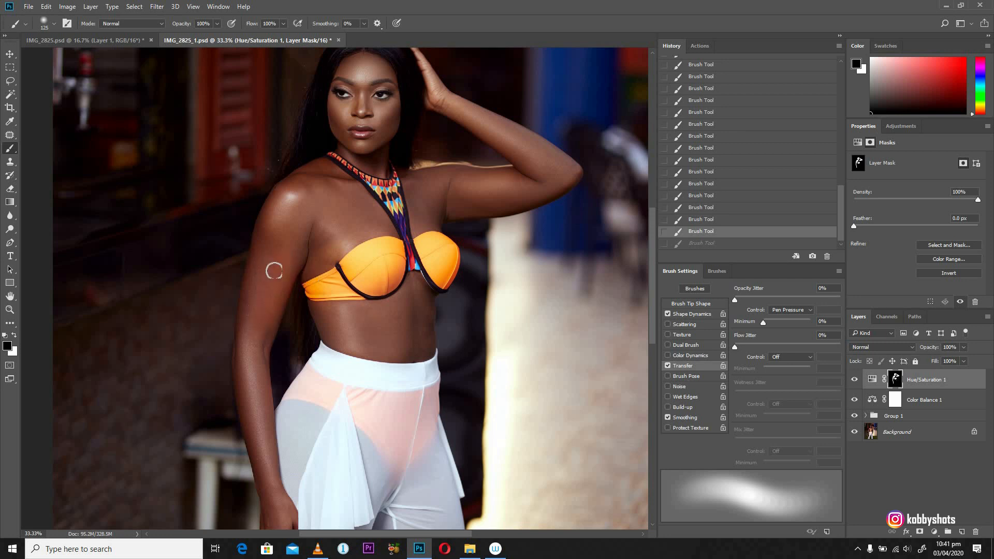
{"action": "left_click_drag", "start_coordinate": [275, 272], "coordinate": [283, 263]}
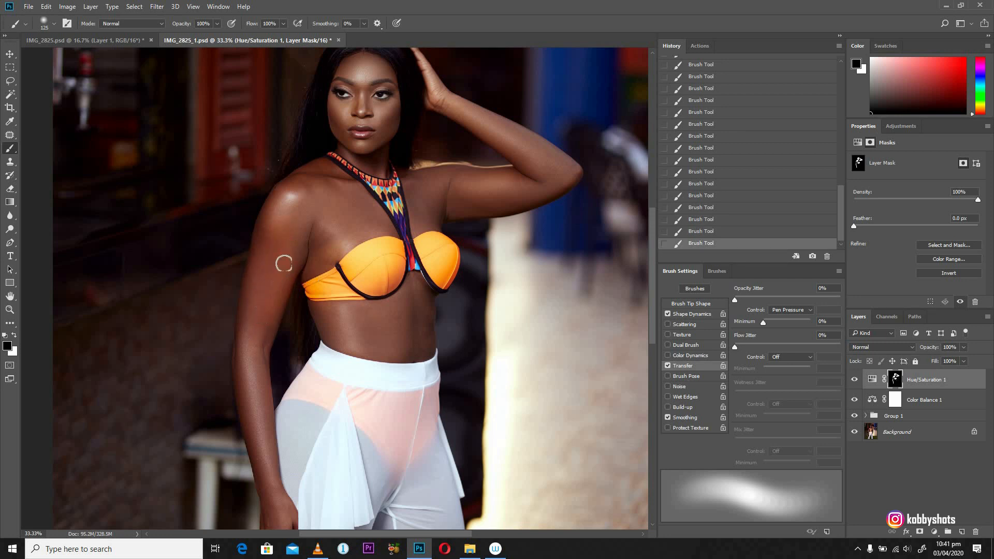
{"action": "mouse_move", "coordinate": [253, 284]}
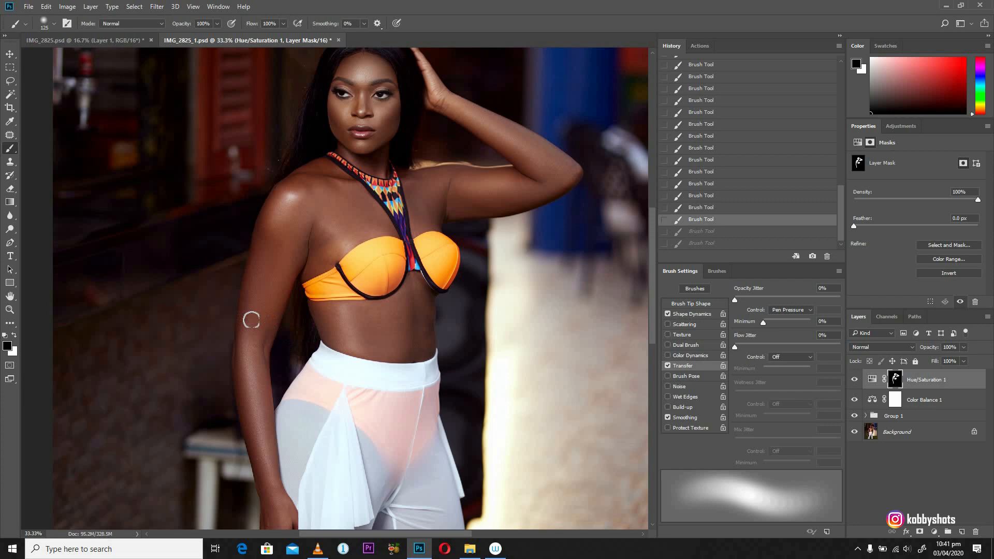
{"action": "mouse_move", "coordinate": [349, 214]}
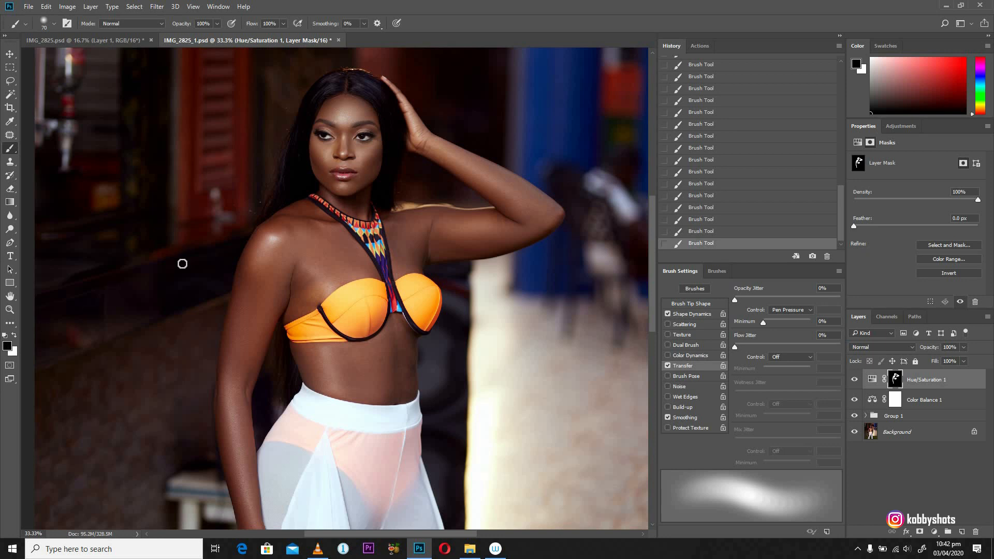
{"action": "mouse_move", "coordinate": [349, 169]}
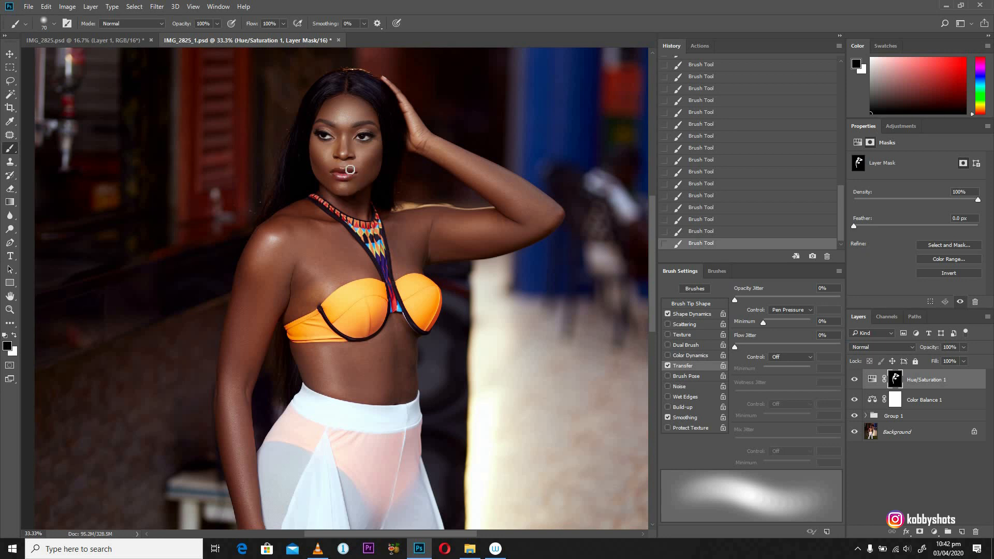
{"action": "mouse_move", "coordinate": [349, 171]}
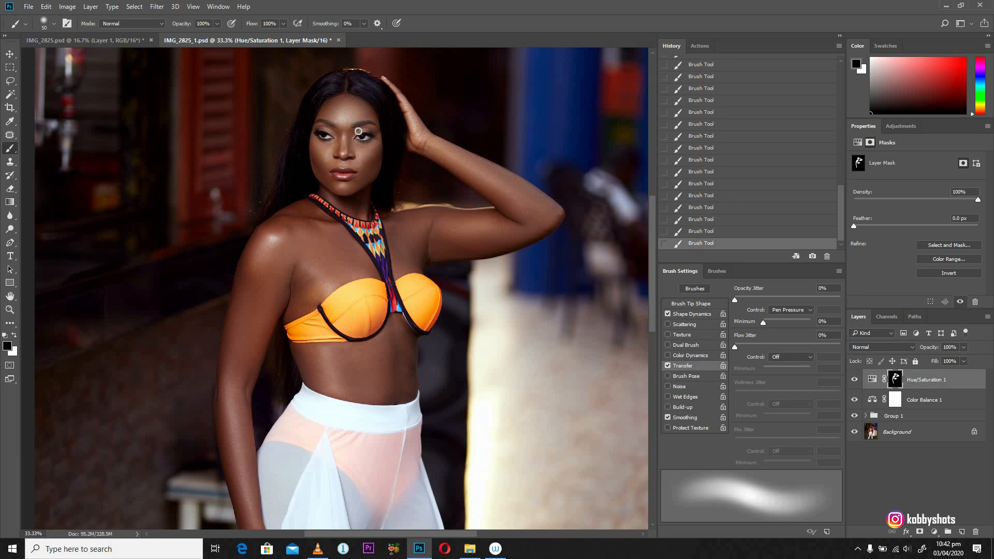
{"action": "mouse_move", "coordinate": [348, 137]}
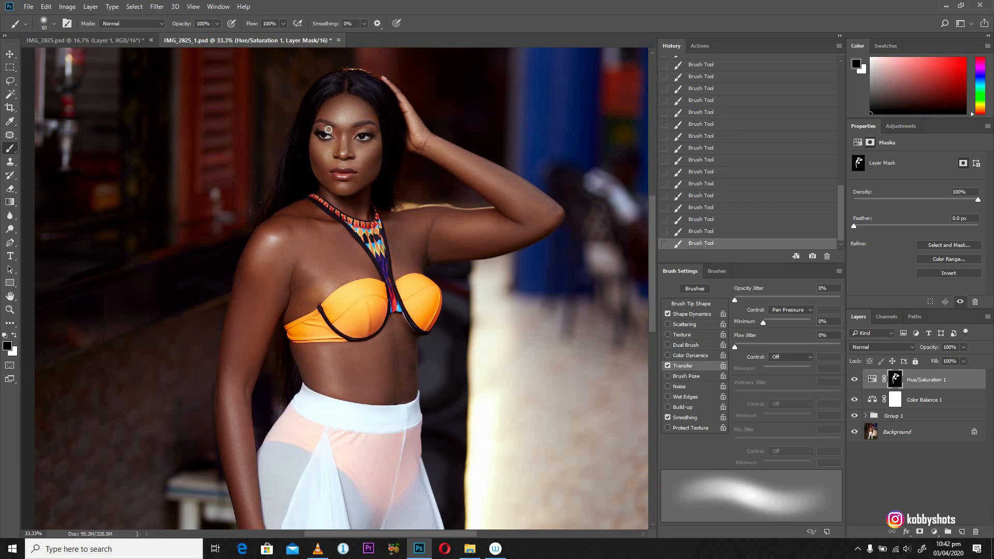
{"action": "mouse_move", "coordinate": [314, 132]}
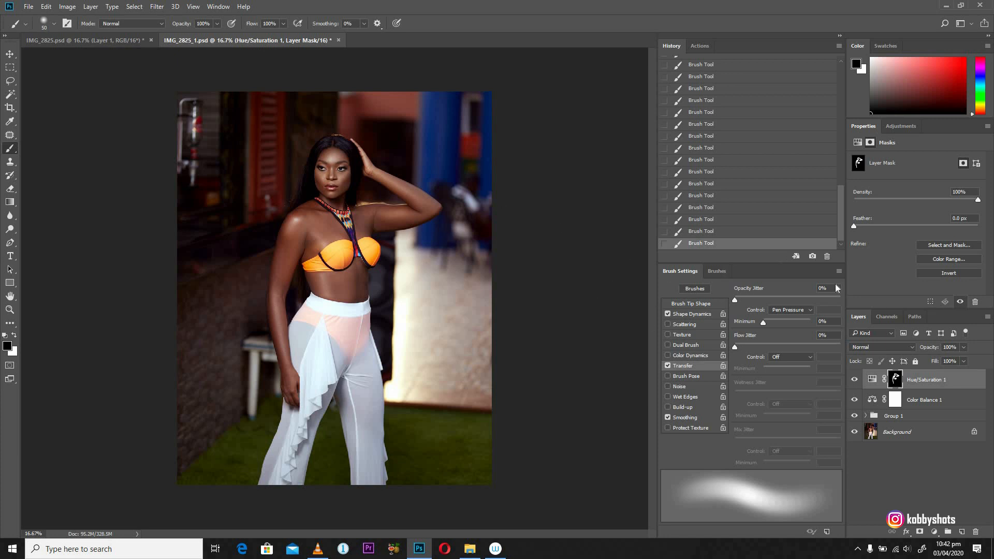
Try lower opacities on Hue/Saturation 1, restore 100%, and add a second Color Balance layer
{"action": "left_click", "coordinate": [895, 379]}
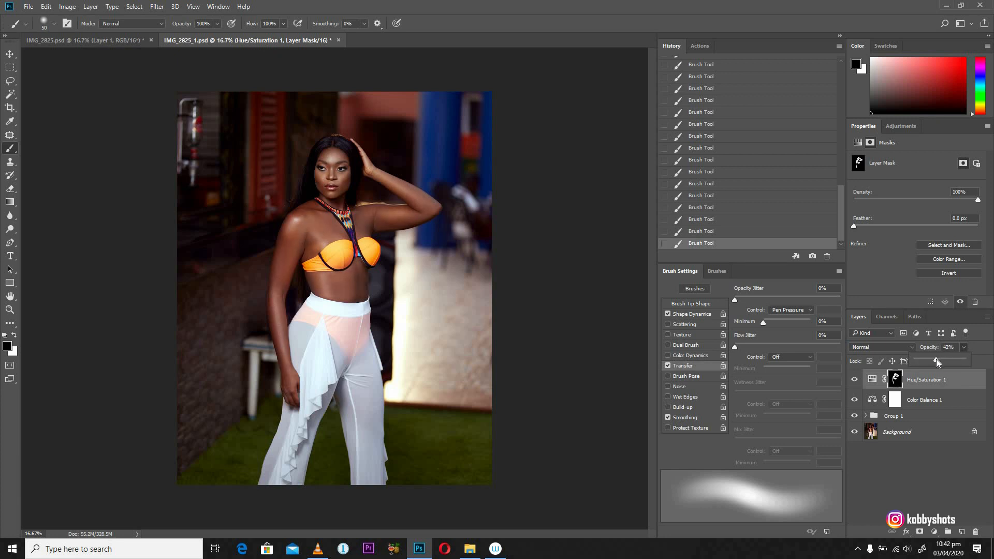
{"action": "left_click_drag", "start_coordinate": [937, 362], "coordinate": [933, 361]}
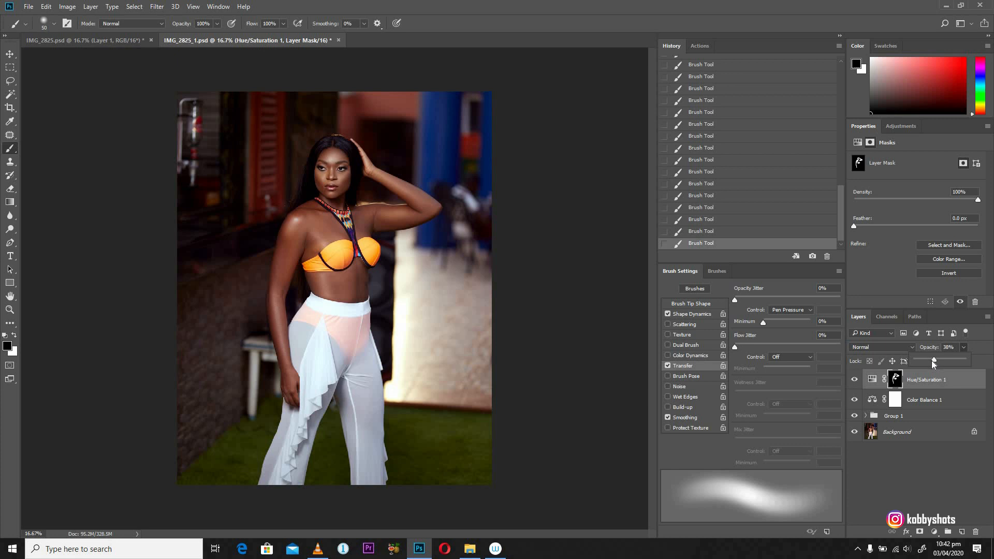
{"action": "left_click_drag", "start_coordinate": [933, 361], "coordinate": [962, 361]}
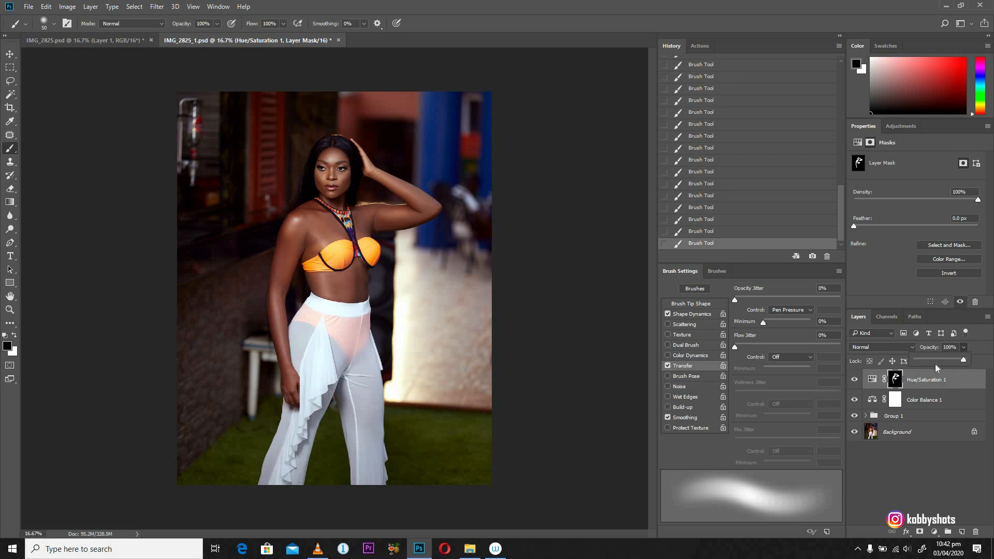
{"action": "left_click_drag", "start_coordinate": [979, 360], "coordinate": [940, 360]}
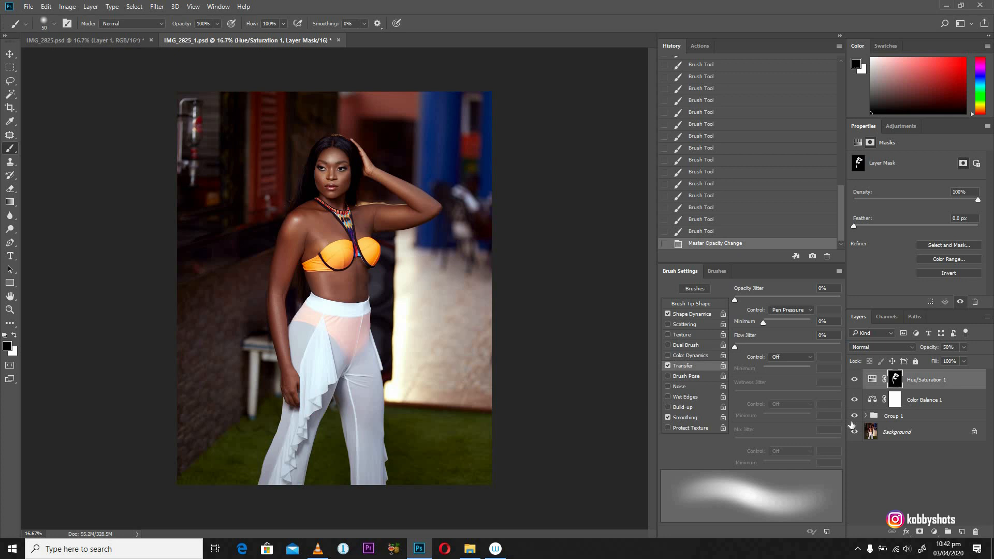
{"action": "left_click", "coordinate": [924, 400]}
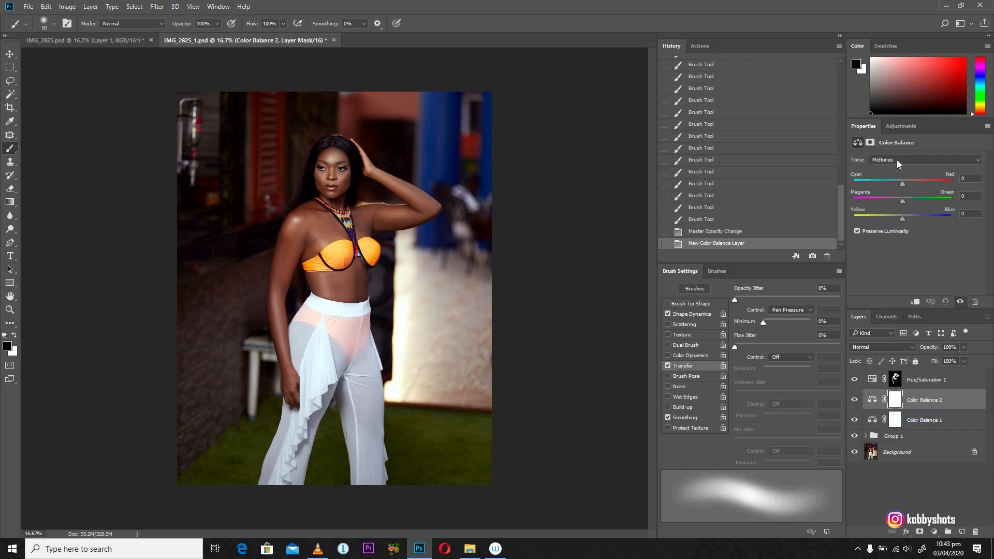
Set Color Balance 2 shadows to Cyan-Red +6, Magenta-Green +4 and Yellow-Blue -1
{"action": "left_click", "coordinate": [923, 159]}
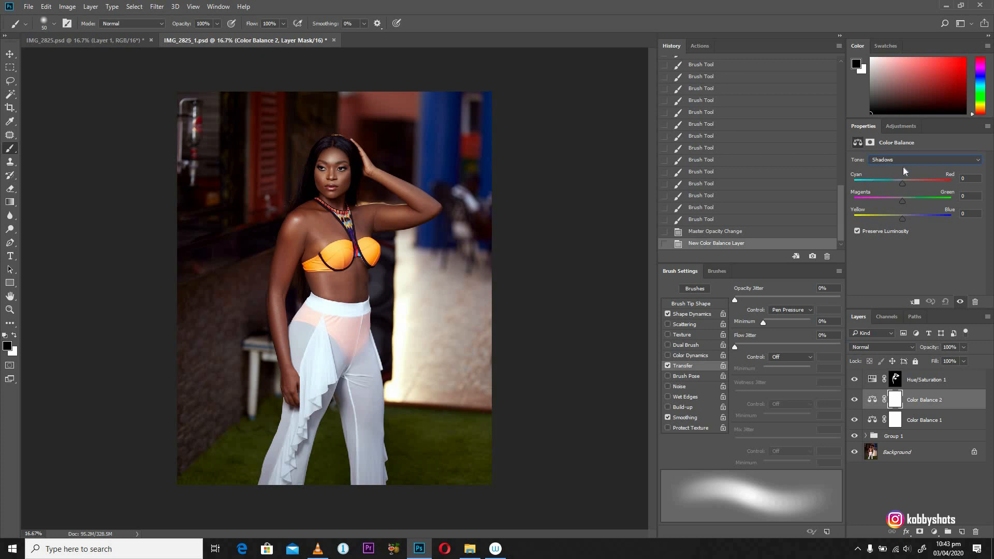
{"action": "mouse_move", "coordinate": [902, 187]}
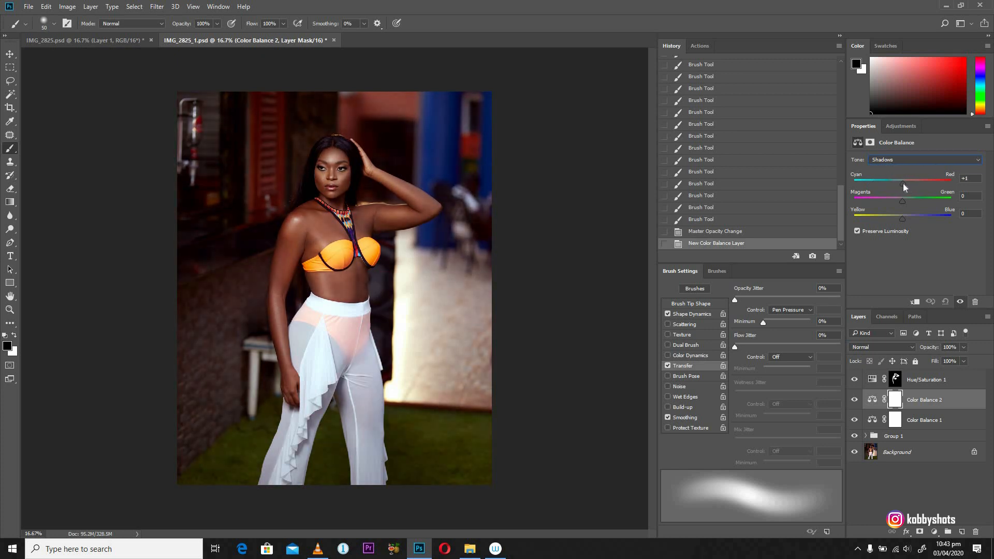
{"action": "left_click_drag", "start_coordinate": [900, 181], "coordinate": [903, 180]}
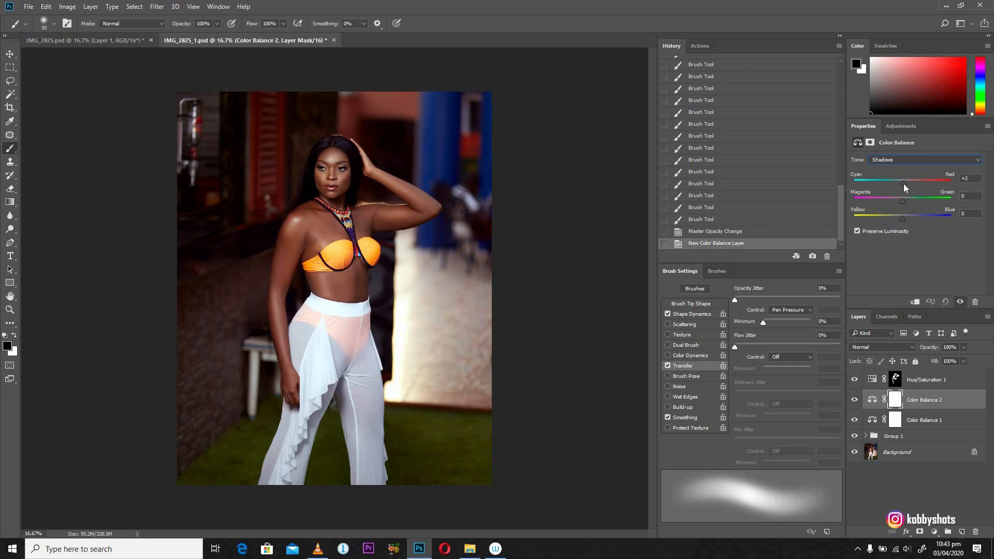
{"action": "left_click_drag", "start_coordinate": [902, 180], "coordinate": [905, 180]}
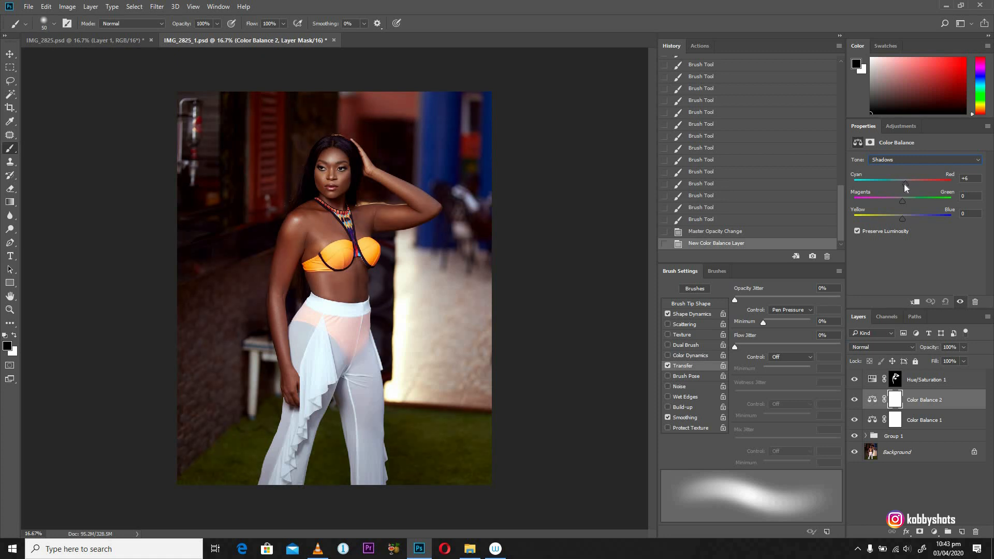
{"action": "left_click_drag", "start_coordinate": [906, 180], "coordinate": [903, 180]}
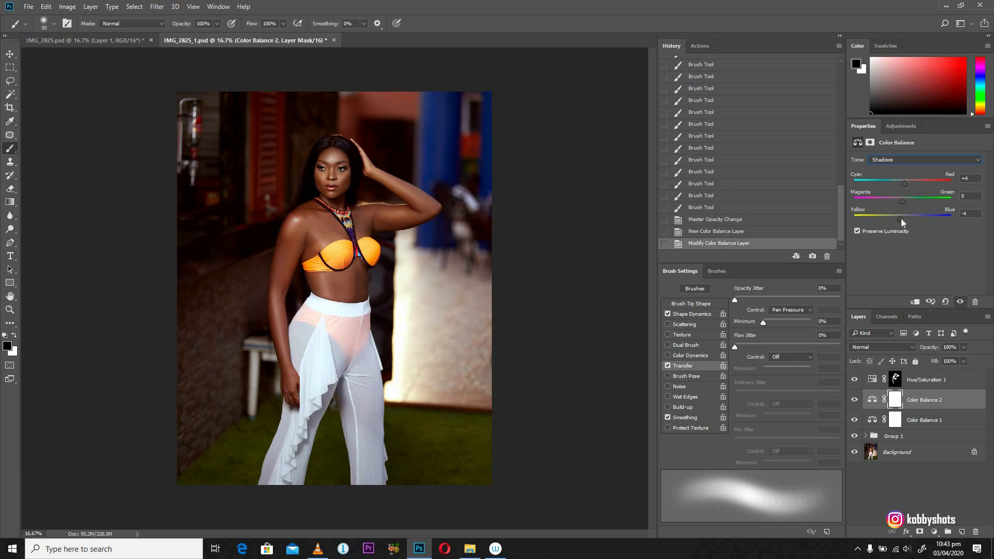
{"action": "left_click_drag", "start_coordinate": [903, 218], "coordinate": [901, 214]}
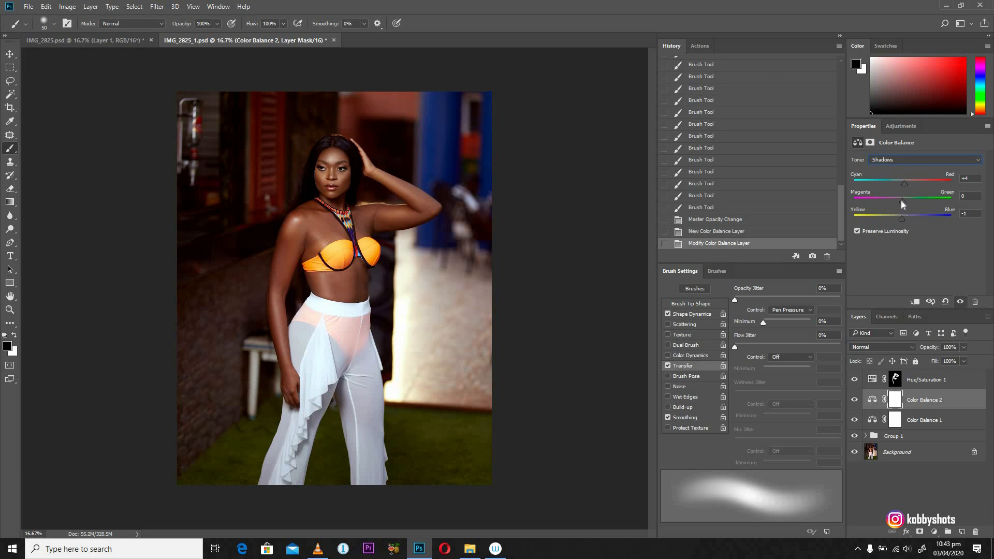
{"action": "left_click_drag", "start_coordinate": [905, 205], "coordinate": [899, 205]}
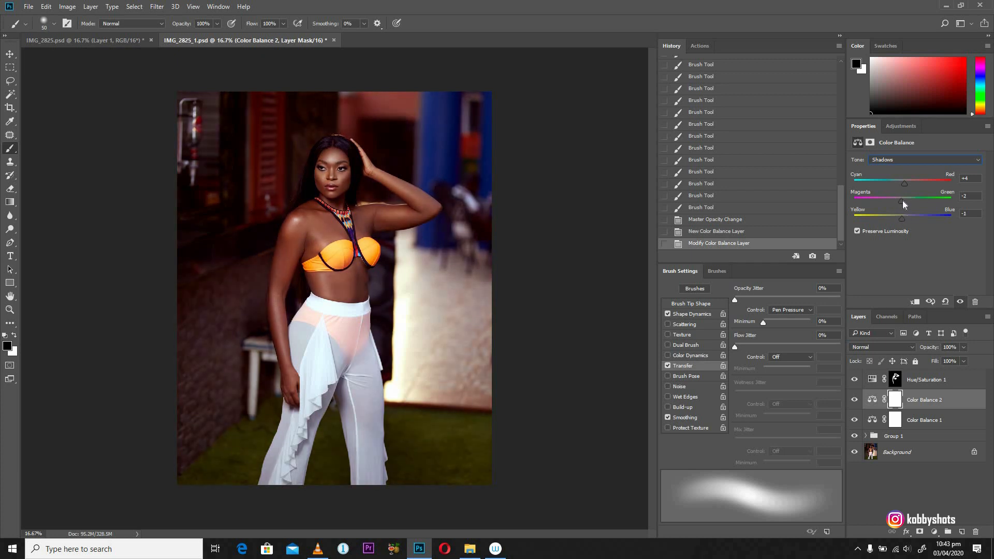
{"action": "left_click_drag", "start_coordinate": [903, 201], "coordinate": [914, 200]}
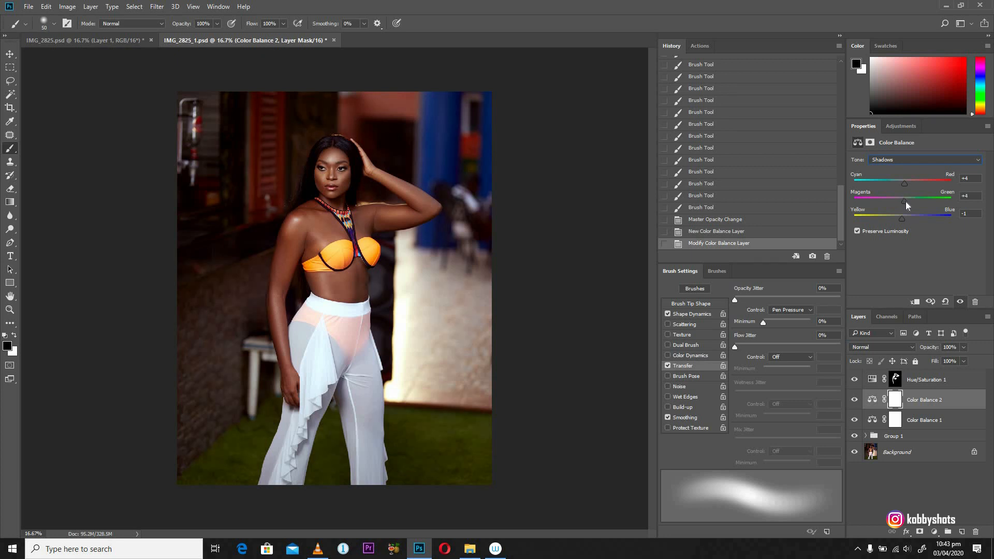
{"action": "left_click_drag", "start_coordinate": [902, 201], "coordinate": [905, 201]}
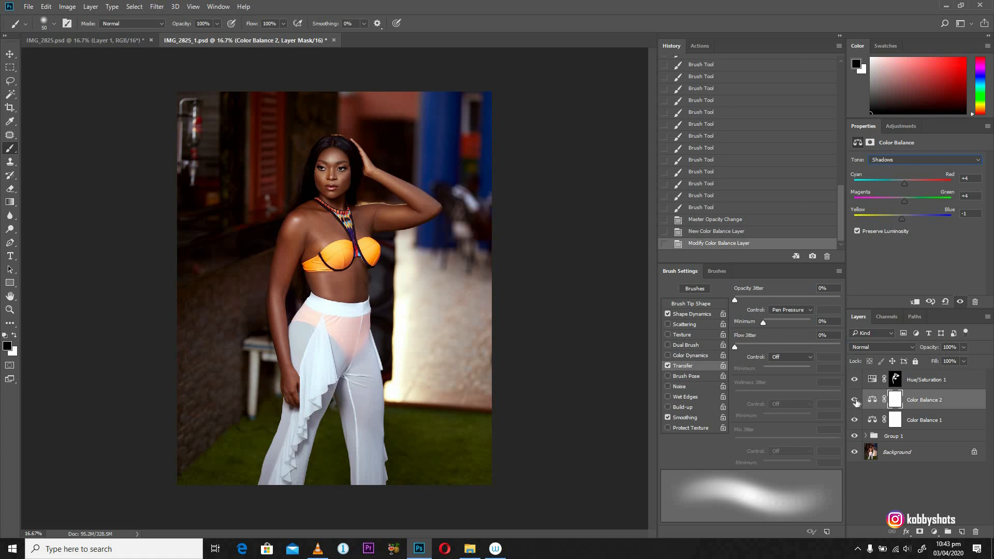
Toggle Color Balance 2's visibility to compare before and after
{"action": "left_click", "coordinate": [854, 400]}
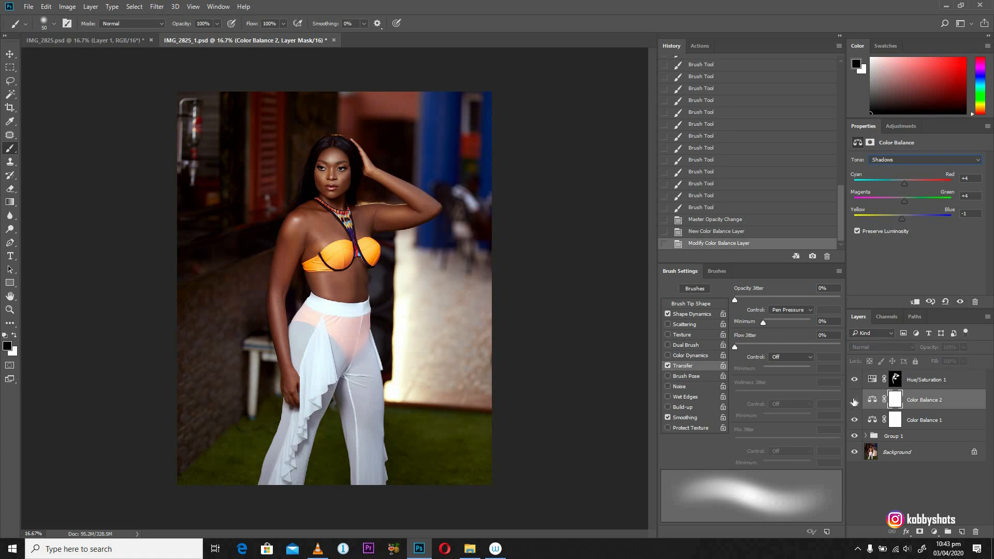
{"action": "left_click", "coordinate": [854, 403]}
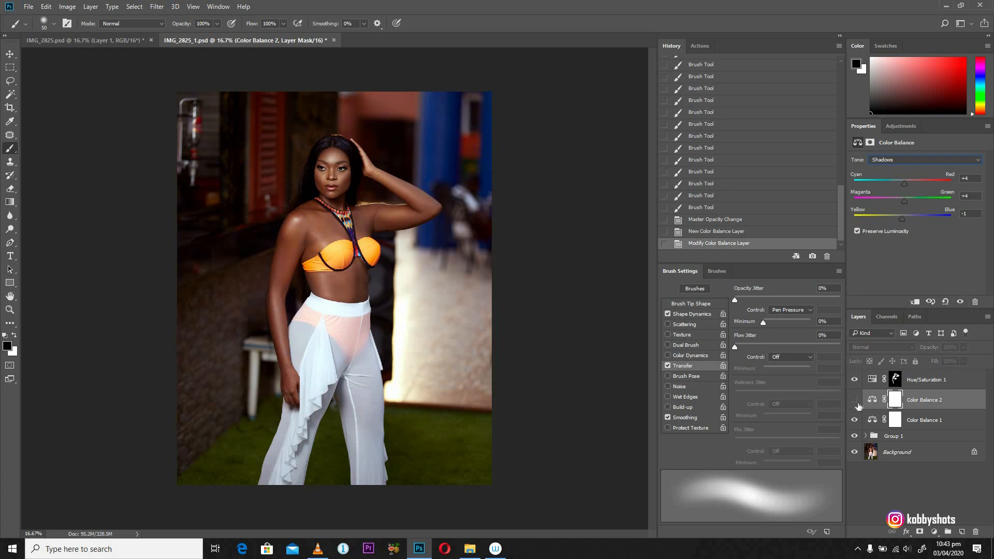
{"action": "left_click", "coordinate": [926, 379]}
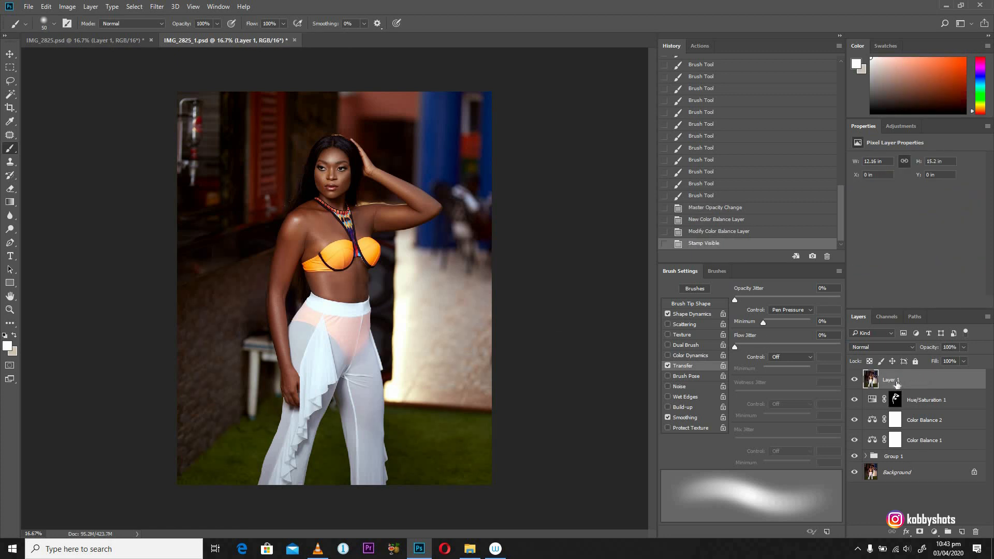
{"action": "mouse_move", "coordinate": [896, 386]}
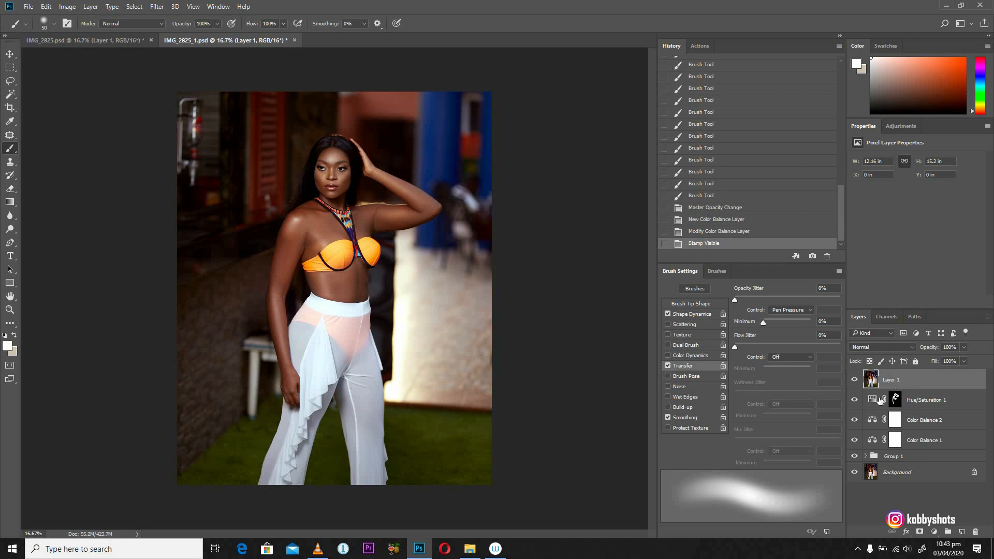
{"action": "mouse_move", "coordinate": [884, 416]}
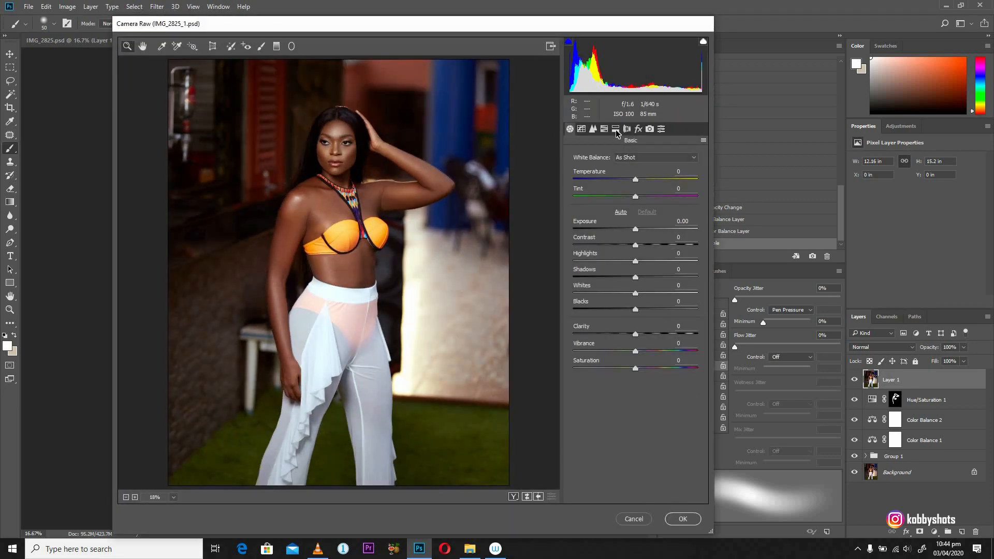
In Camera Raw HSL luminance, brighten oranges and yellows to +8 and lift greens slightly
{"action": "left_click", "coordinate": [604, 129]}
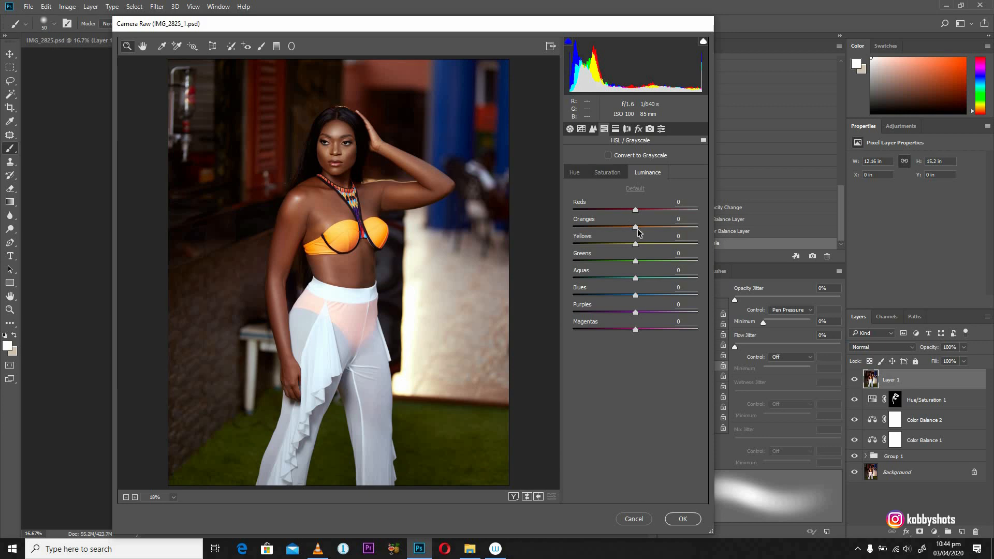
{"action": "left_click_drag", "start_coordinate": [636, 227], "coordinate": [641, 227]}
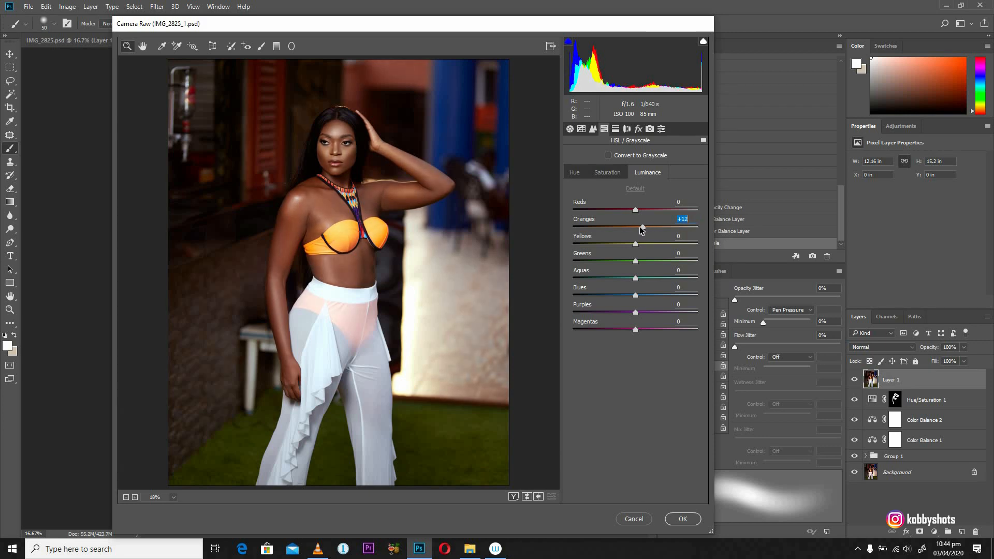
{"action": "left_click_drag", "start_coordinate": [636, 242], "coordinate": [672, 243]}
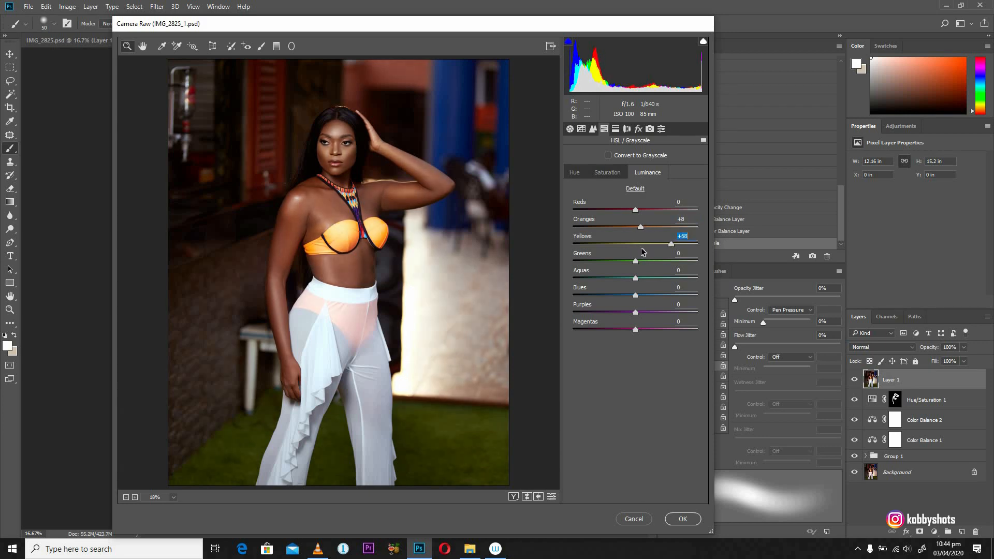
{"action": "left_click_drag", "start_coordinate": [672, 244], "coordinate": [640, 244]}
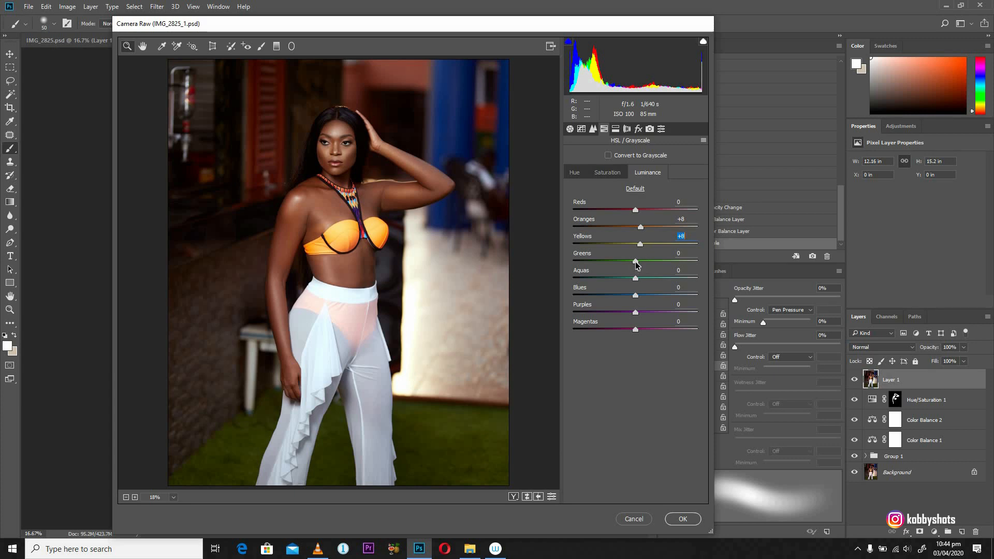
{"action": "left_click_drag", "start_coordinate": [635, 261], "coordinate": [648, 261]}
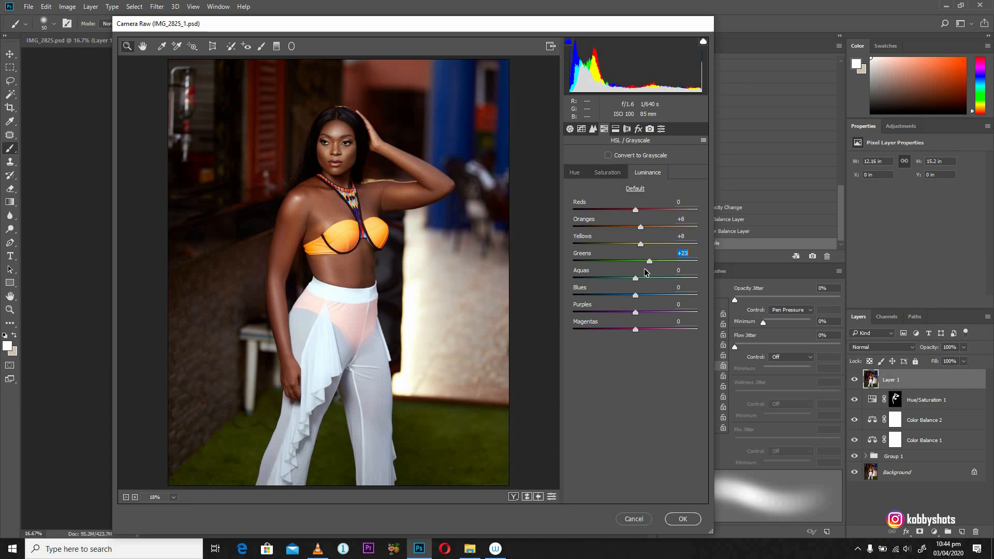
Shift the green hue to −26 and raise green luminance to +45
{"action": "left_click", "coordinate": [574, 172]}
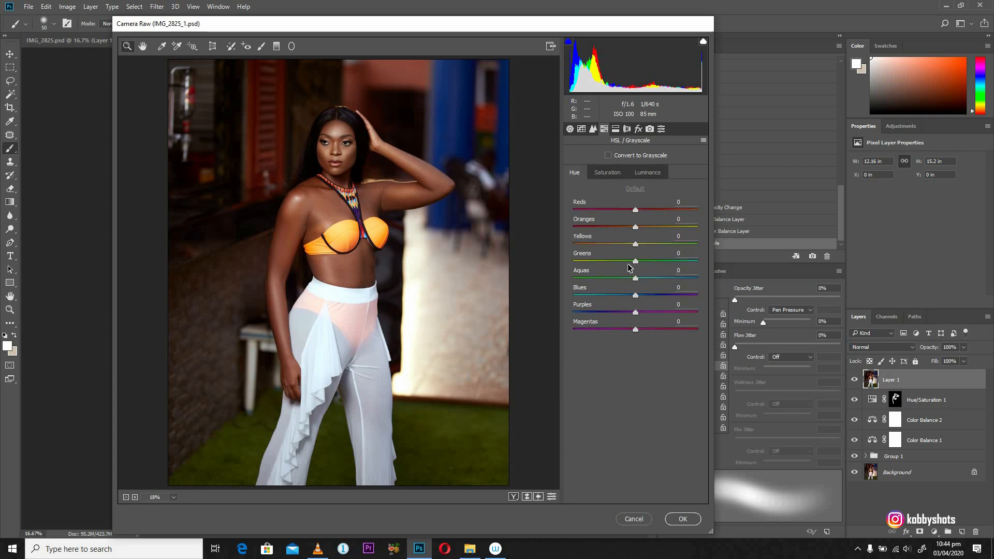
{"action": "left_click_drag", "start_coordinate": [636, 261], "coordinate": [619, 261]}
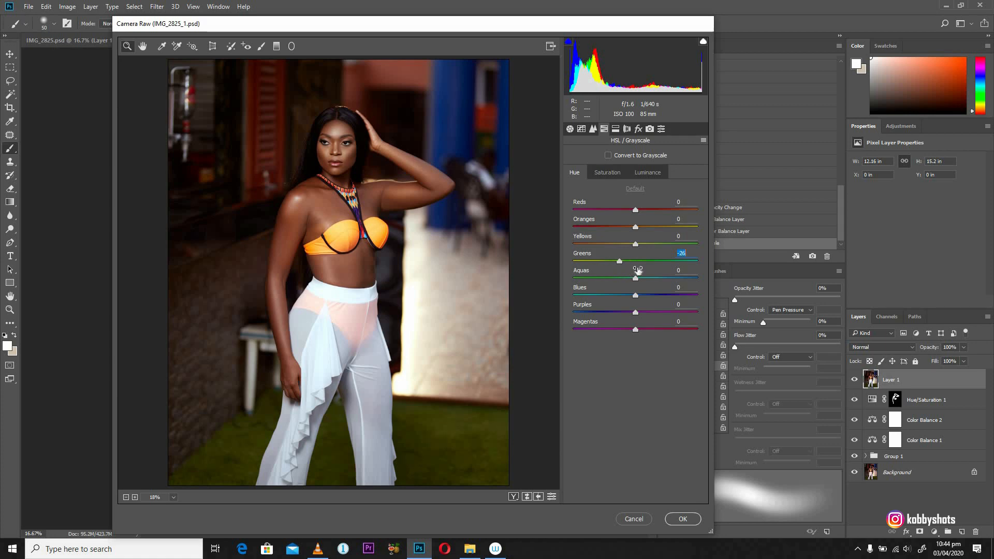
{"action": "left_click", "coordinate": [647, 173]}
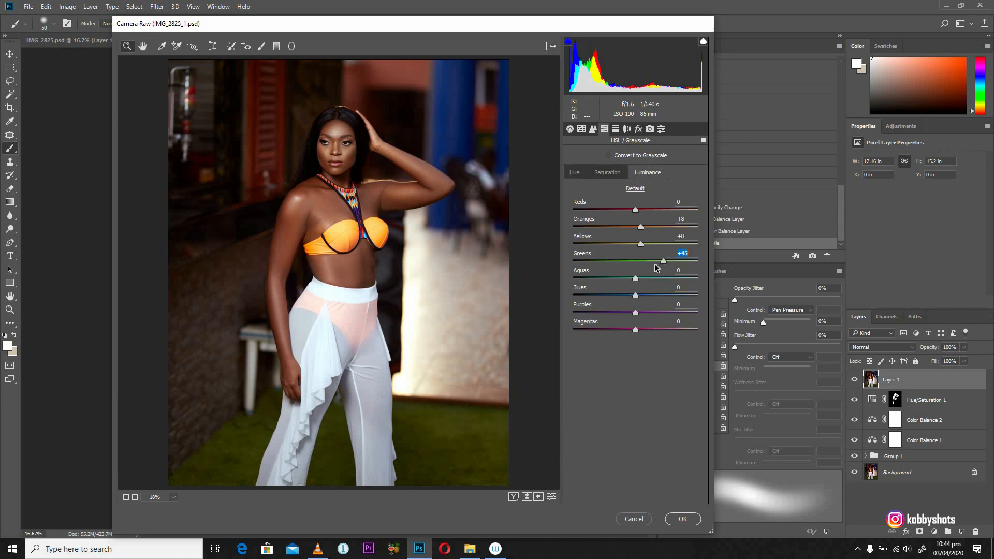
{"action": "left_click_drag", "start_coordinate": [663, 261], "coordinate": [655, 261]}
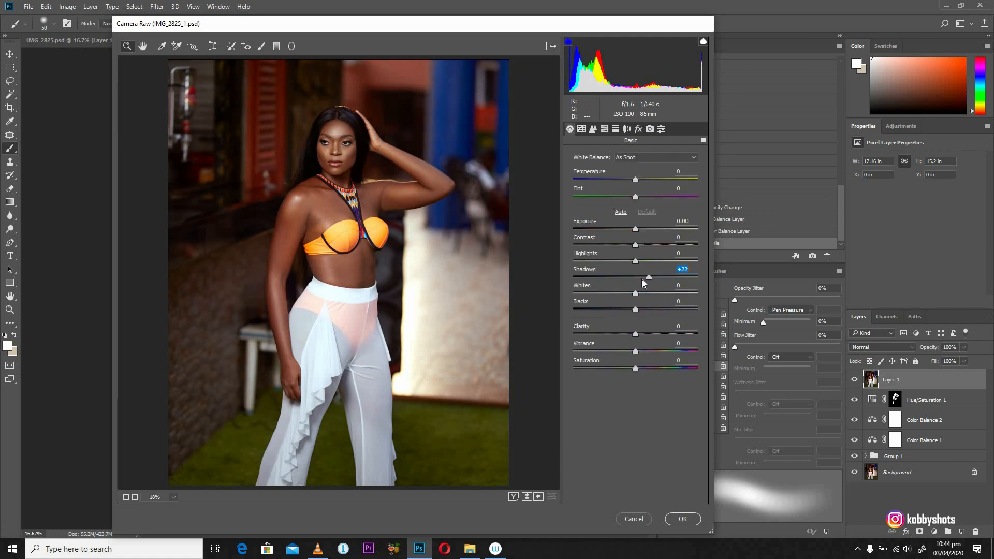
Pull shadows back to +8 and deepen the blacks to -18 in the Basic panel
{"action": "left_click_drag", "start_coordinate": [647, 278], "coordinate": [640, 278]}
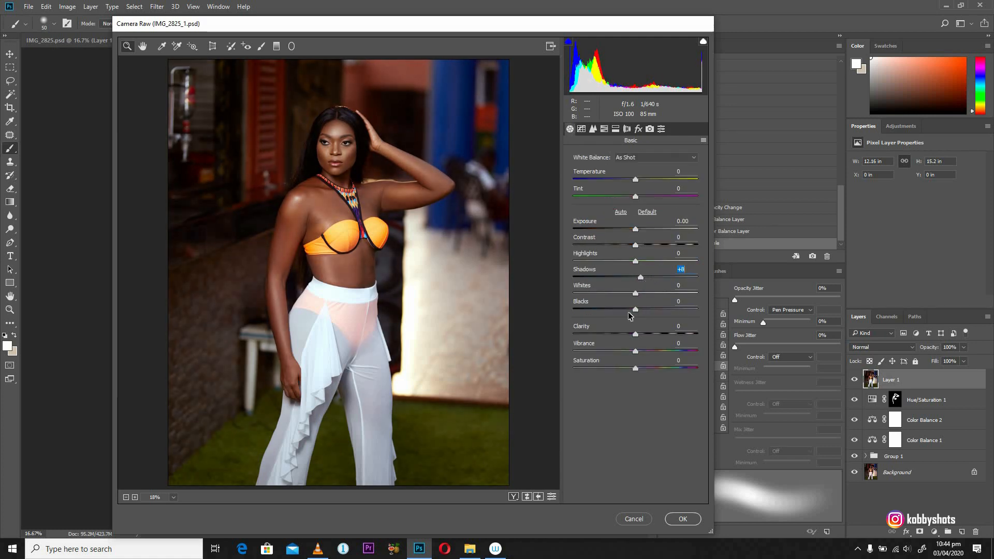
{"action": "left_click_drag", "start_coordinate": [635, 310], "coordinate": [621, 310]}
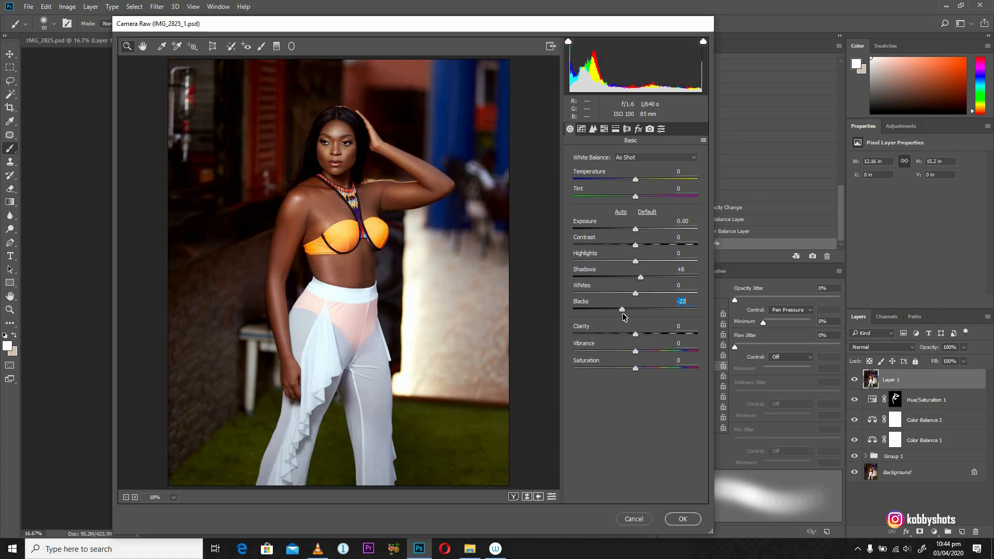
{"action": "left_click_drag", "start_coordinate": [621, 309], "coordinate": [635, 310]}
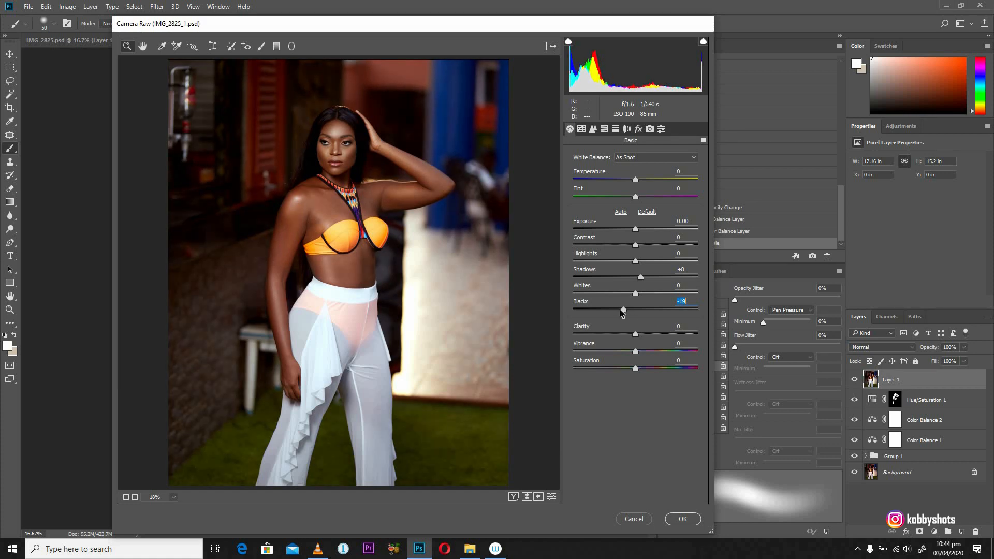
{"action": "left_click_drag", "start_coordinate": [620, 311], "coordinate": [623, 310]}
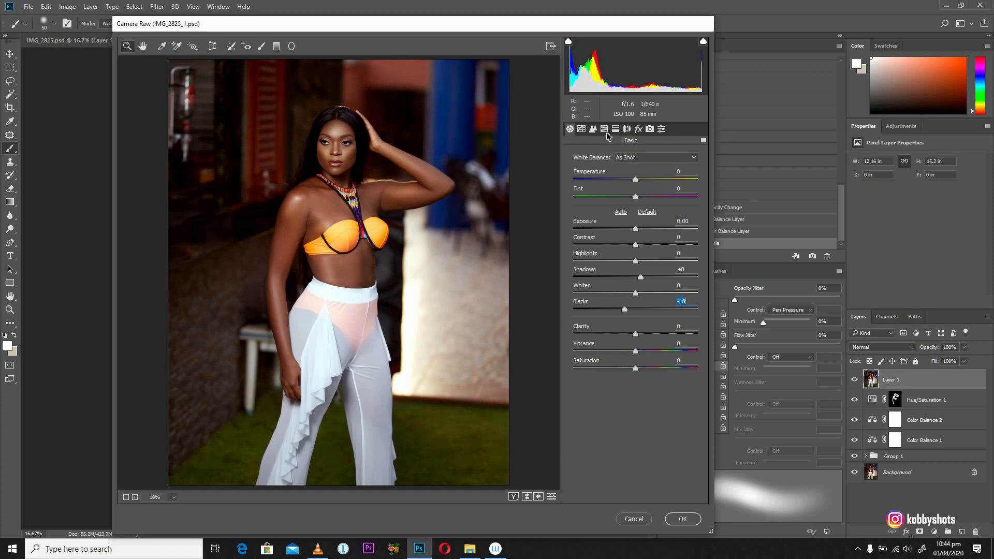
{"action": "left_click", "coordinate": [604, 128]}
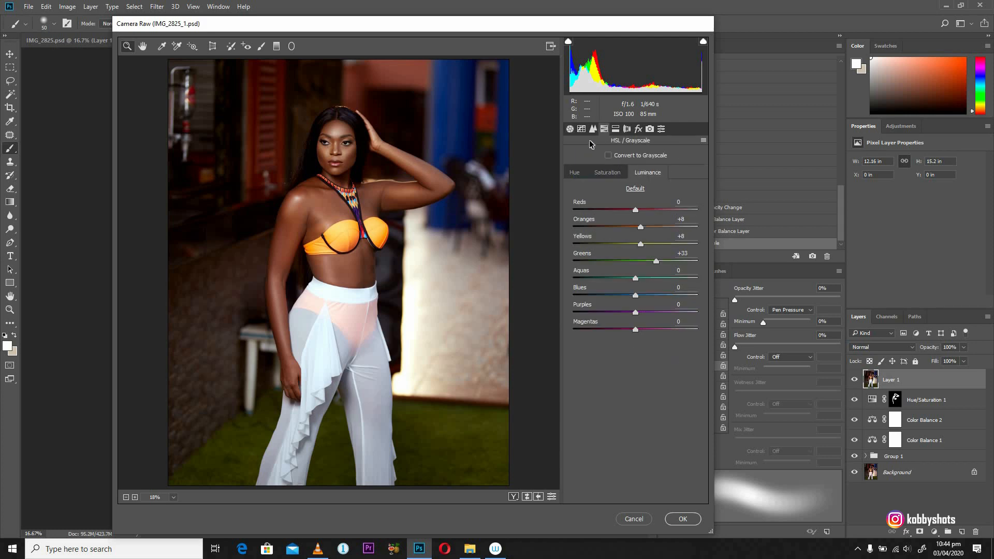
{"action": "left_click", "coordinate": [570, 128]}
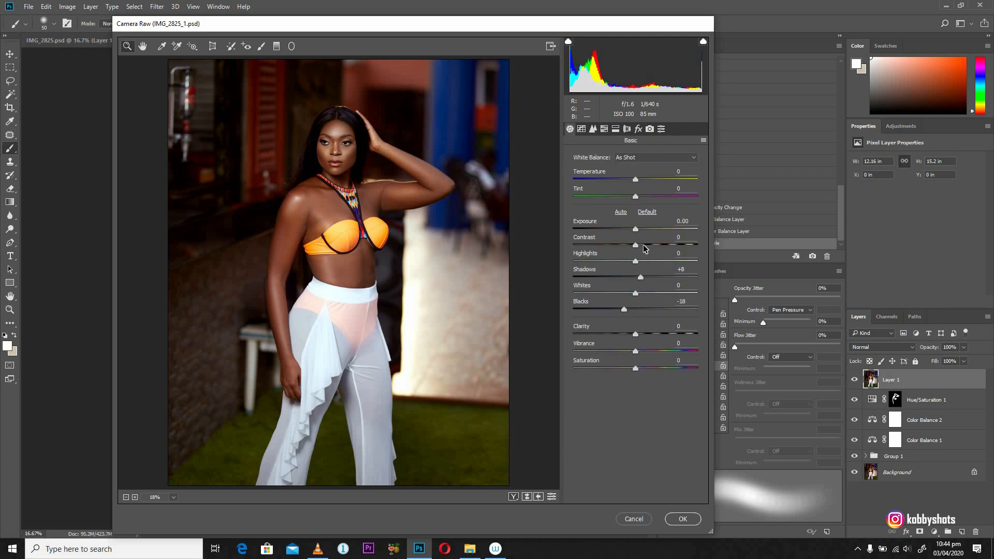
Add contrast +6 and warm the temperature to +2
{"action": "left_click_drag", "start_coordinate": [635, 245], "coordinate": [645, 246]}
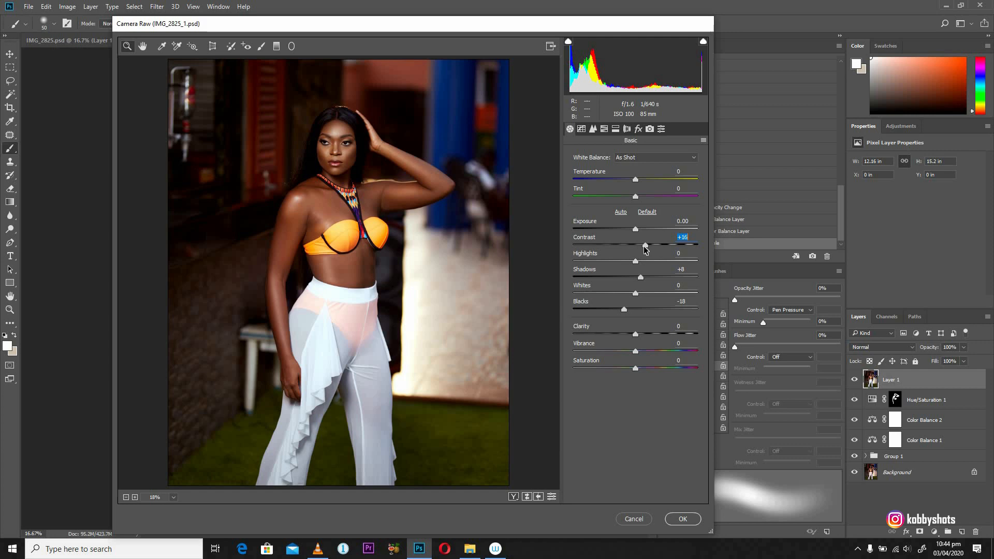
{"action": "left_click_drag", "start_coordinate": [646, 244], "coordinate": [639, 245]}
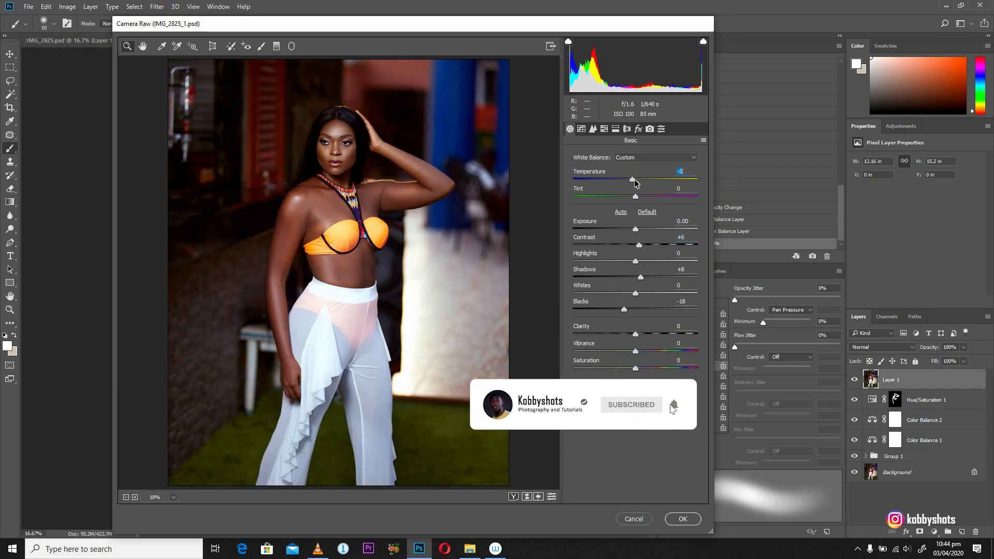
{"action": "left_click_drag", "start_coordinate": [632, 181], "coordinate": [636, 180]}
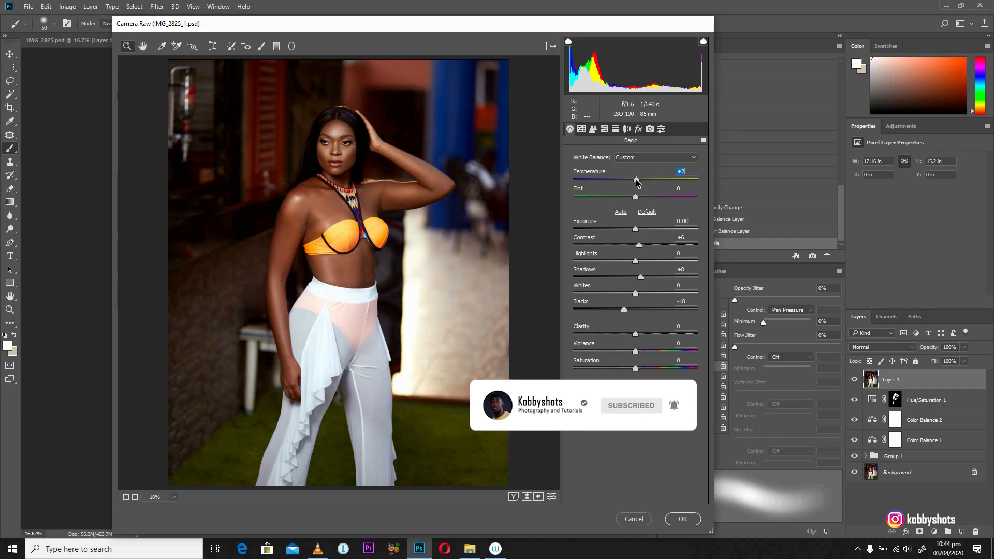
{"action": "left_click_drag", "start_coordinate": [639, 179], "coordinate": [634, 179]}
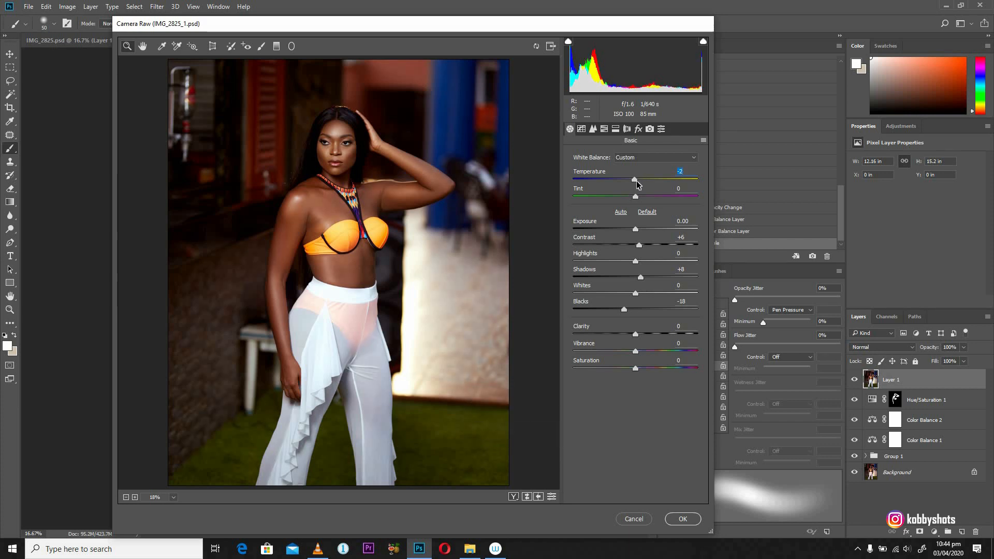
{"action": "left_click_drag", "start_coordinate": [633, 179], "coordinate": [636, 179]}
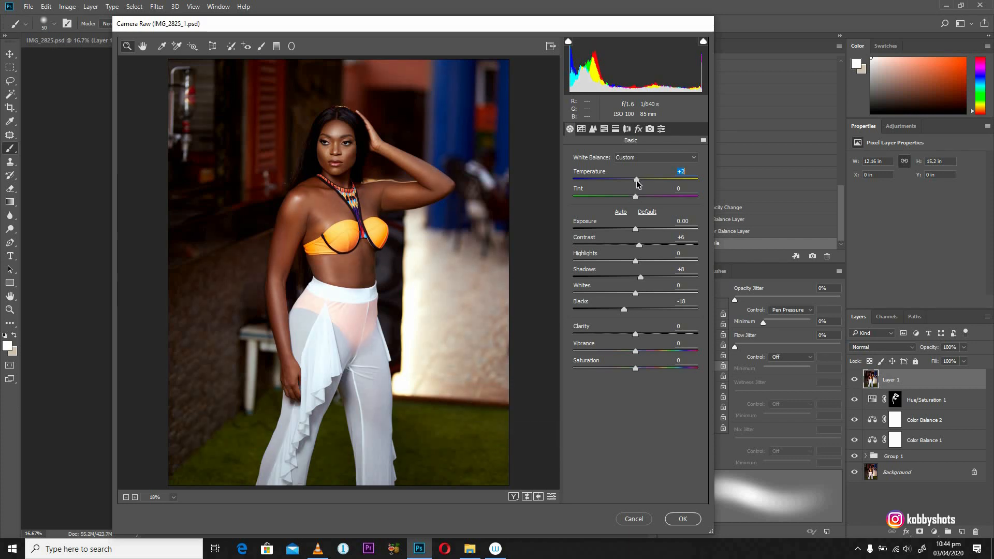
{"action": "left_click", "coordinate": [604, 128]}
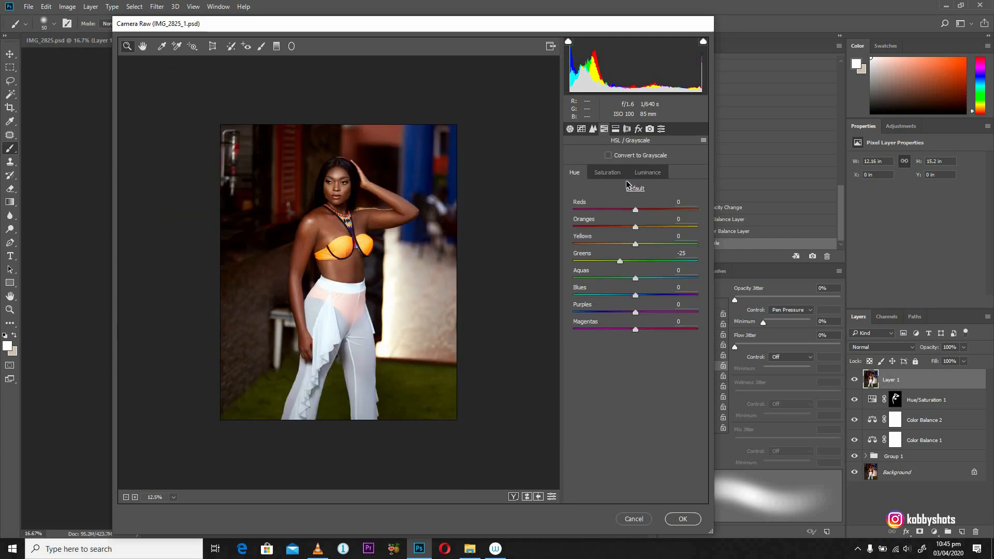
{"action": "mouse_move", "coordinate": [624, 185]}
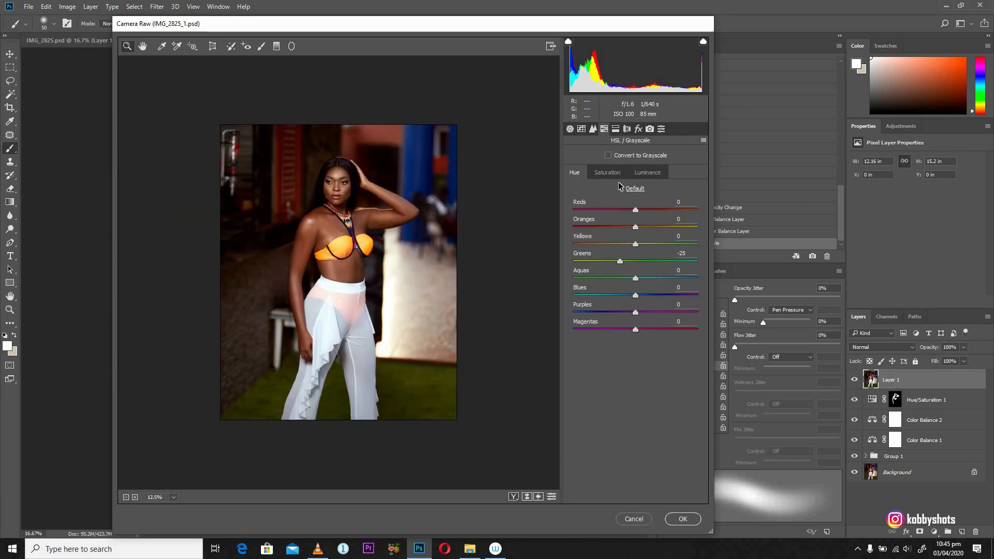
Boost orange saturation to +4 in the HSL Saturation adjustments
{"action": "left_click", "coordinate": [607, 172]}
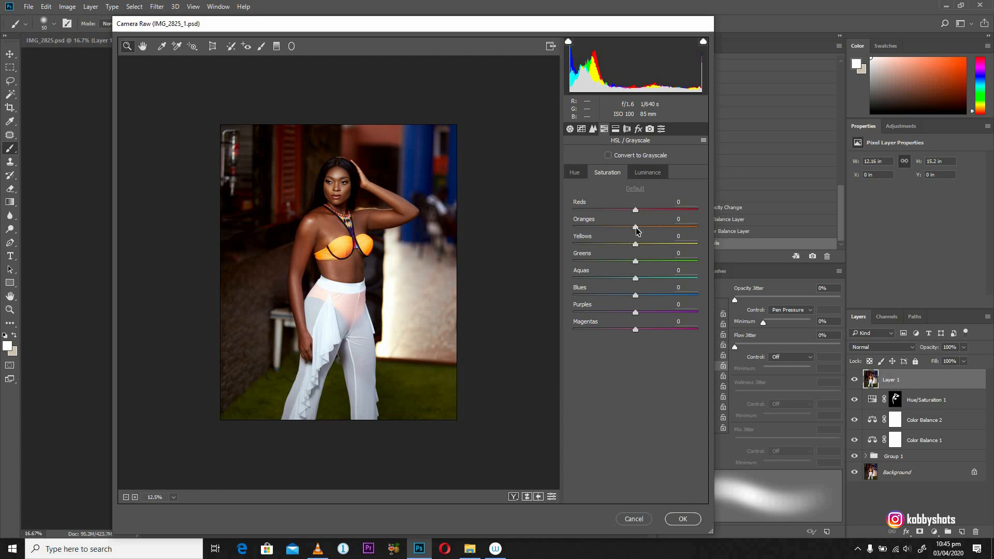
{"action": "left_click_drag", "start_coordinate": [636, 228], "coordinate": [642, 228]}
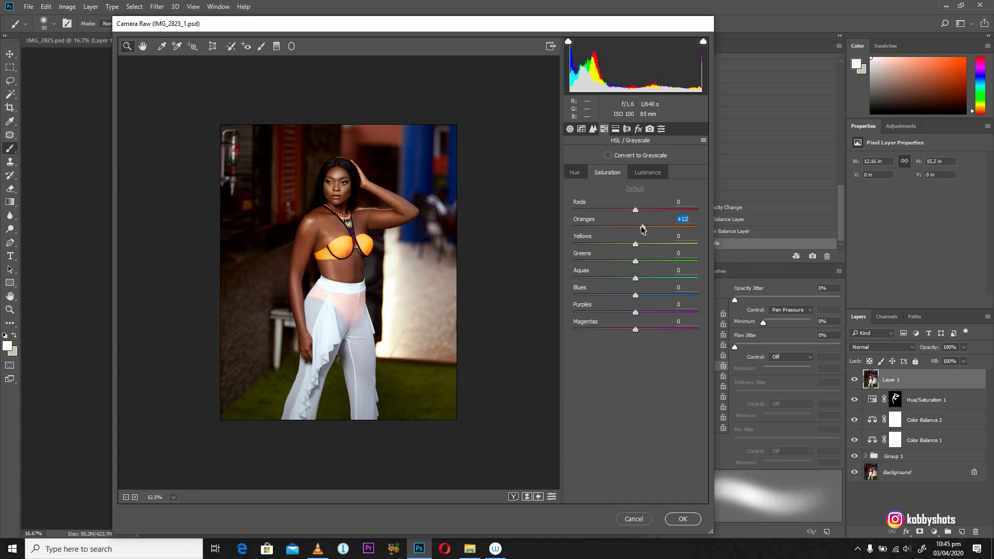
{"action": "left_click_drag", "start_coordinate": [642, 227], "coordinate": [639, 227]}
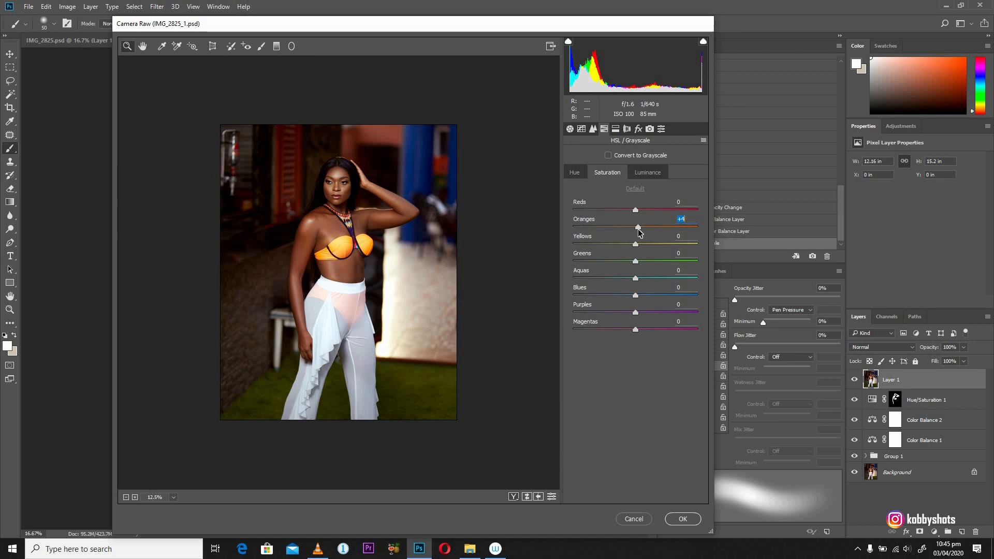
Lift red luminance to +42 and orange luminance to about +31
{"action": "left_click", "coordinate": [647, 172]}
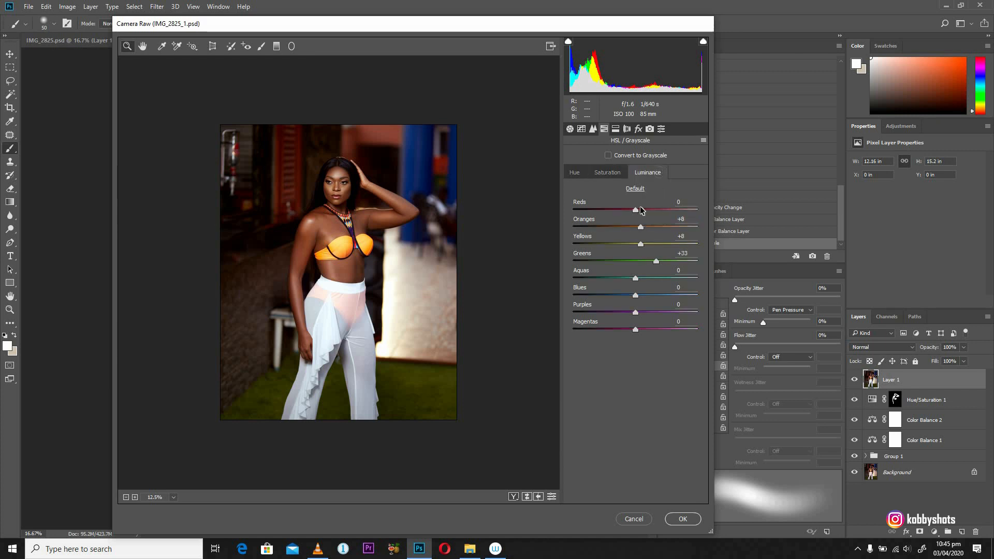
{"action": "left_click_drag", "start_coordinate": [637, 210], "coordinate": [648, 211]}
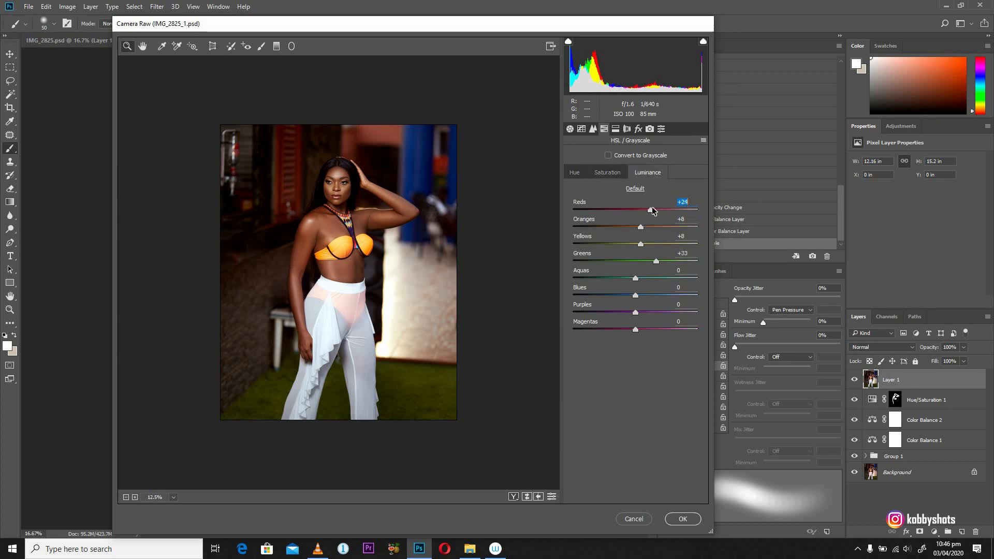
{"action": "left_click_drag", "start_coordinate": [648, 210], "coordinate": [675, 210]}
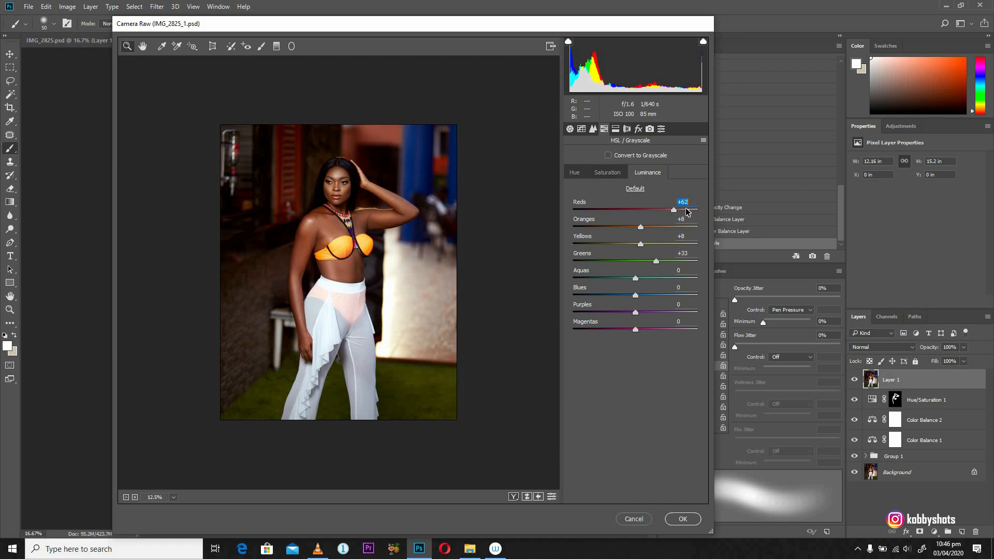
{"action": "left_click_drag", "start_coordinate": [673, 210], "coordinate": [663, 210]}
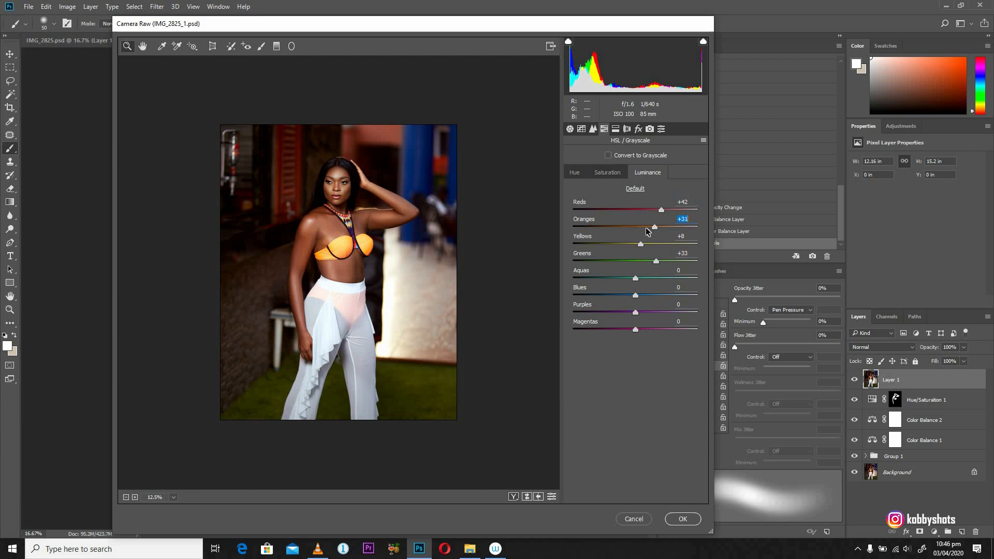
{"action": "left_click_drag", "start_coordinate": [655, 227], "coordinate": [649, 227]}
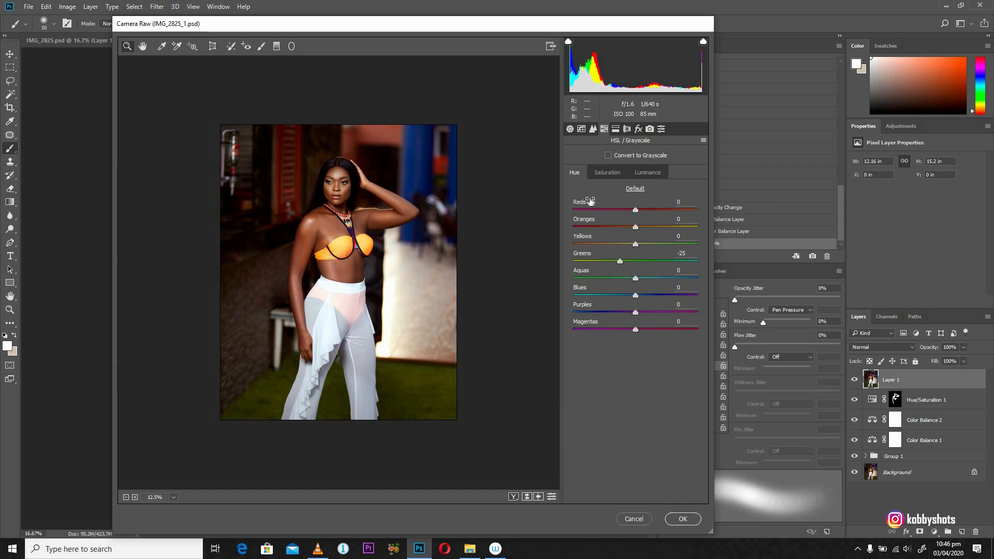
{"action": "mouse_move", "coordinate": [496, 225]}
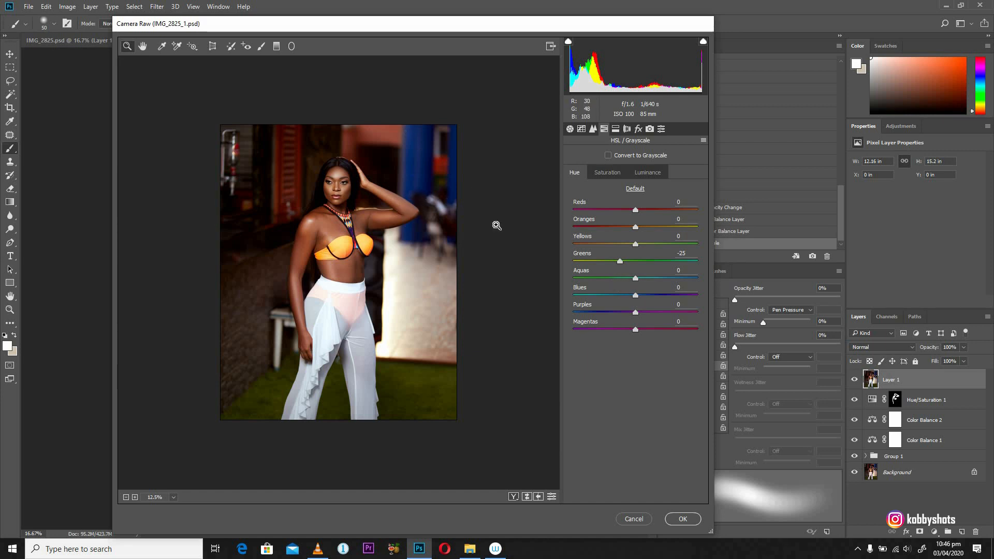
Shift the blue hue toward teal, settling at -53
{"action": "left_click_drag", "start_coordinate": [634, 295], "coordinate": [597, 296]}
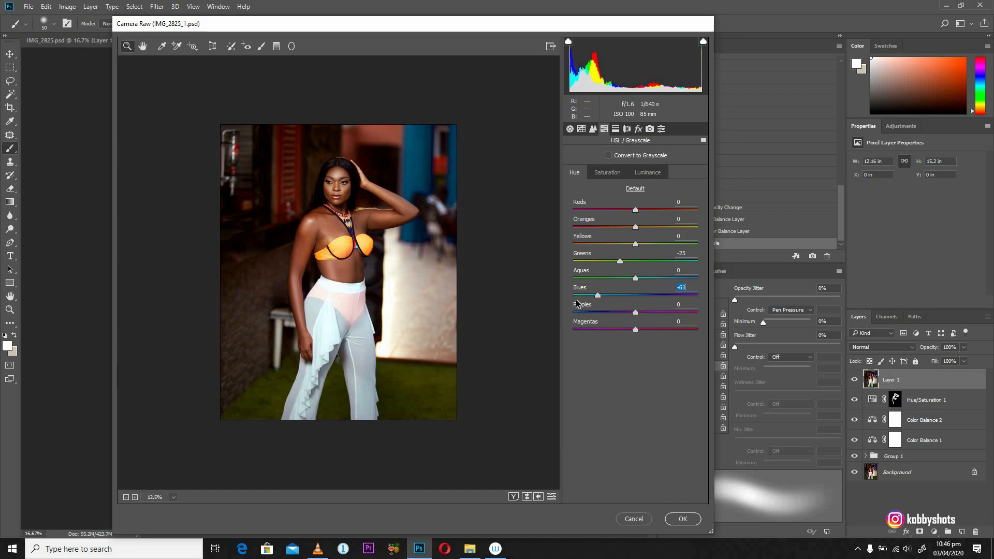
{"action": "left_click_drag", "start_coordinate": [596, 295], "coordinate": [586, 295]}
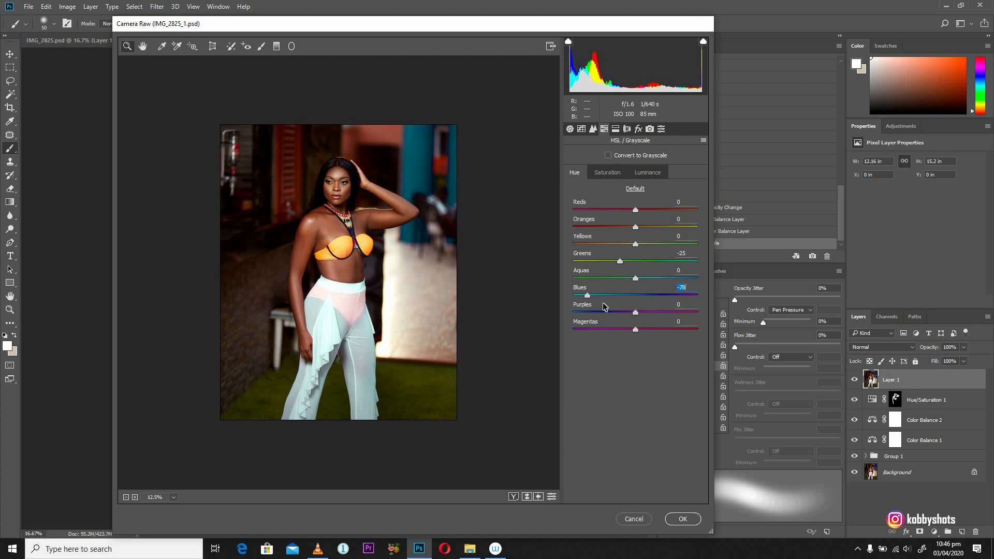
{"action": "left_click_drag", "start_coordinate": [586, 295], "coordinate": [599, 295]}
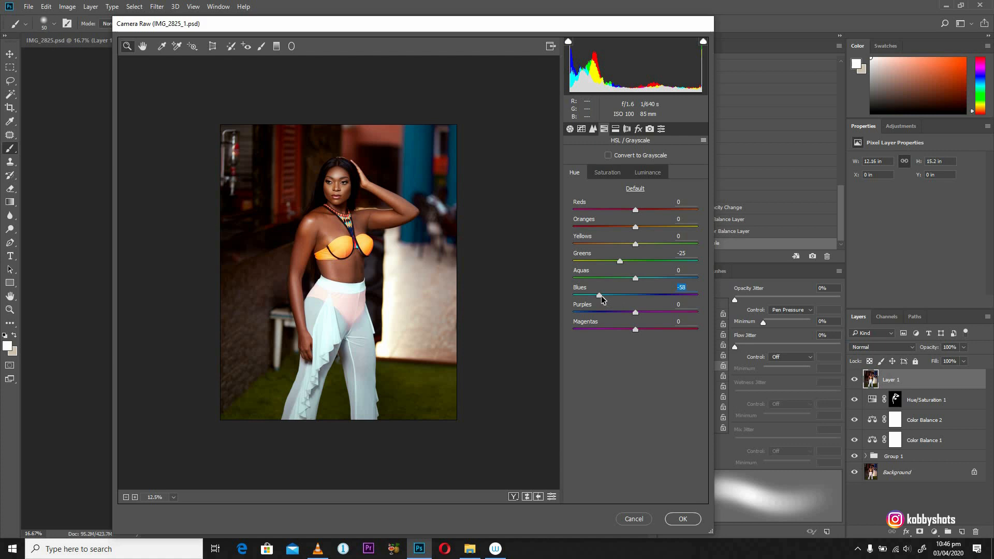
{"action": "left_click_drag", "start_coordinate": [598, 297], "coordinate": [603, 296]}
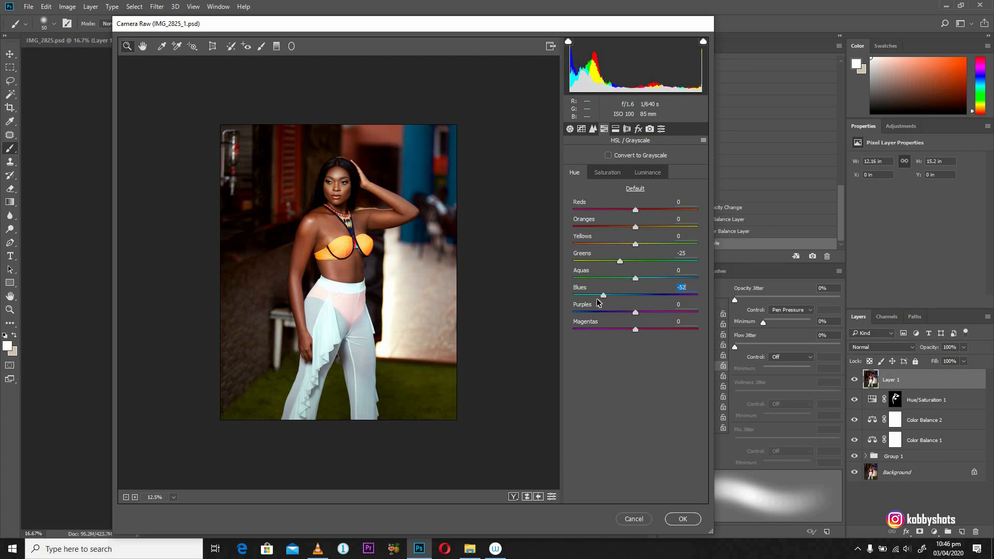
{"action": "left_click_drag", "start_coordinate": [602, 295], "coordinate": [597, 296]}
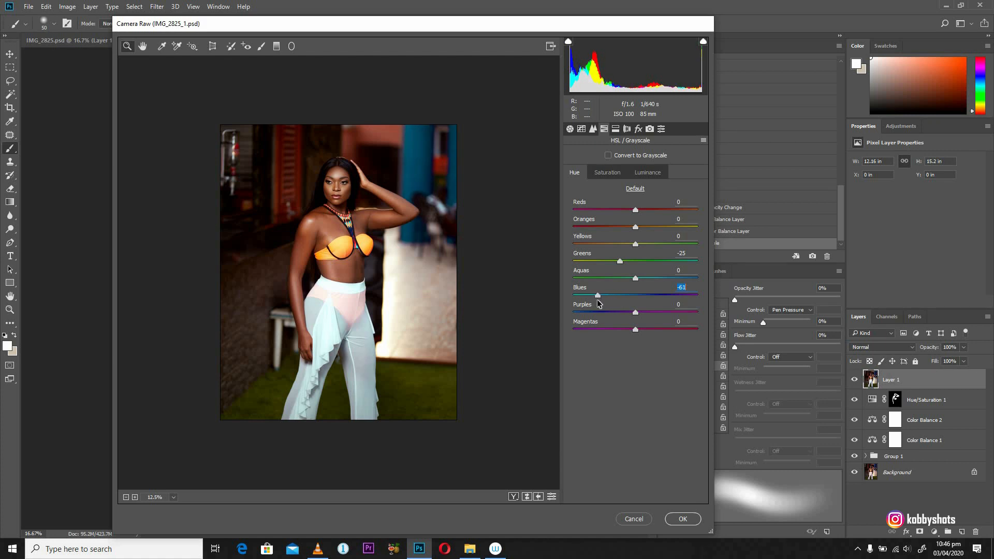
{"action": "left_click_drag", "start_coordinate": [597, 295], "coordinate": [603, 295]}
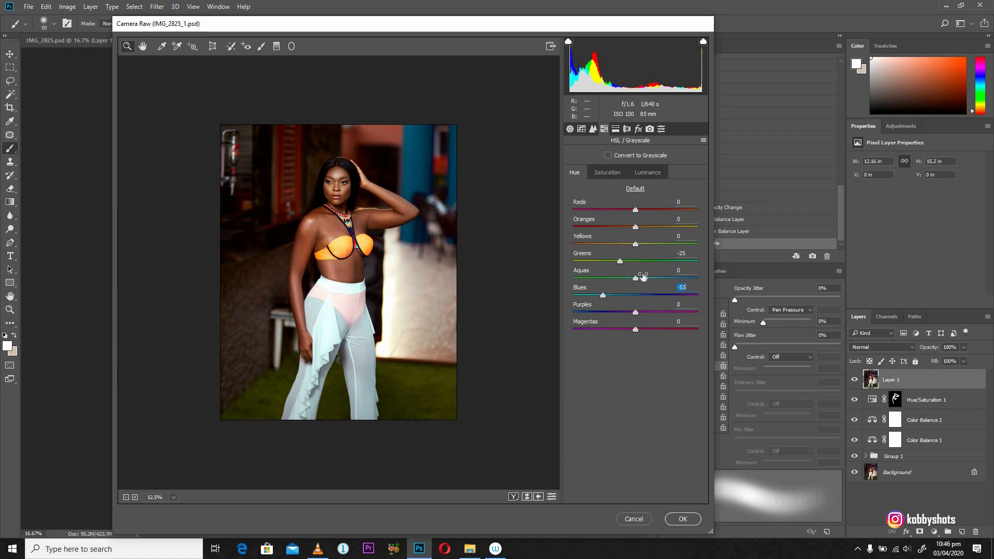
Raise green luminance to +93, lower yellows to +7, and apply the Camera Raw filter
{"action": "left_click", "coordinate": [648, 172]}
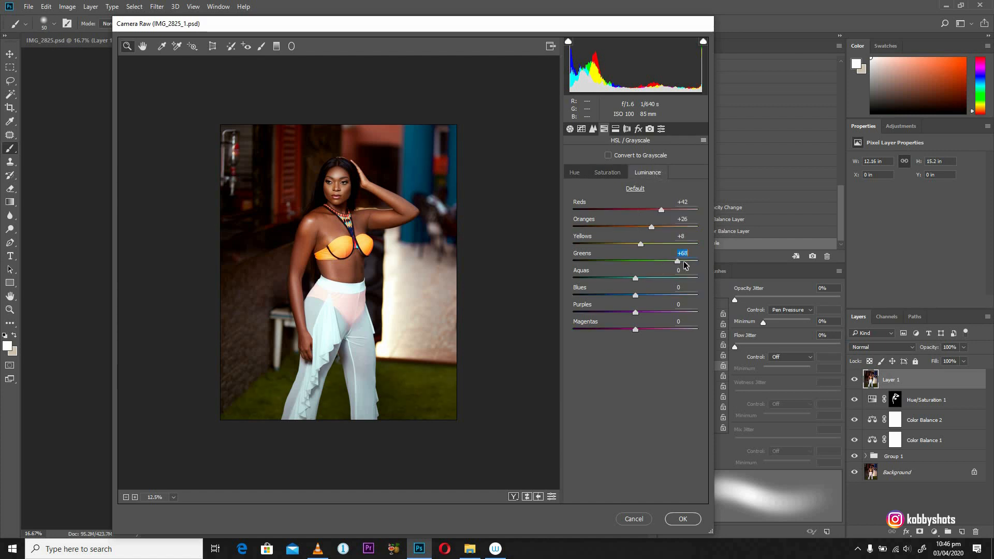
{"action": "left_click_drag", "start_coordinate": [676, 261], "coordinate": [684, 261]}
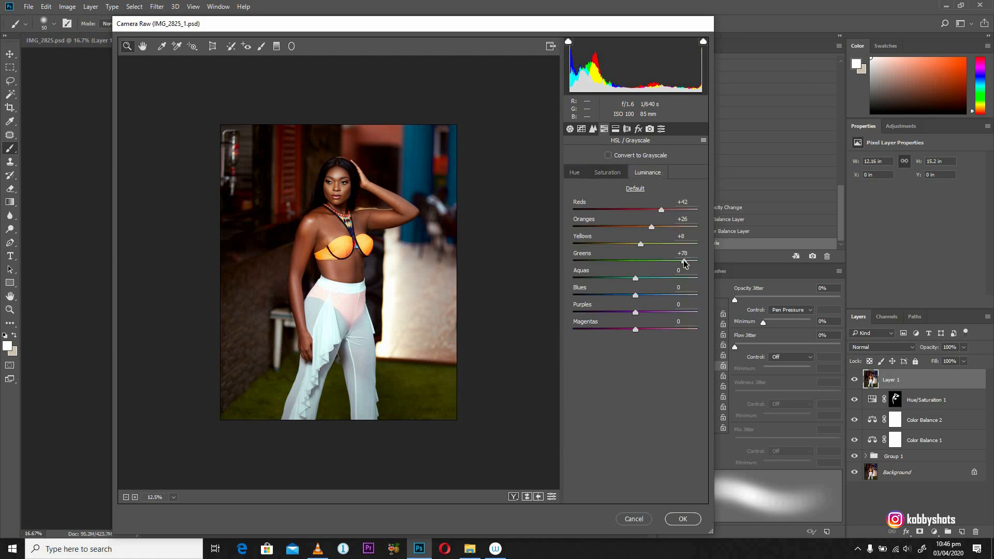
{"action": "left_click_drag", "start_coordinate": [684, 261], "coordinate": [691, 261]}
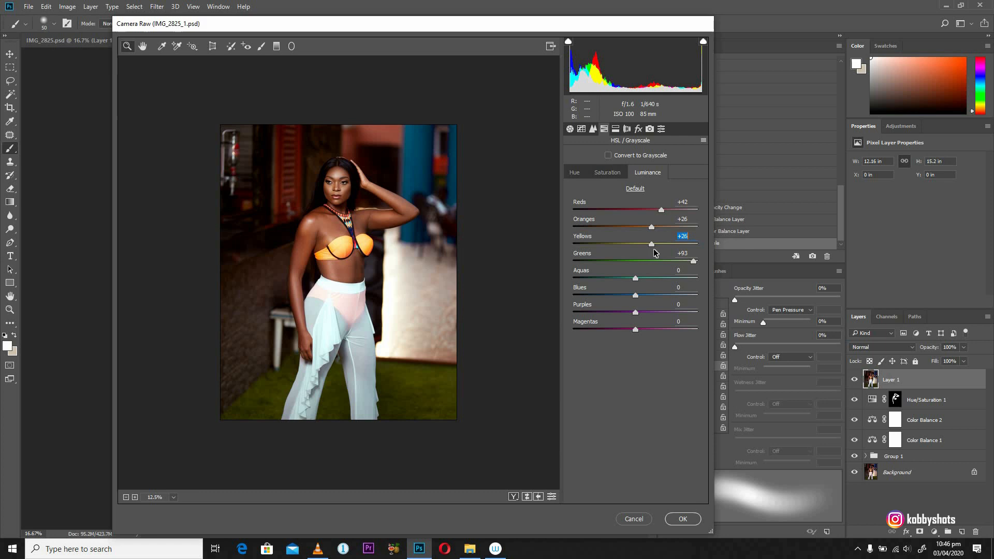
{"action": "left_click_drag", "start_coordinate": [650, 243], "coordinate": [645, 244]}
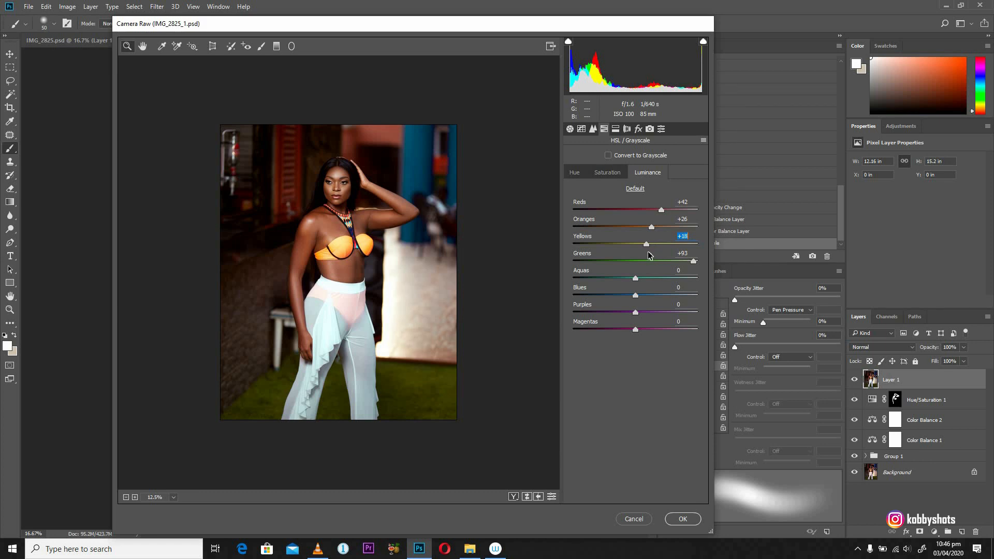
{"action": "left_click_drag", "start_coordinate": [646, 244], "coordinate": [640, 245]}
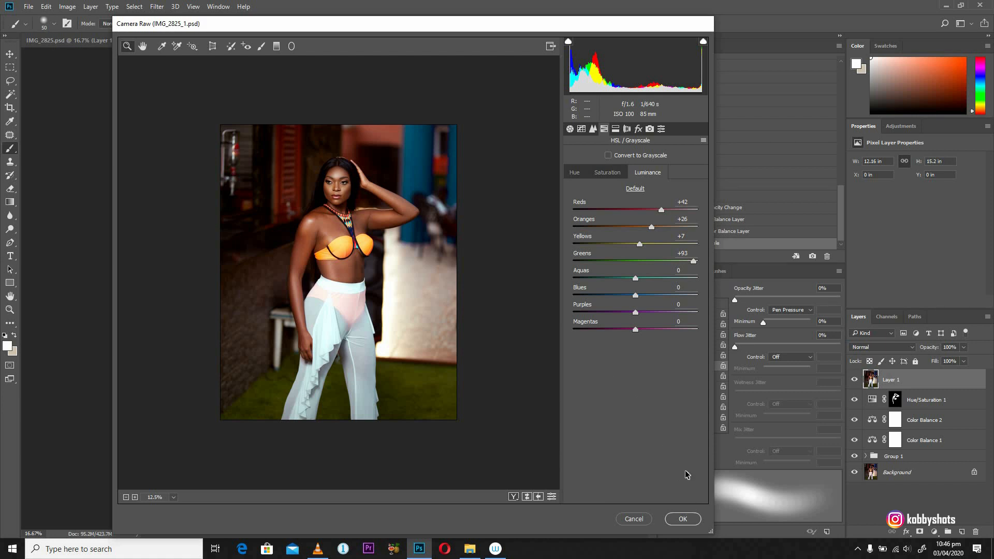
{"action": "mouse_move", "coordinate": [686, 518]}
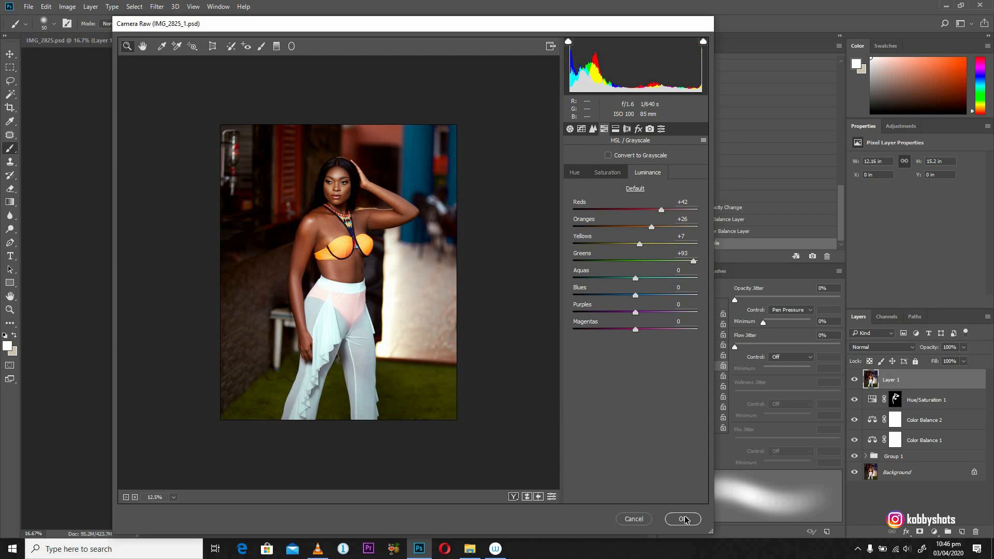
{"action": "left_click", "coordinate": [682, 519]}
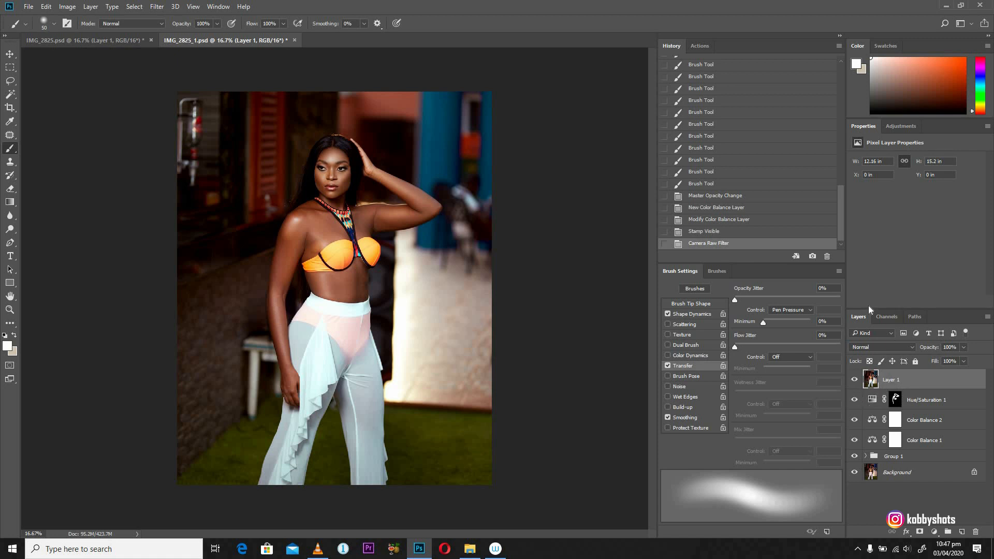
Duplicate Hue/Saturation 1 and move the copy above Layer 1
{"action": "left_click", "coordinate": [895, 440]}
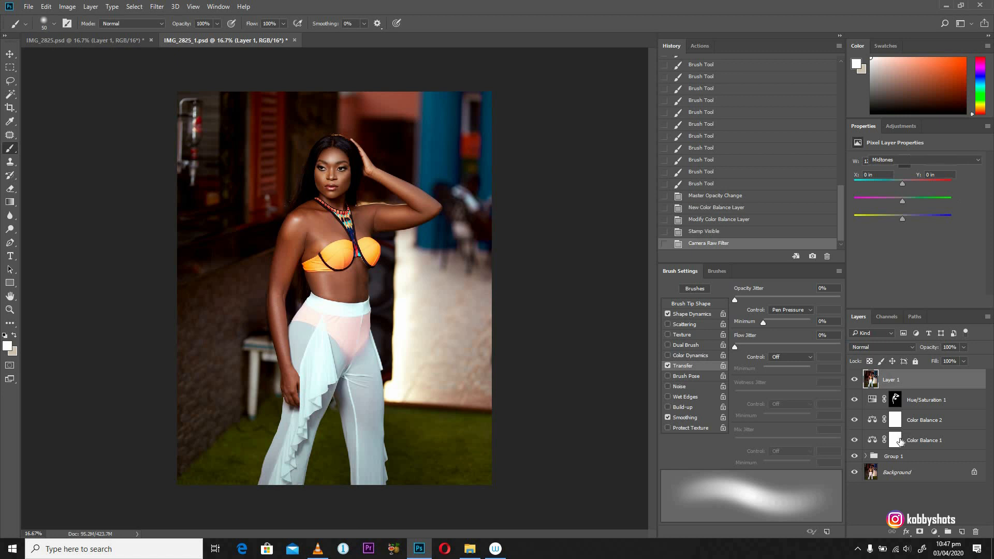
{"action": "left_click", "coordinate": [925, 420]}
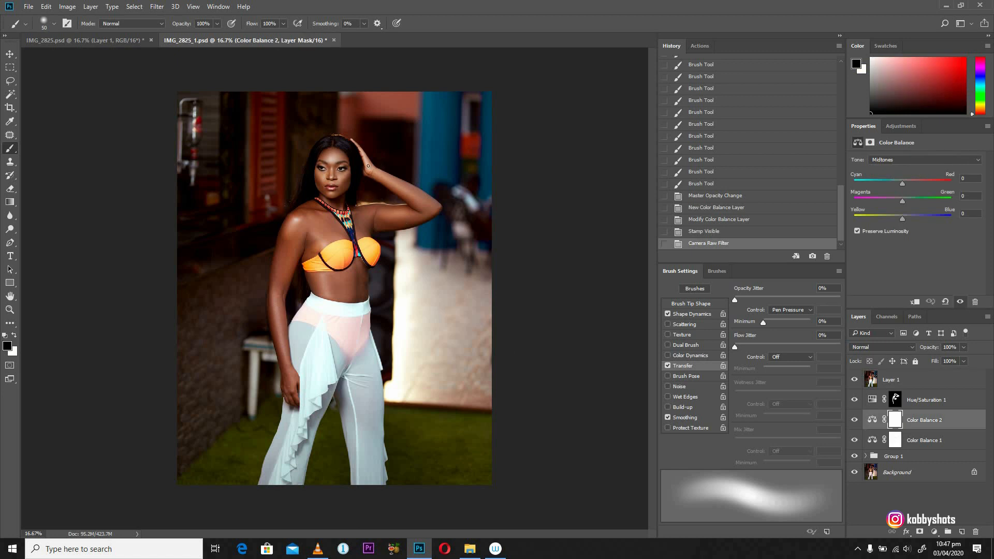
{"action": "left_click", "coordinate": [926, 400]}
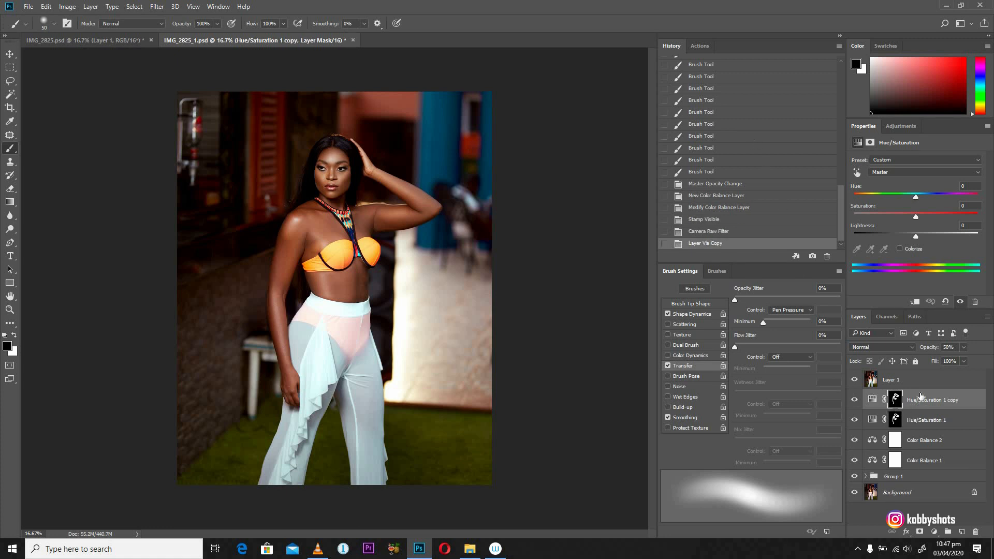
{"action": "left_click_drag", "start_coordinate": [932, 400], "coordinate": [932, 379]}
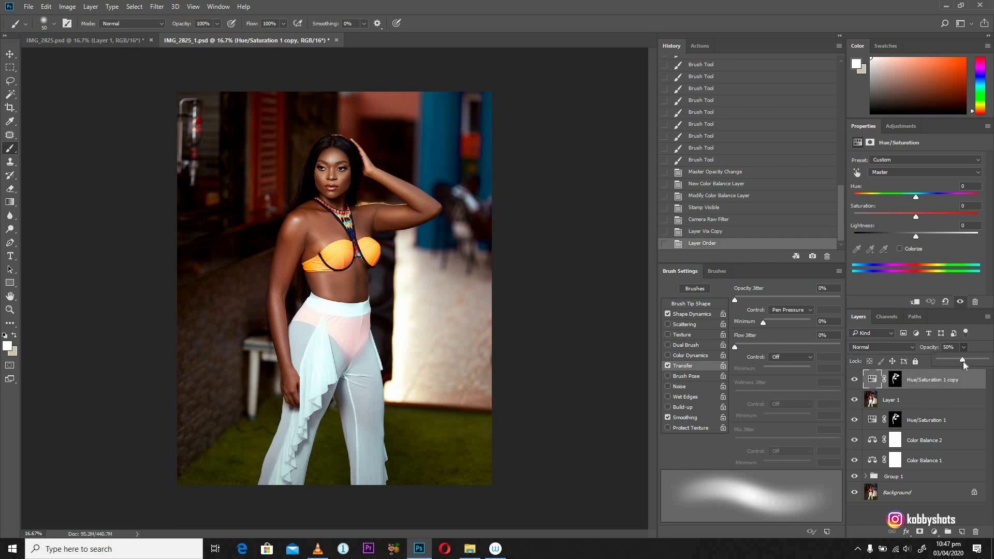
Set the Hue/Saturation copy's opacity to about 66%
{"action": "left_click_drag", "start_coordinate": [961, 361], "coordinate": [968, 360]}
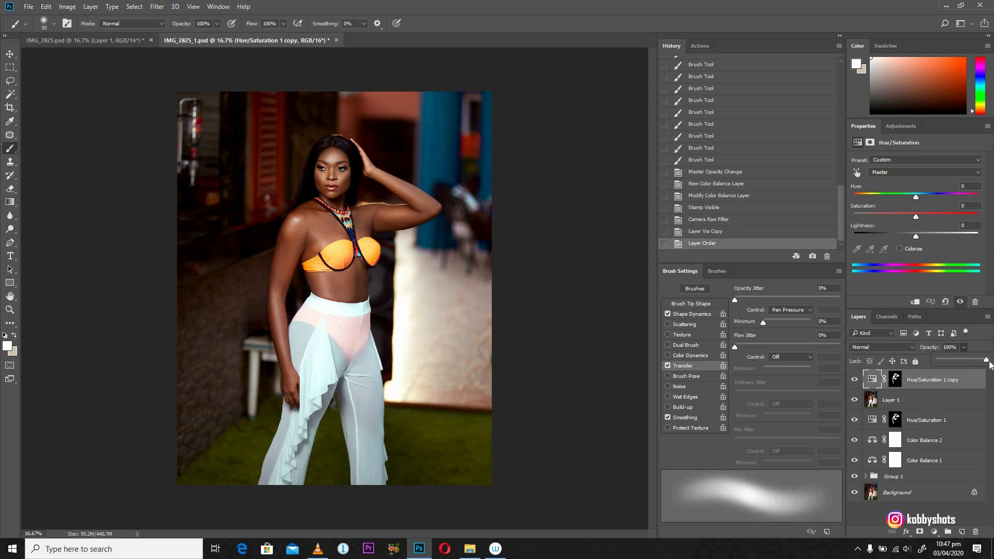
{"action": "left_click_drag", "start_coordinate": [984, 360], "coordinate": [973, 360]}
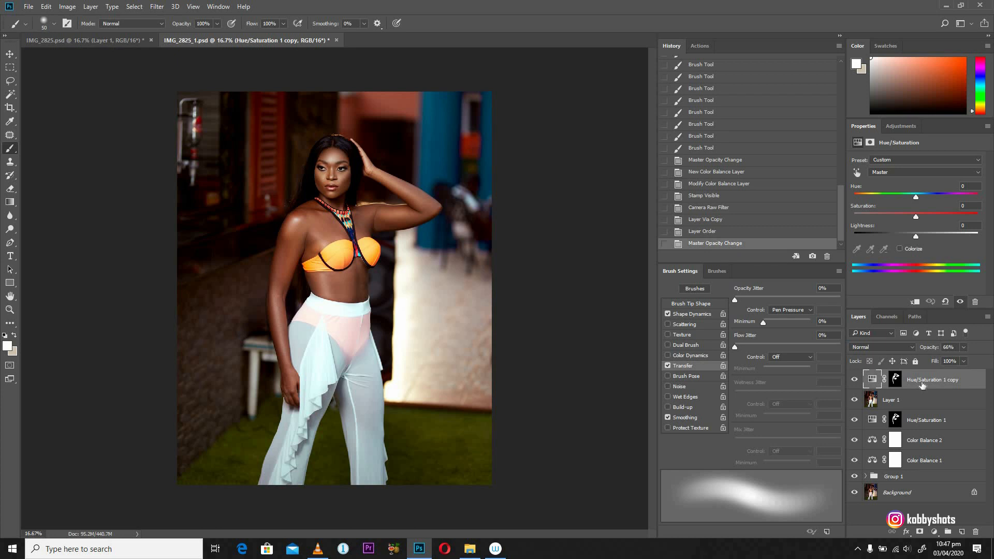
{"action": "scroll", "scroll_direction": "down", "scroll_amount": 3}
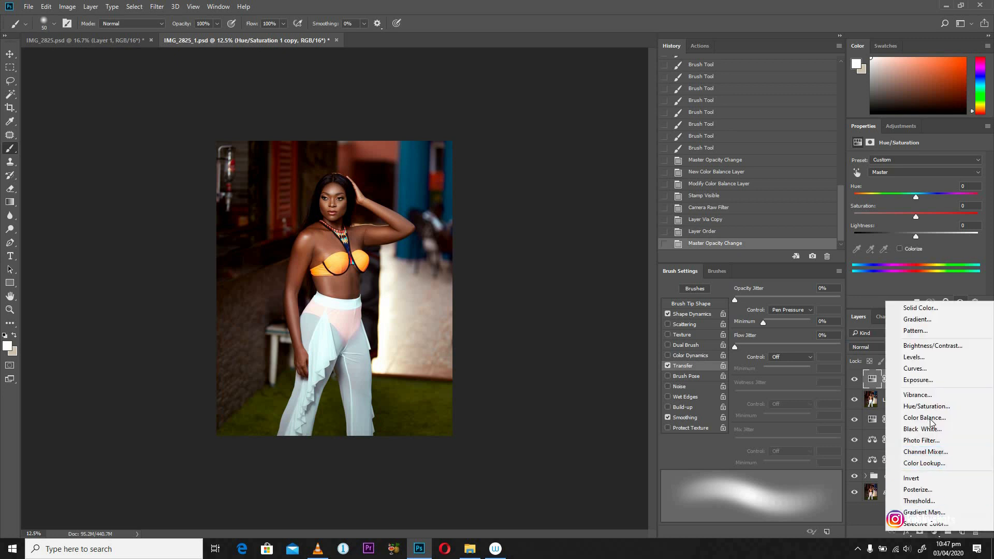
Add a Color Balance layer tinting shadows Cyan-Red -1 and Yellow-Blue +3, then a new empty layer on top
{"action": "left_click", "coordinate": [924, 417]}
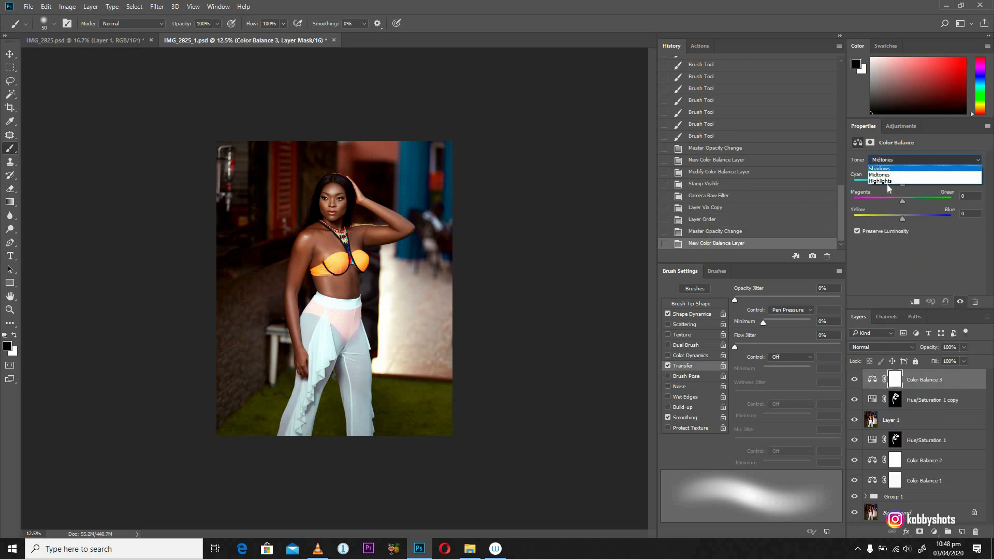
{"action": "left_click", "coordinate": [879, 169]}
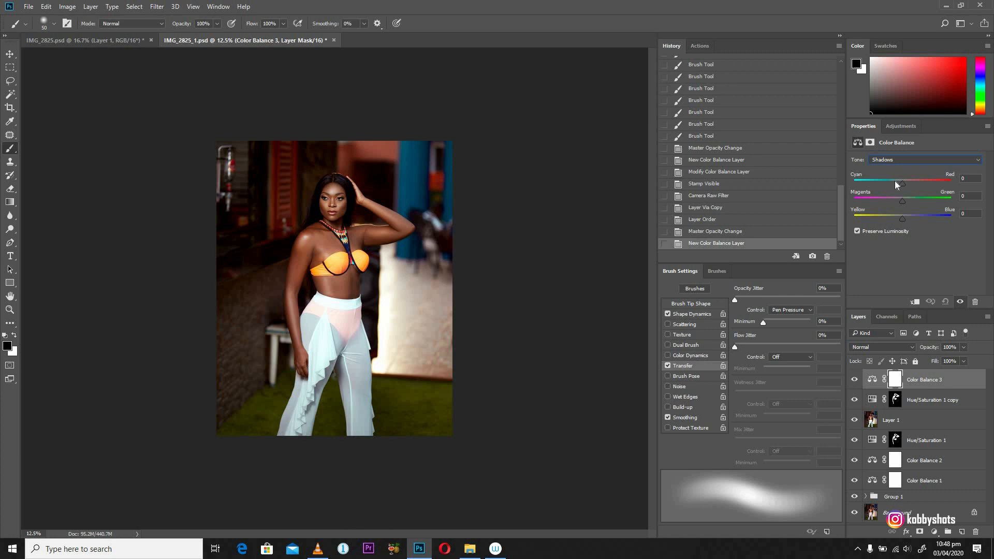
{"action": "left_click_drag", "start_coordinate": [905, 180], "coordinate": [901, 180]}
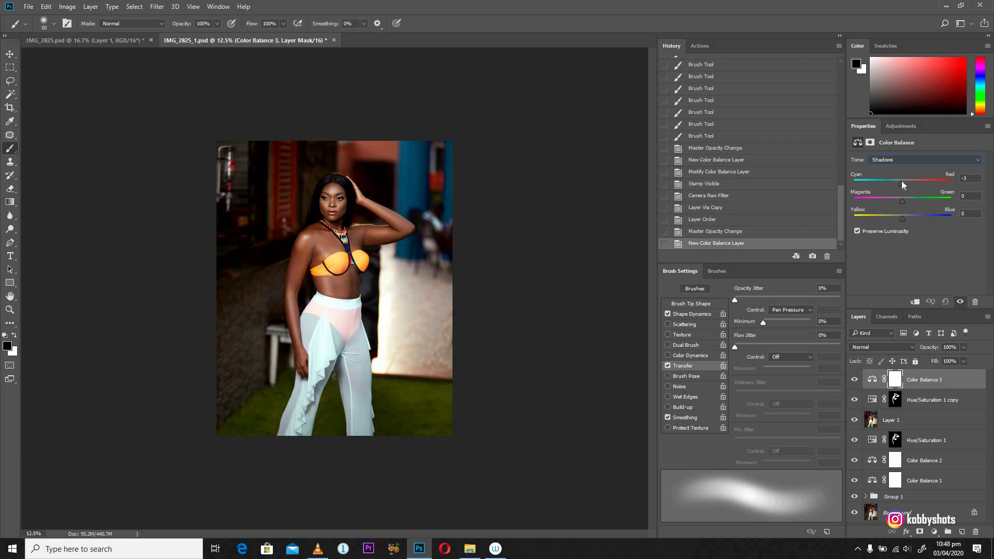
{"action": "left_click_drag", "start_coordinate": [899, 179], "coordinate": [905, 179]}
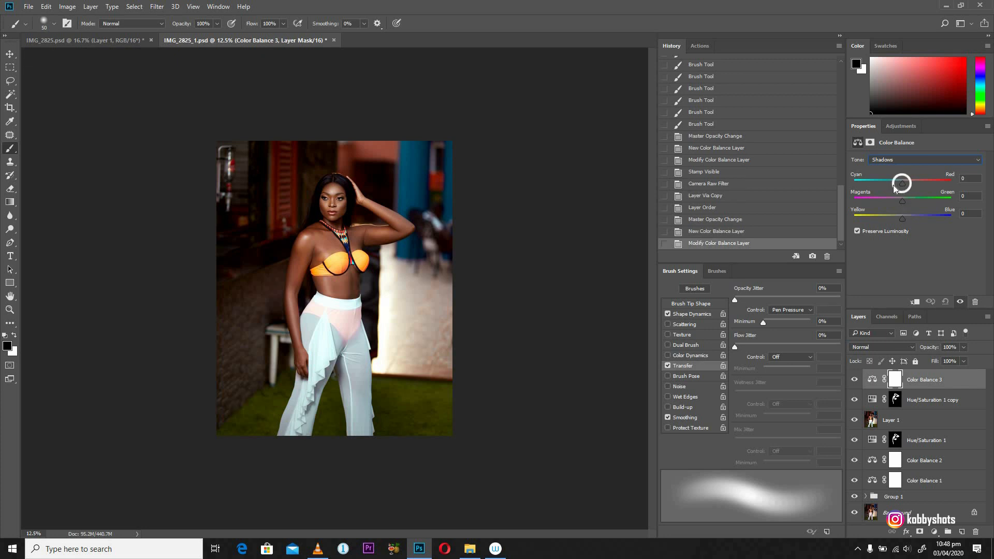
{"action": "left_click_drag", "start_coordinate": [902, 181], "coordinate": [899, 181]}
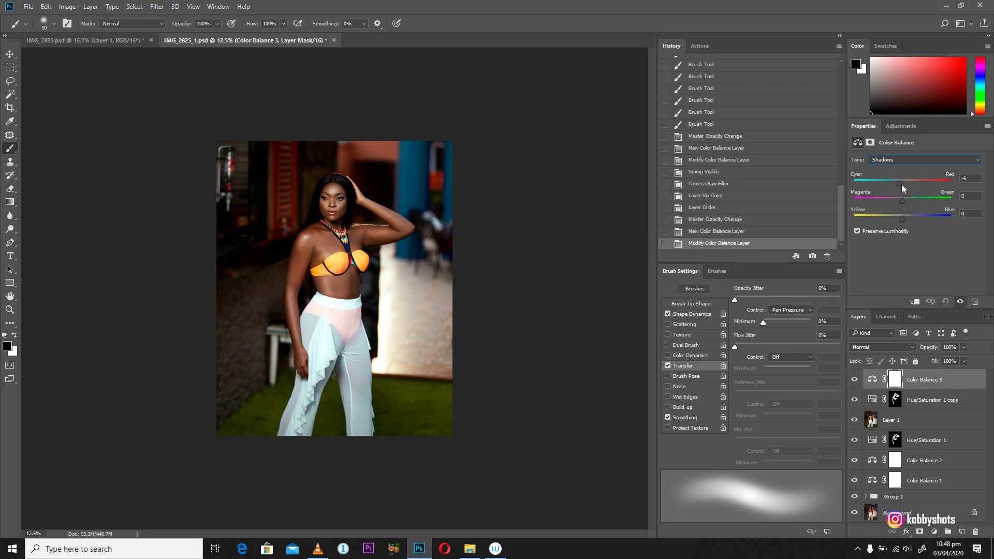
{"action": "left_click_drag", "start_coordinate": [899, 182], "coordinate": [903, 182]}
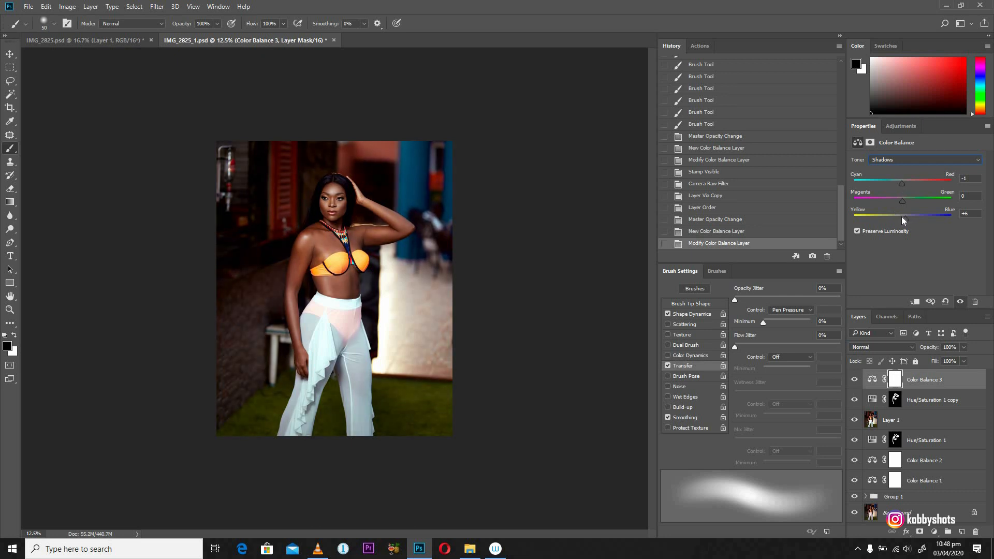
{"action": "left_click_drag", "start_coordinate": [932, 218], "coordinate": [914, 219]}
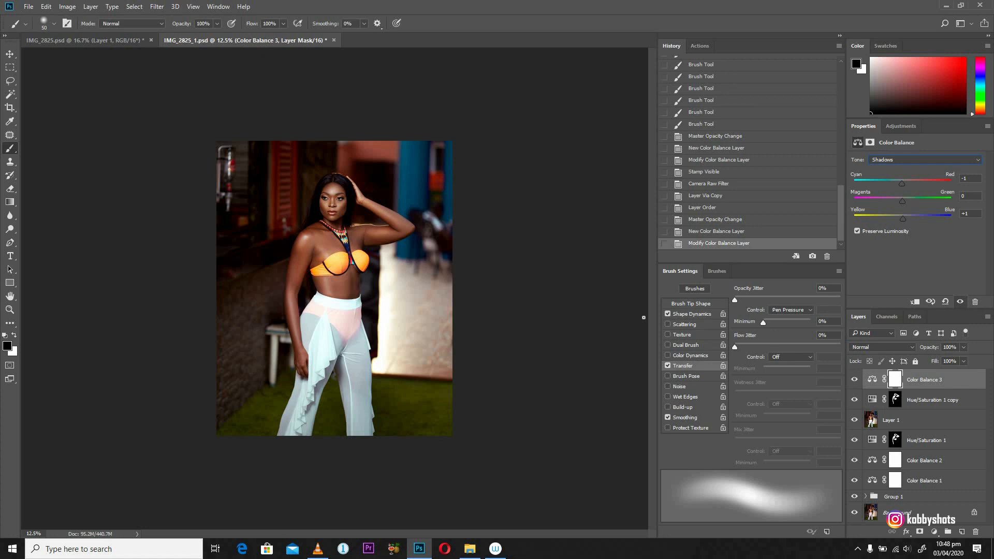
{"action": "mouse_move", "coordinate": [558, 199]}
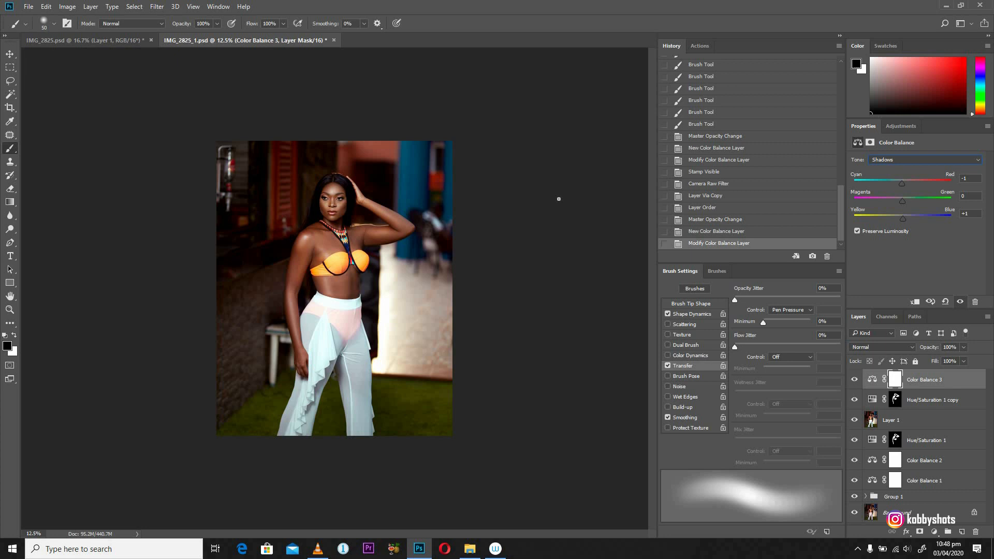
{"action": "mouse_move", "coordinate": [553, 227]}
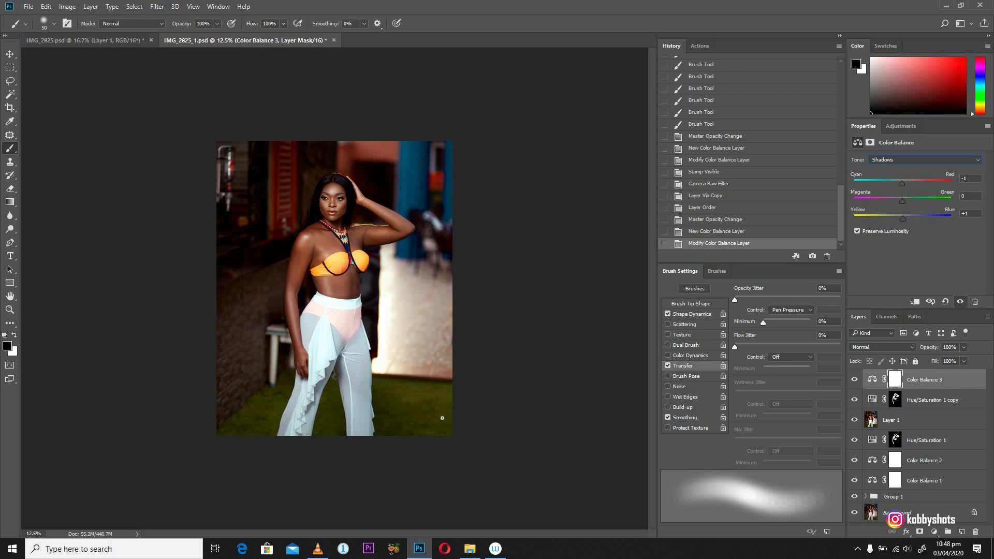
{"action": "mouse_move", "coordinate": [462, 408]}
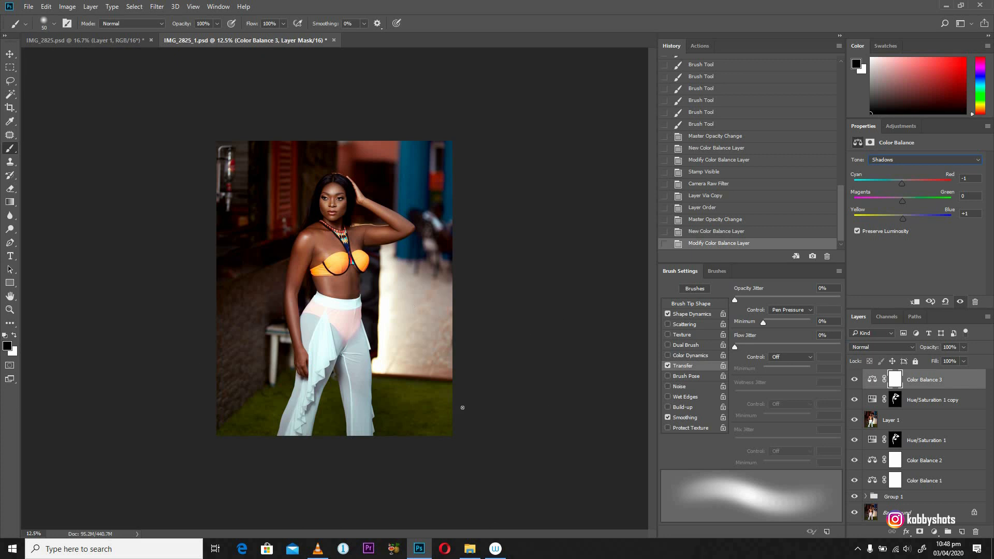
{"action": "mouse_move", "coordinate": [406, 386]}
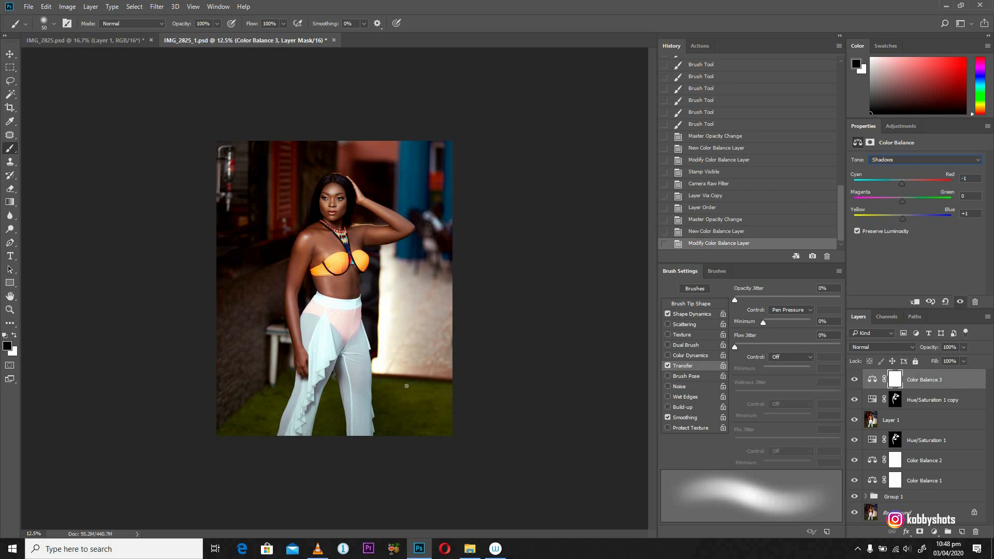
{"action": "mouse_move", "coordinate": [375, 261]}
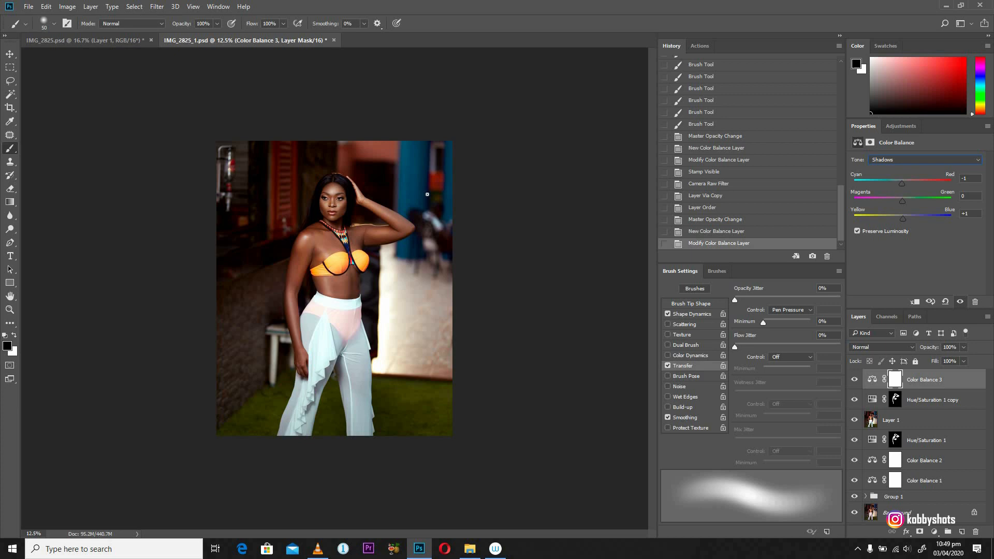
{"action": "mouse_move", "coordinate": [415, 231]}
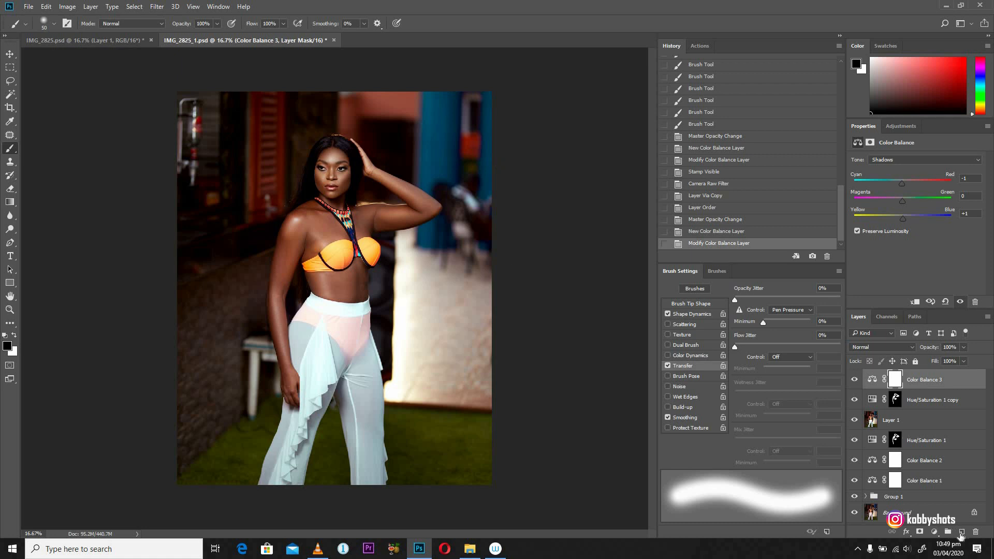
{"action": "left_click", "coordinate": [962, 532]}
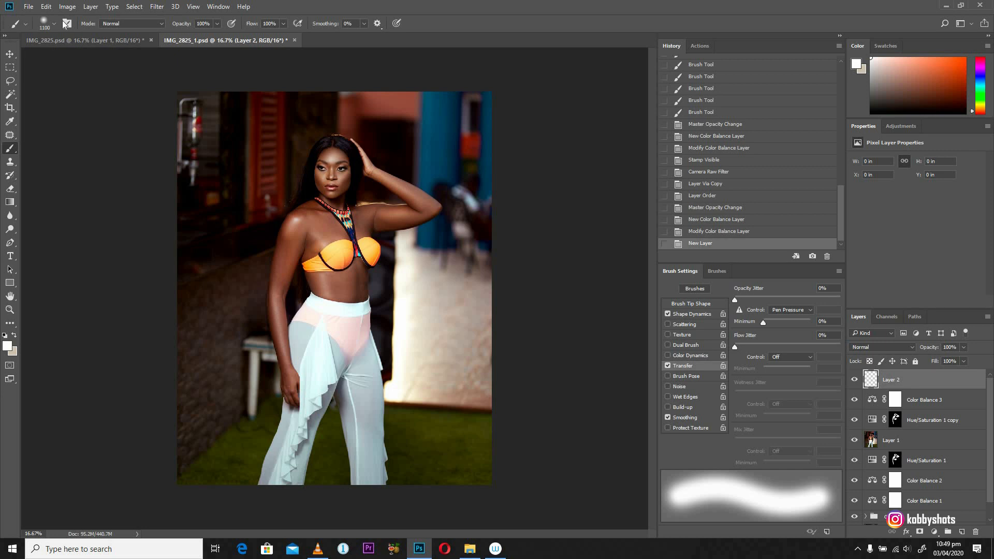
Paint a soft white glow over the model's midriff on Layer 2, undoing the extra left dab
{"action": "left_click", "coordinate": [53, 24]}
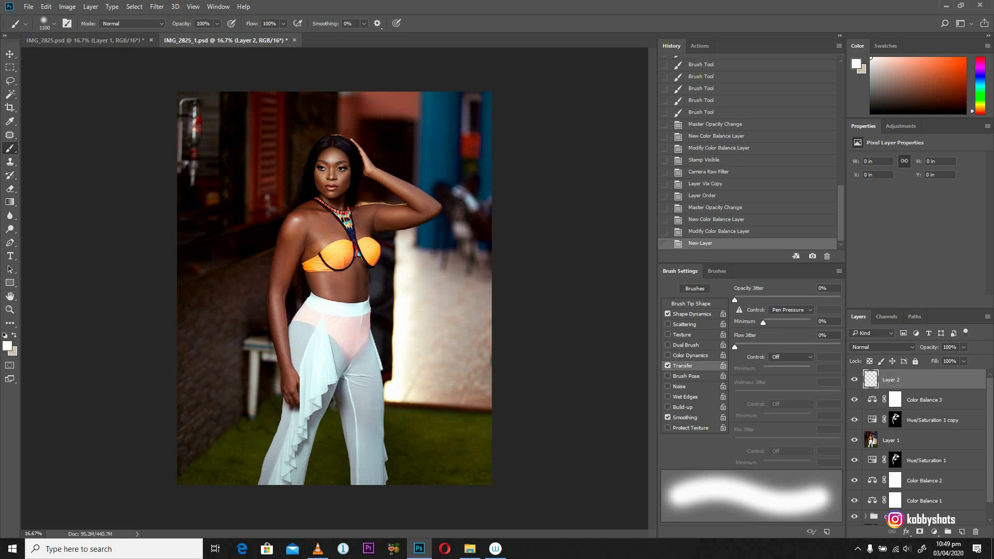
{"action": "left_click_drag", "start_coordinate": [343, 251], "coordinate": [343, 272]}
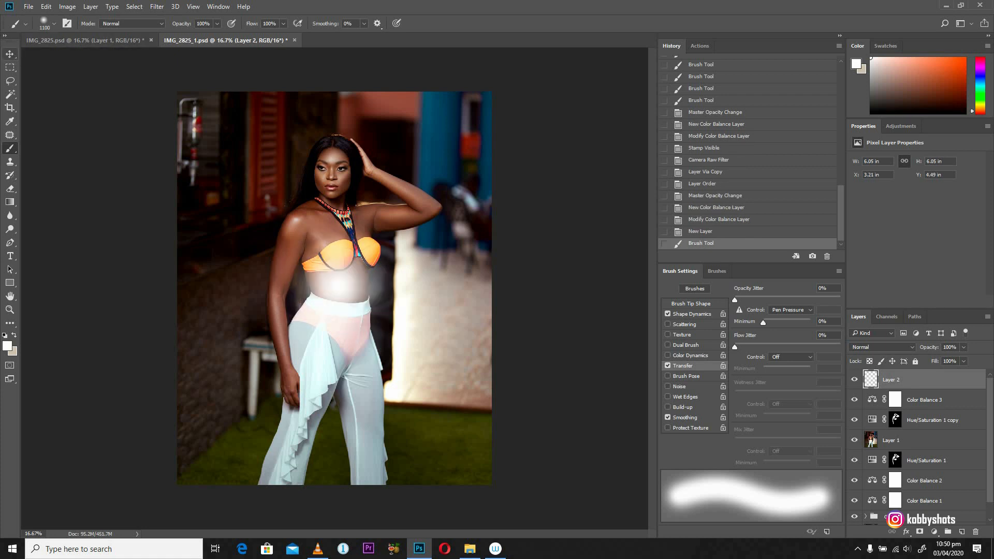
{"action": "left_click", "coordinate": [203, 224]}
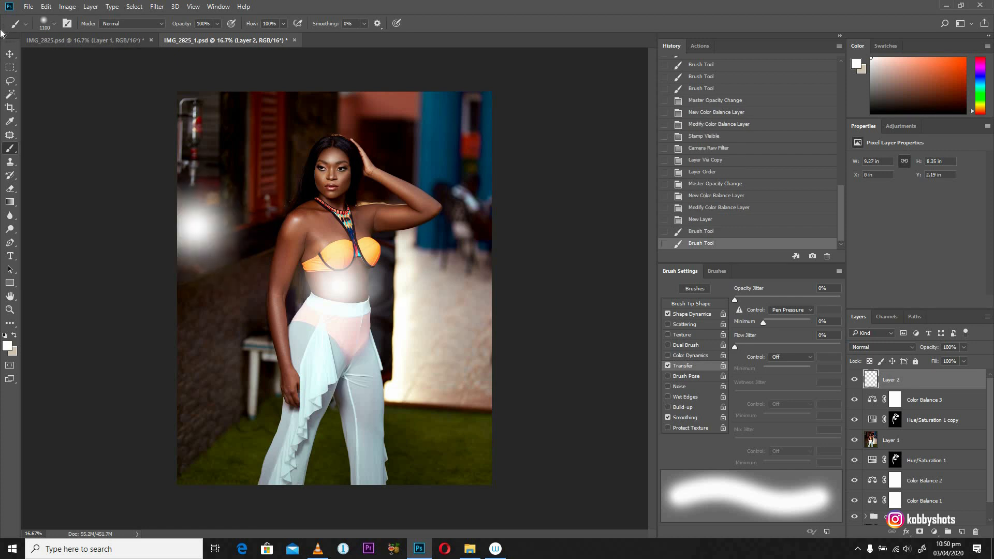
{"action": "left_click", "coordinate": [10, 55]}
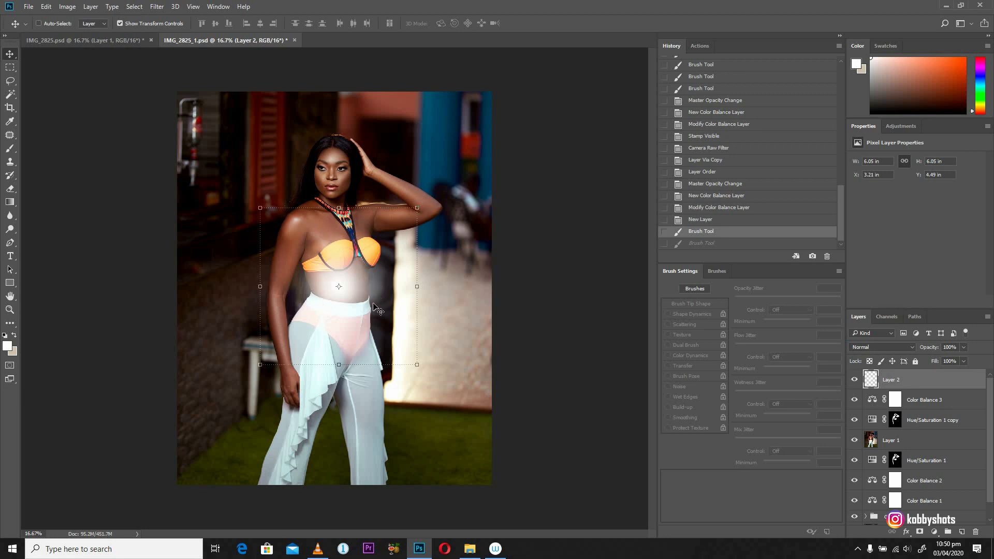
{"action": "mouse_move", "coordinate": [437, 248]}
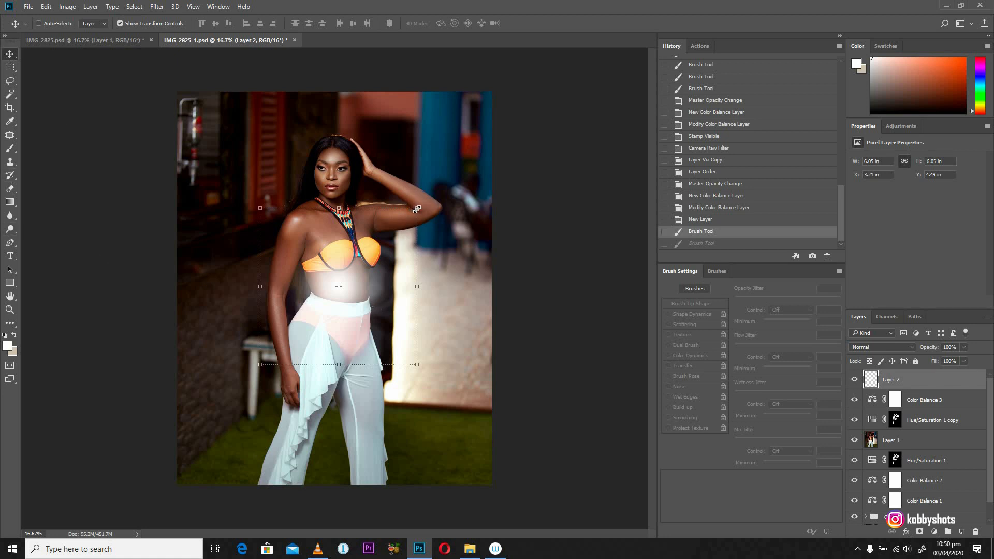
Scale the glow up into a large soft fog over the right background
{"action": "left_click_drag", "start_coordinate": [417, 208], "coordinate": [459, 166]}
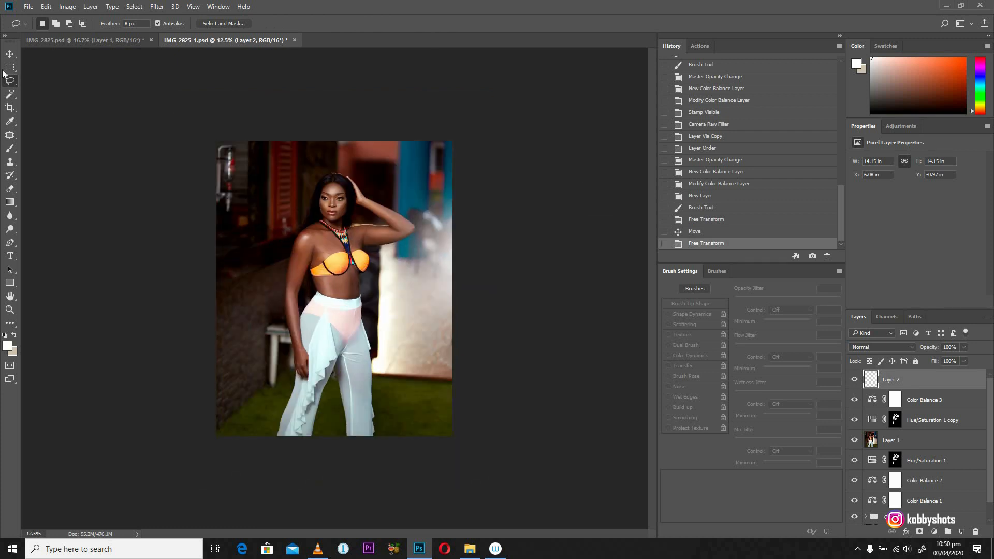
Duplicate the fog layer and spread the copies as haze across the upper and right background
{"action": "left_click", "coordinate": [10, 55]}
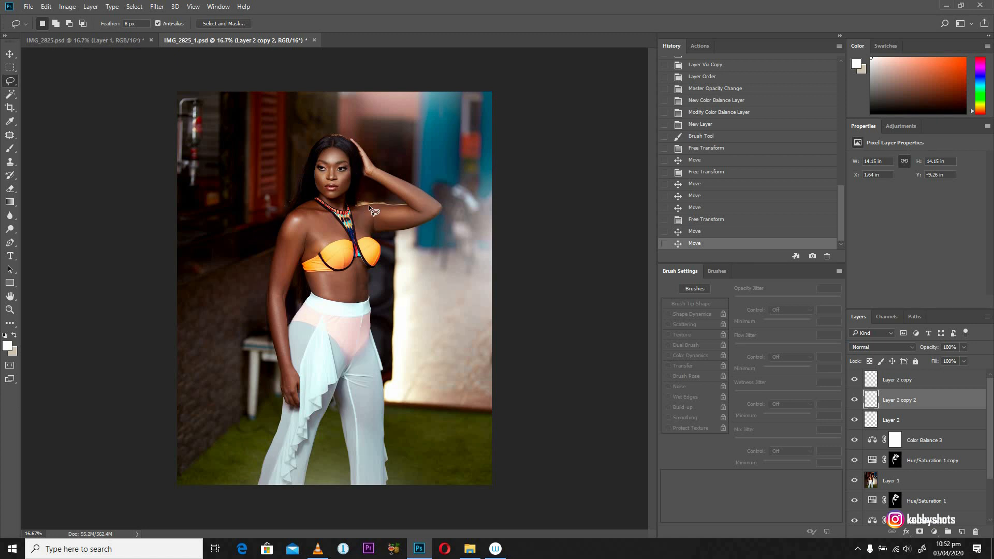
{"action": "mouse_move", "coordinate": [586, 210]}
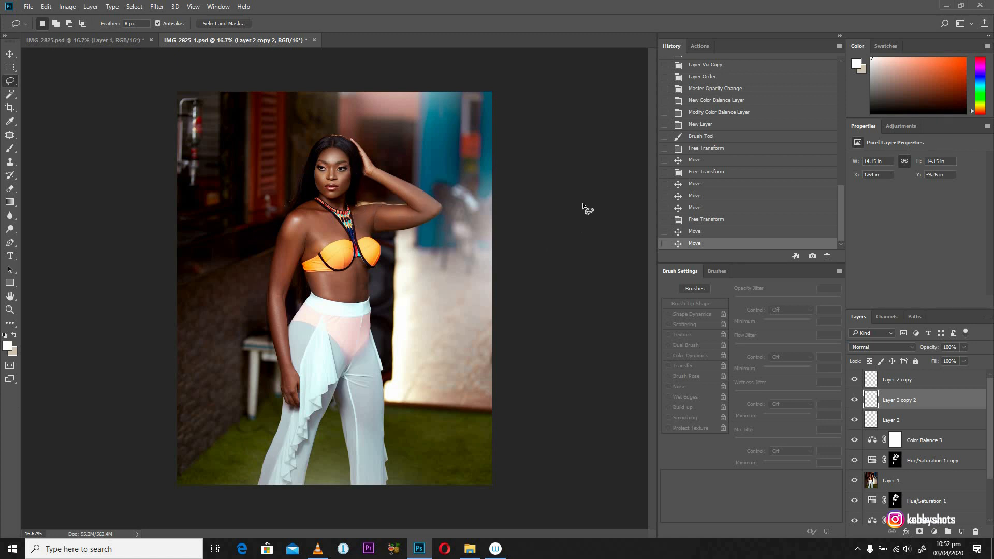